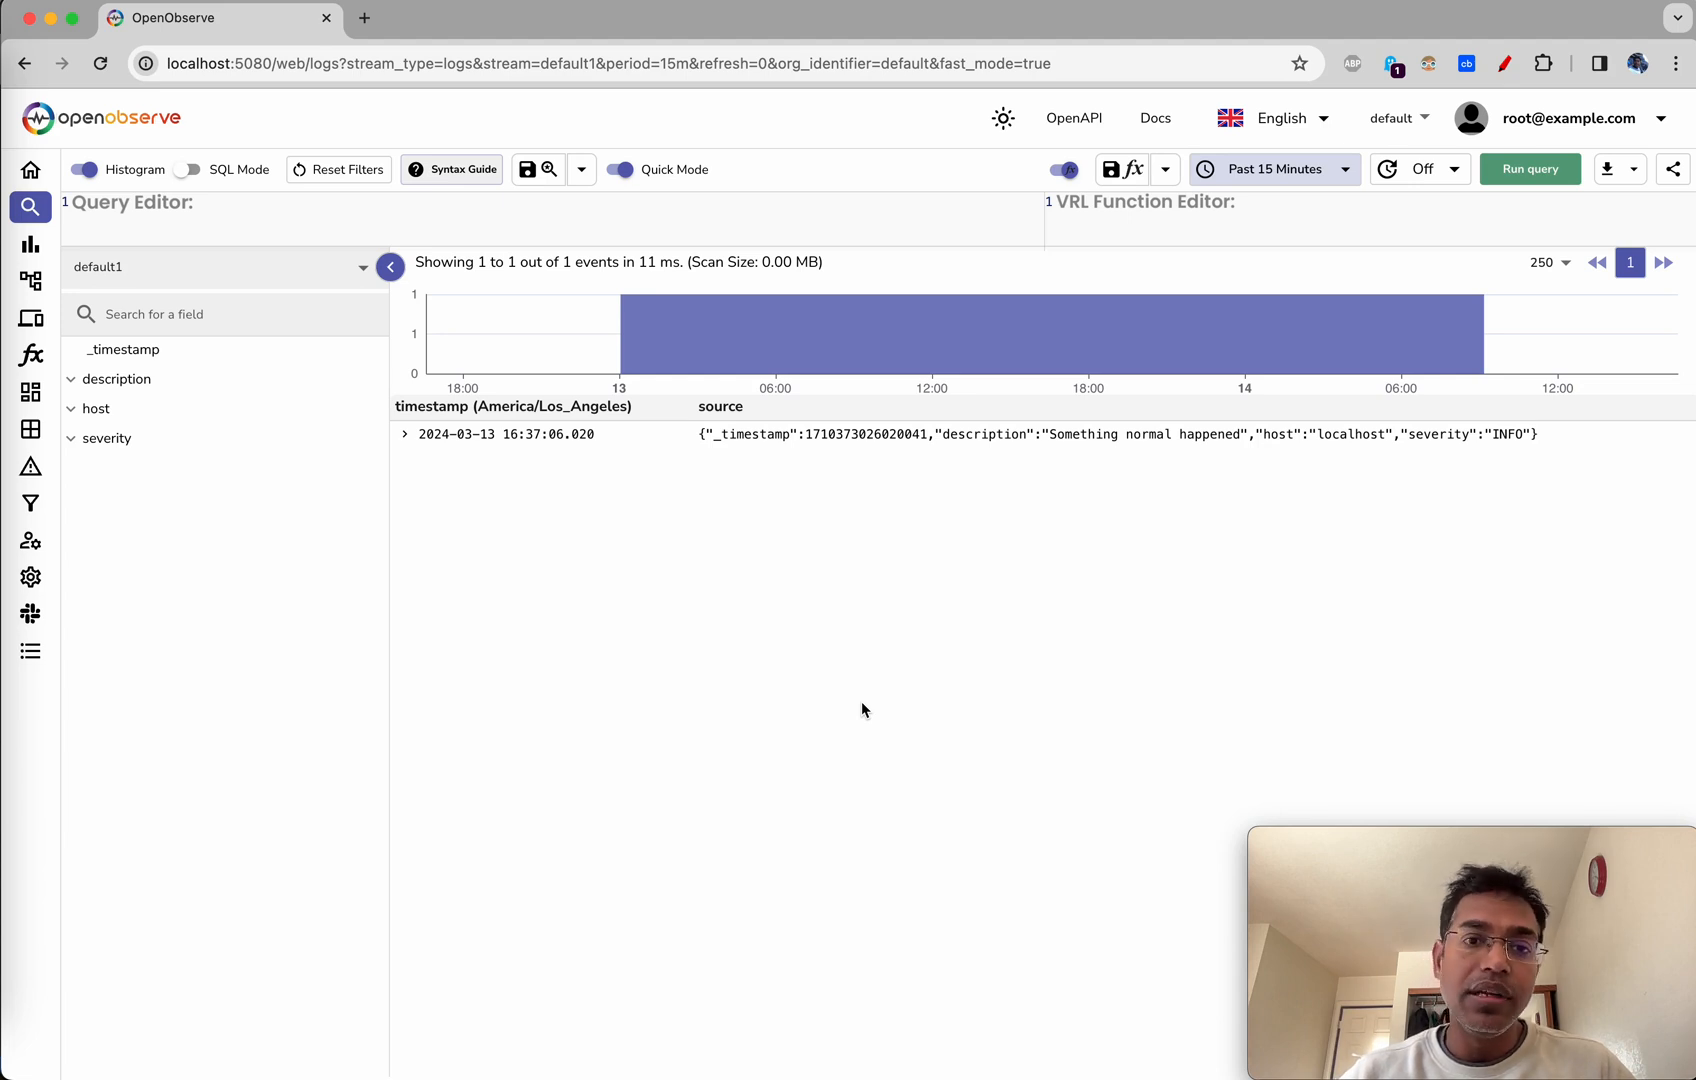
pyautogui.moveTo(774, 668)
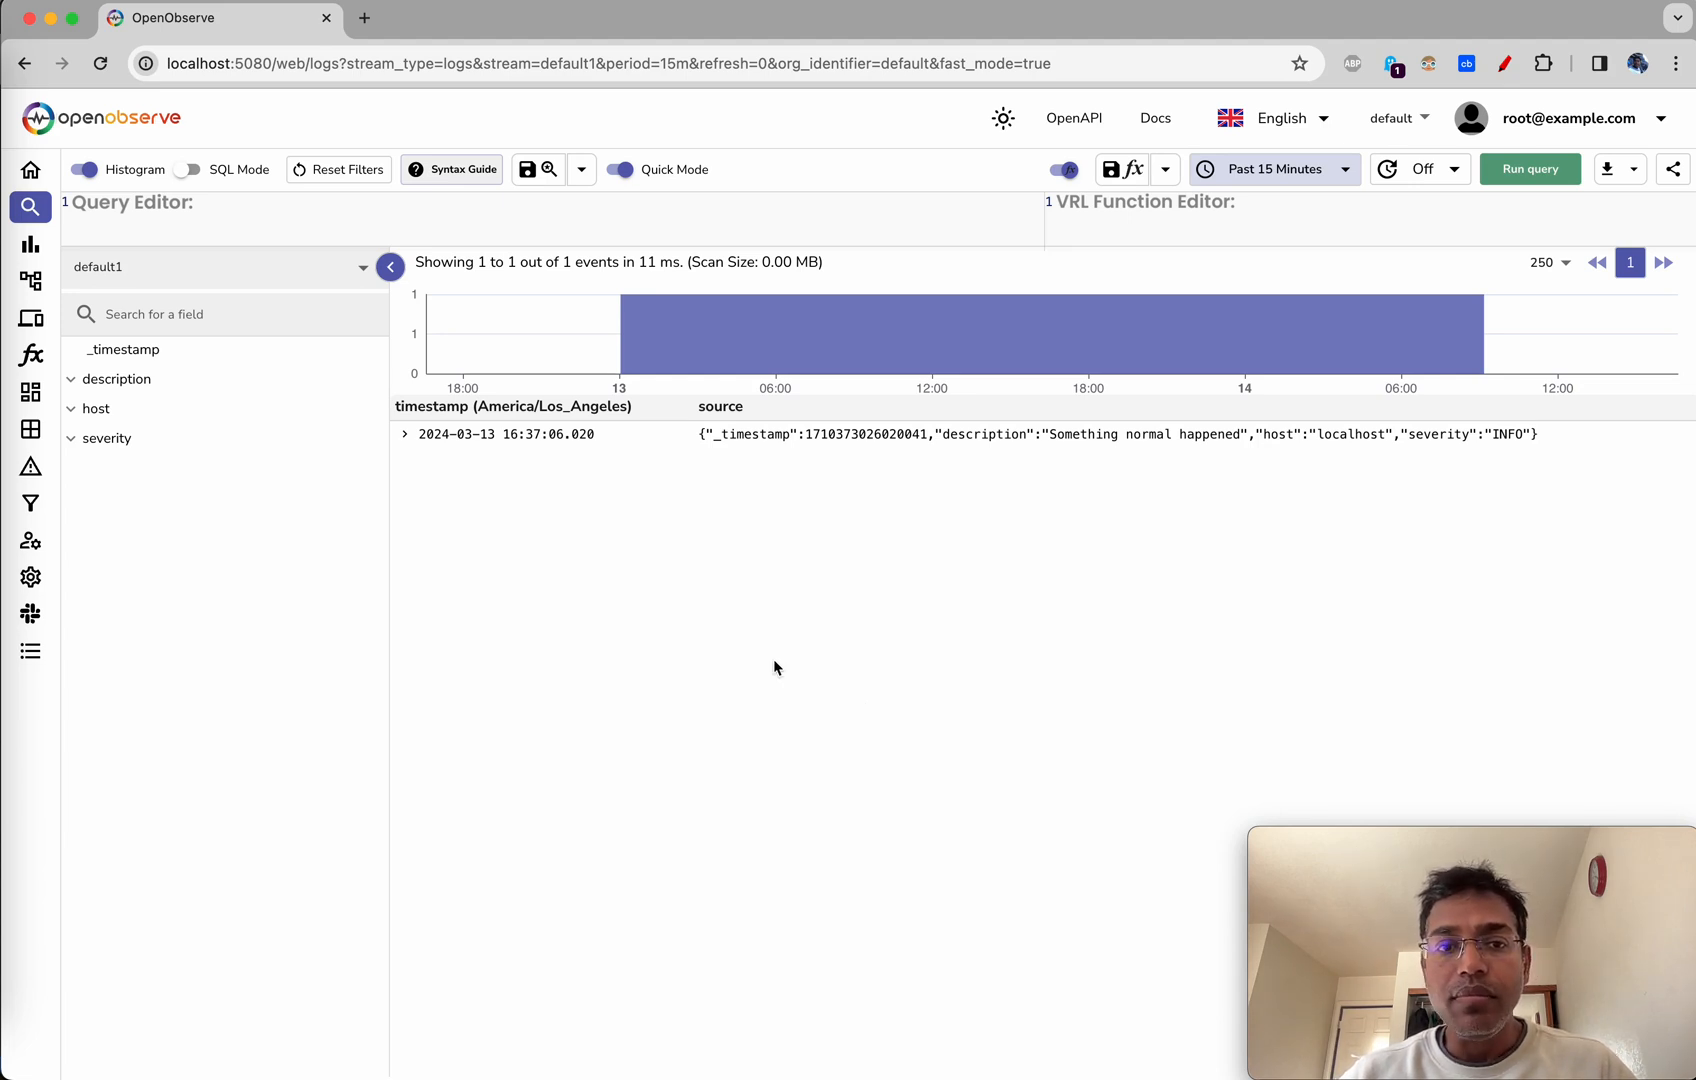
pyautogui.moveTo(742, 584)
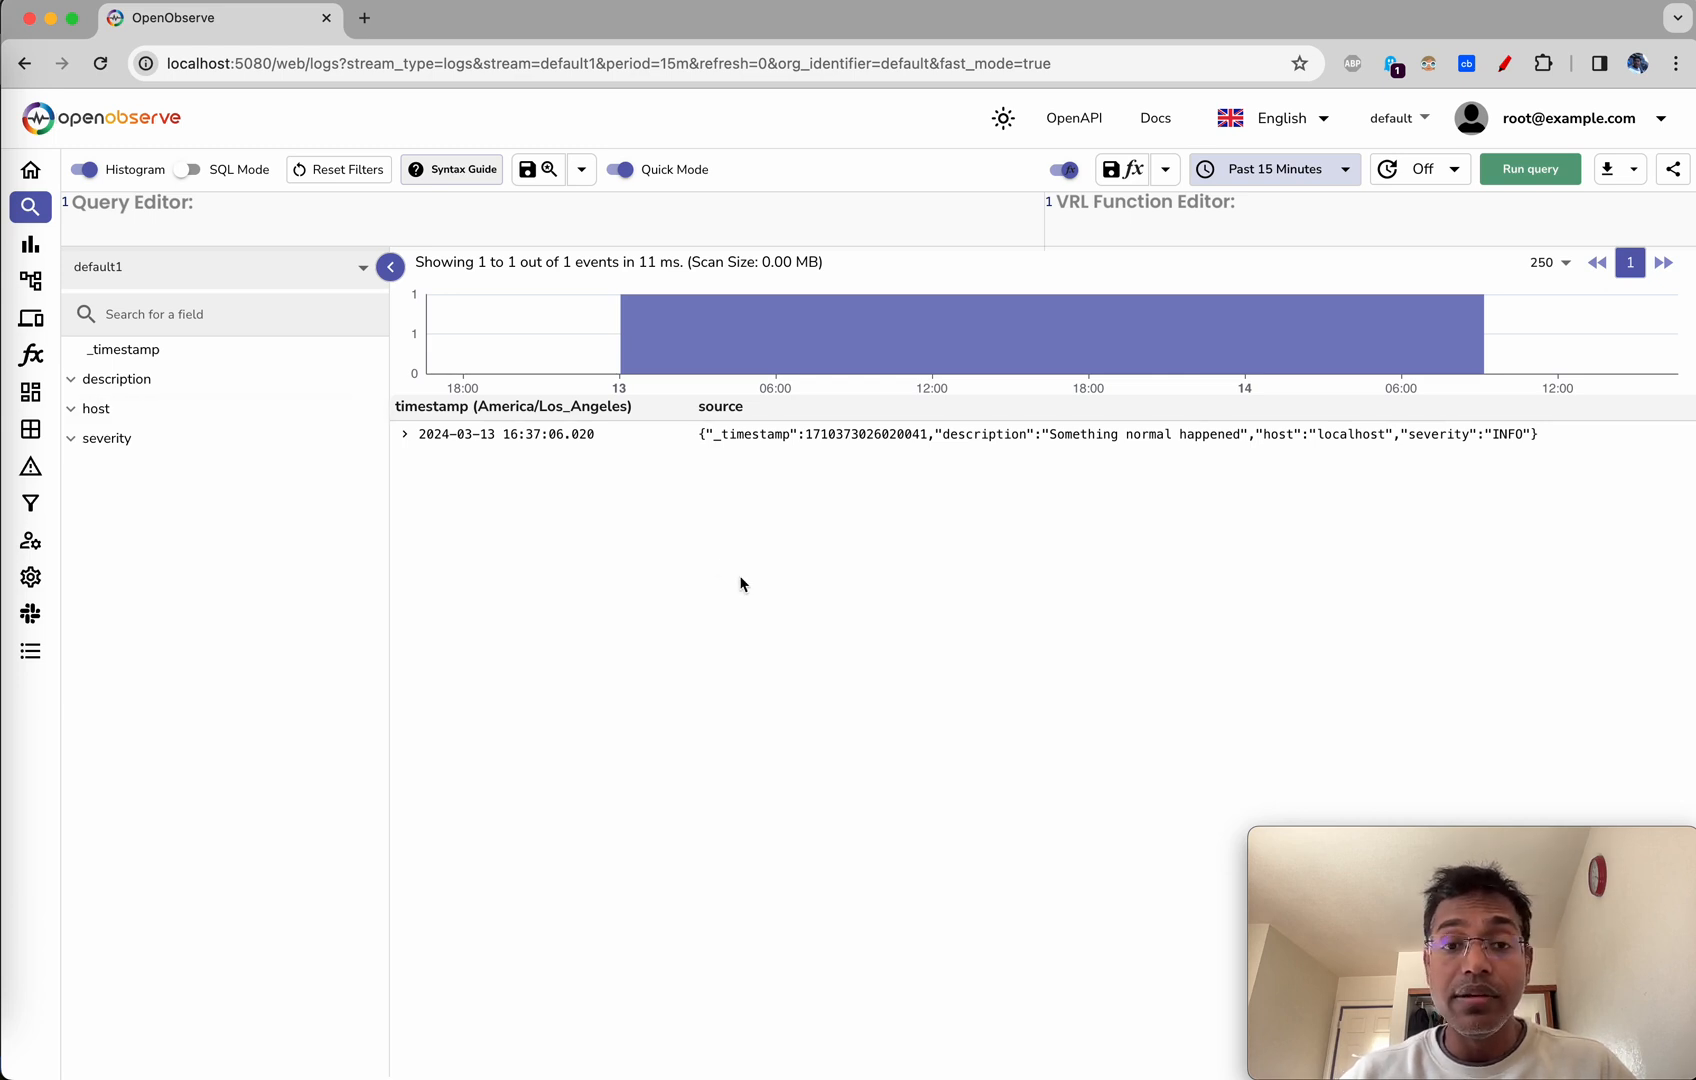
pyautogui.moveTo(956, 513)
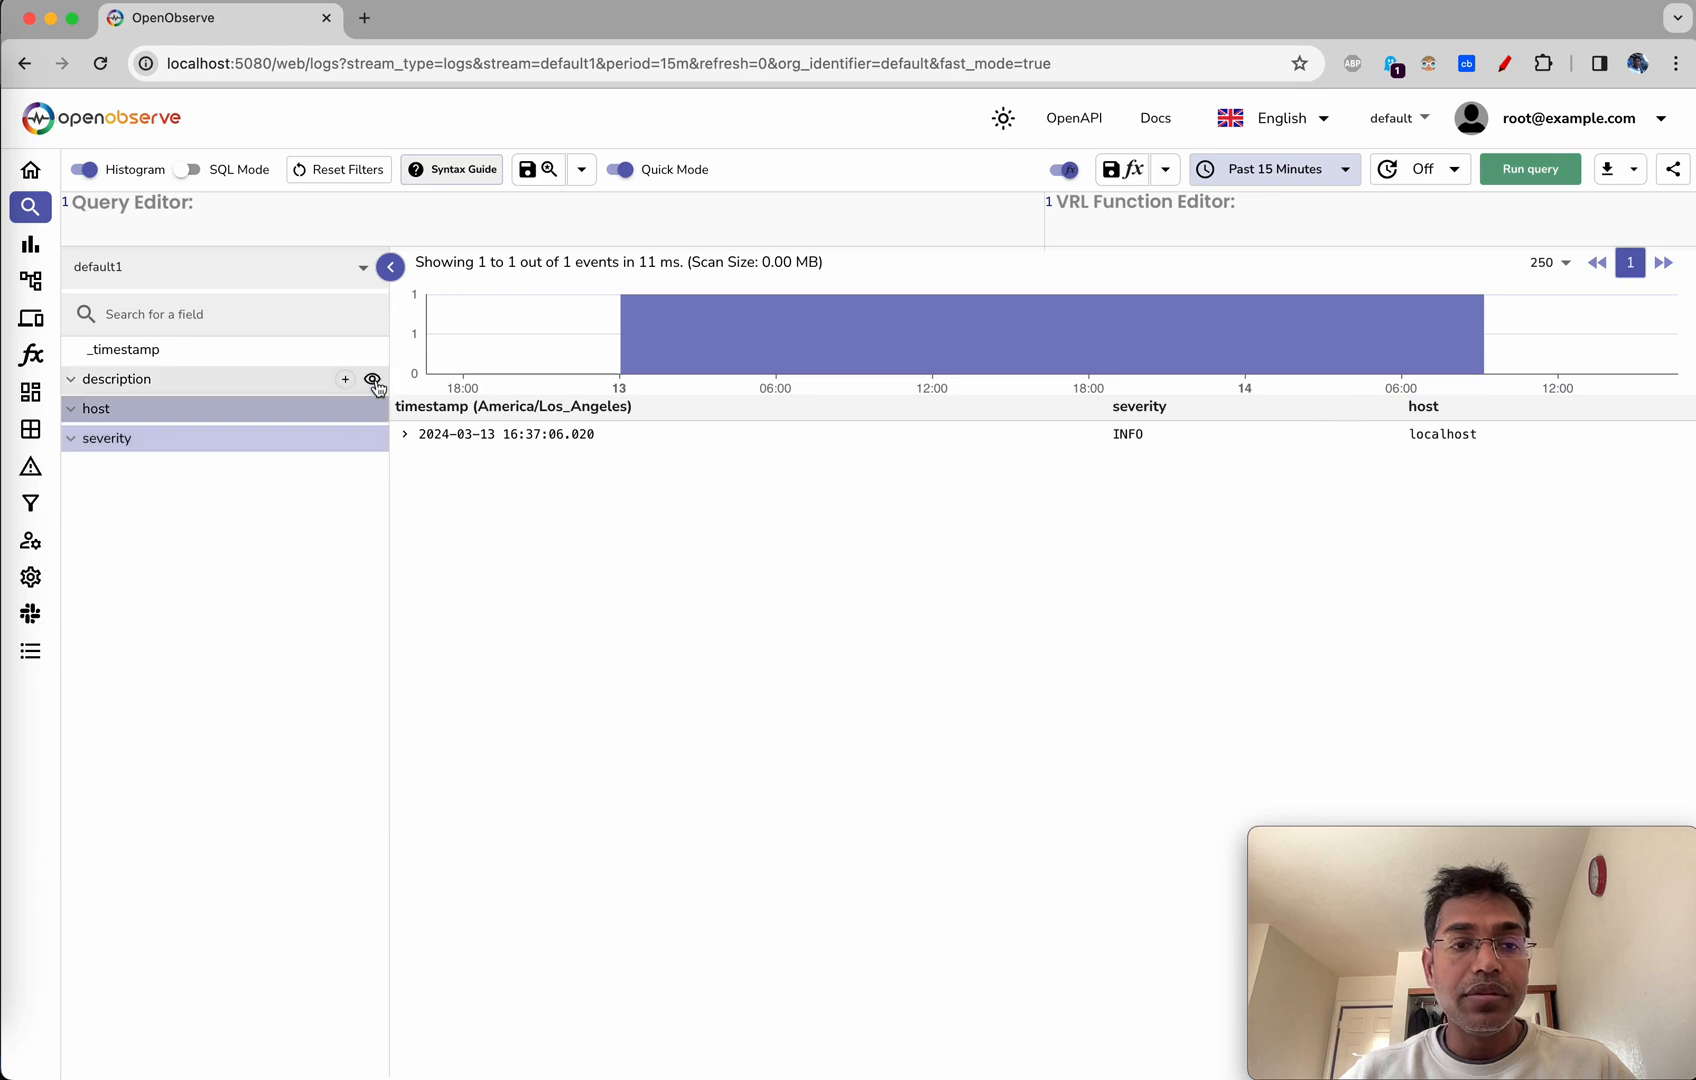
# - Add description as its own column in the default1 log results
pyautogui.click(346, 379)
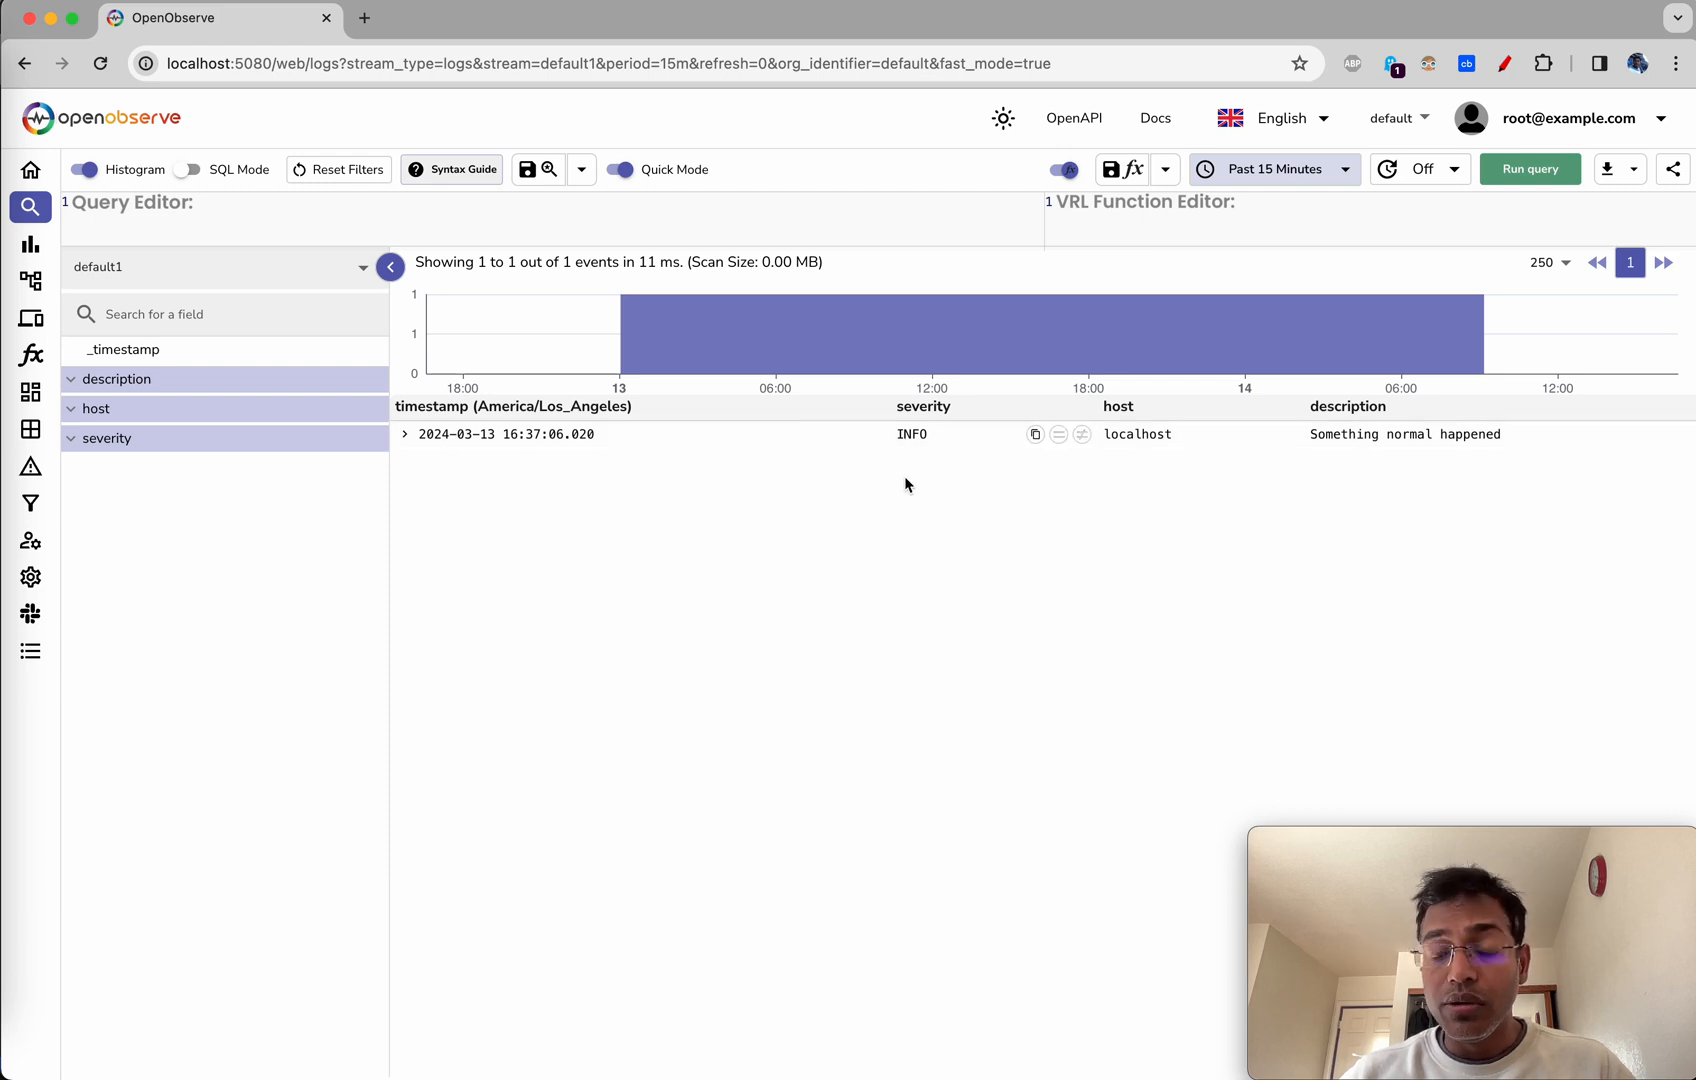
pyautogui.moveTo(898, 448)
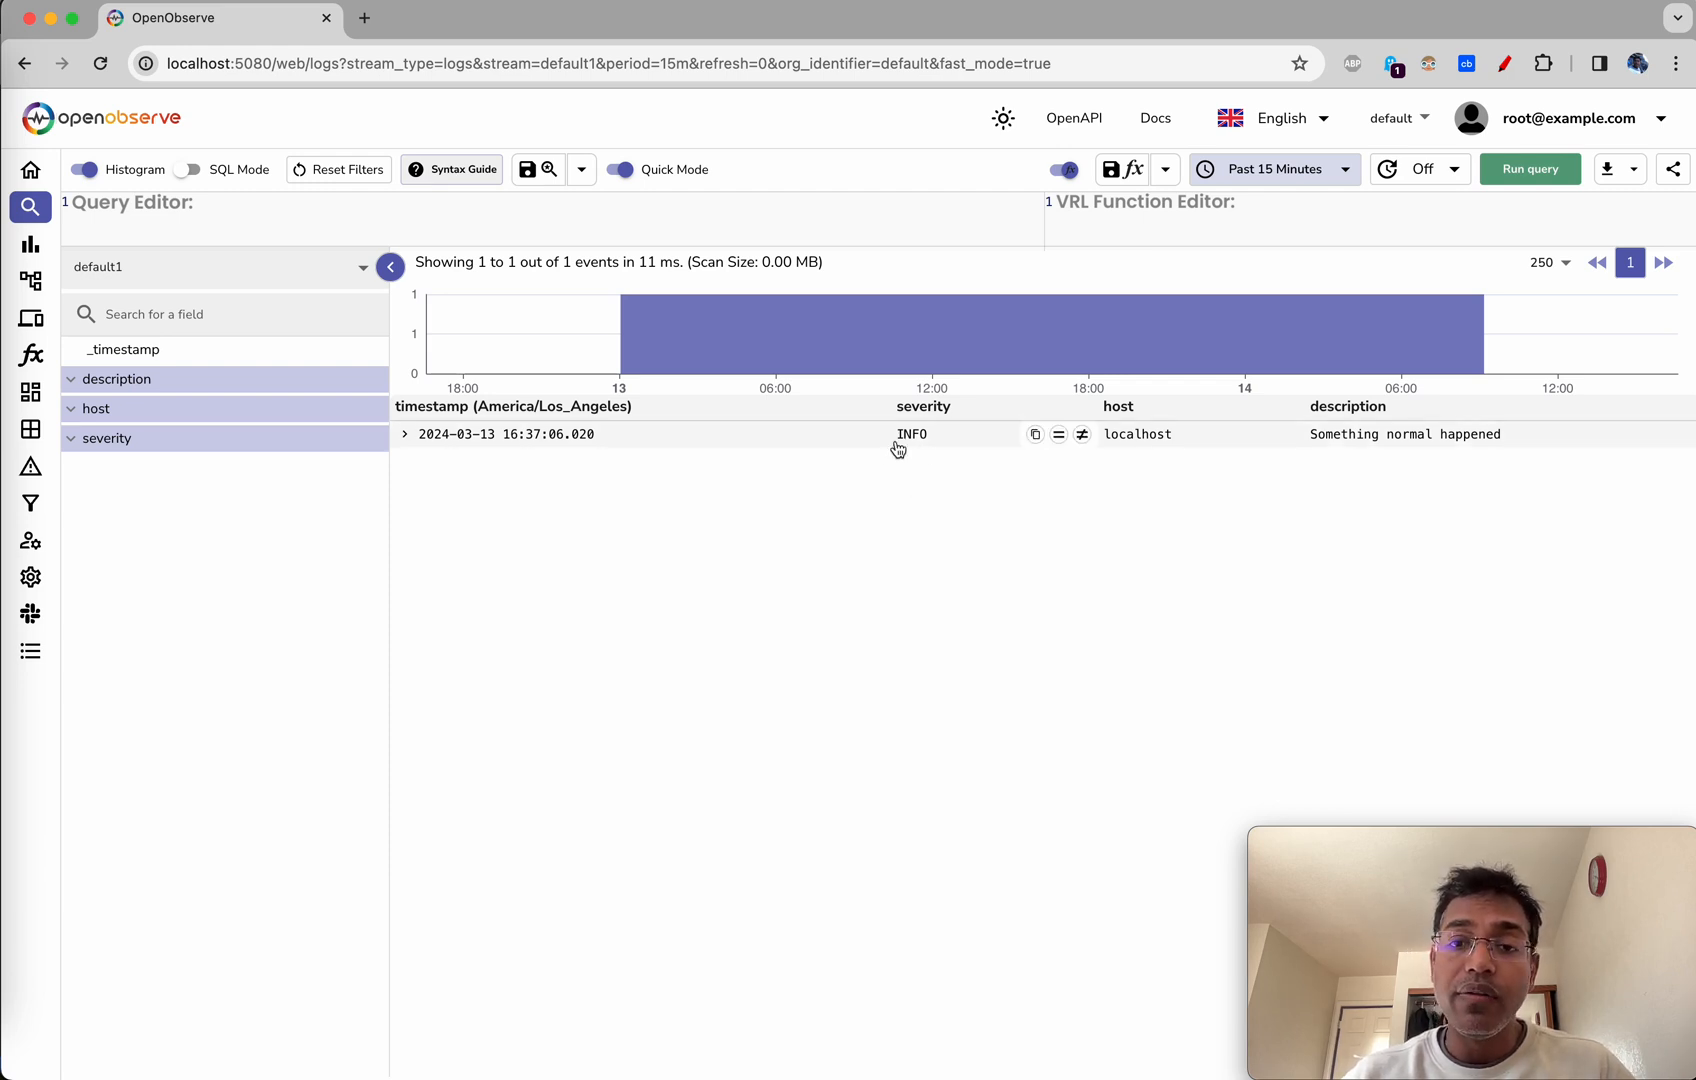
pyautogui.moveTo(920, 504)
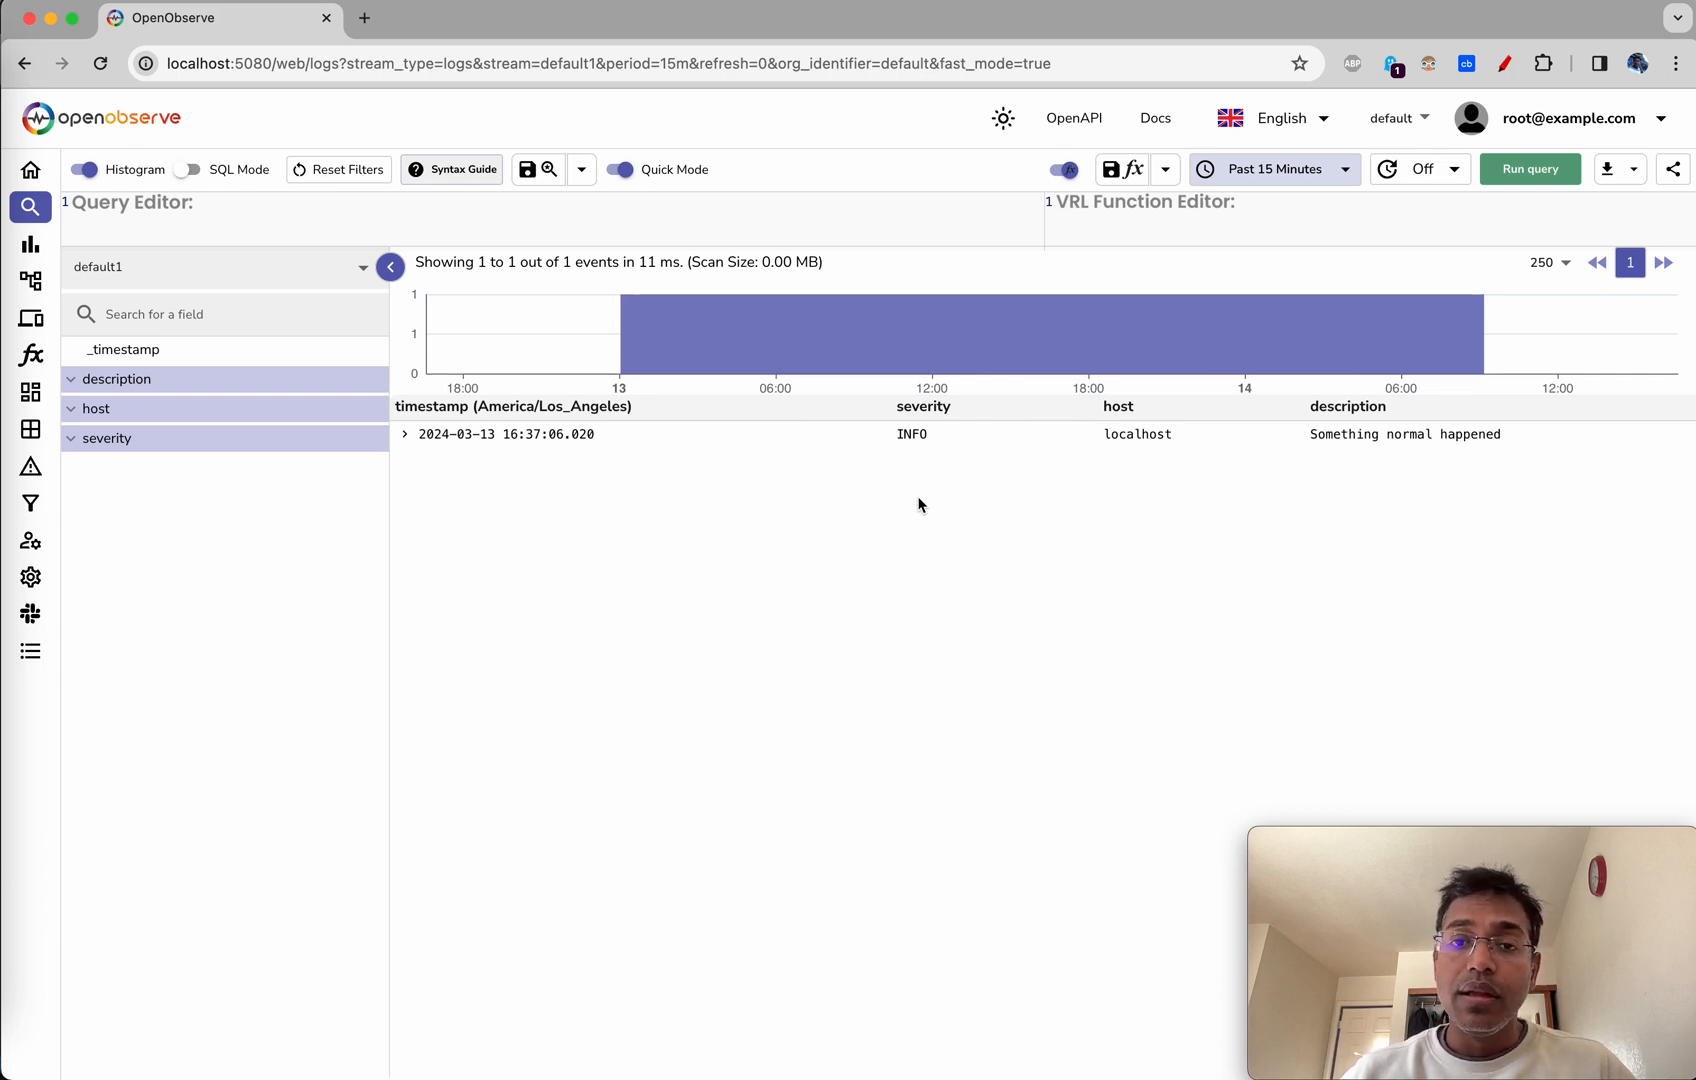
pyautogui.moveTo(912, 604)
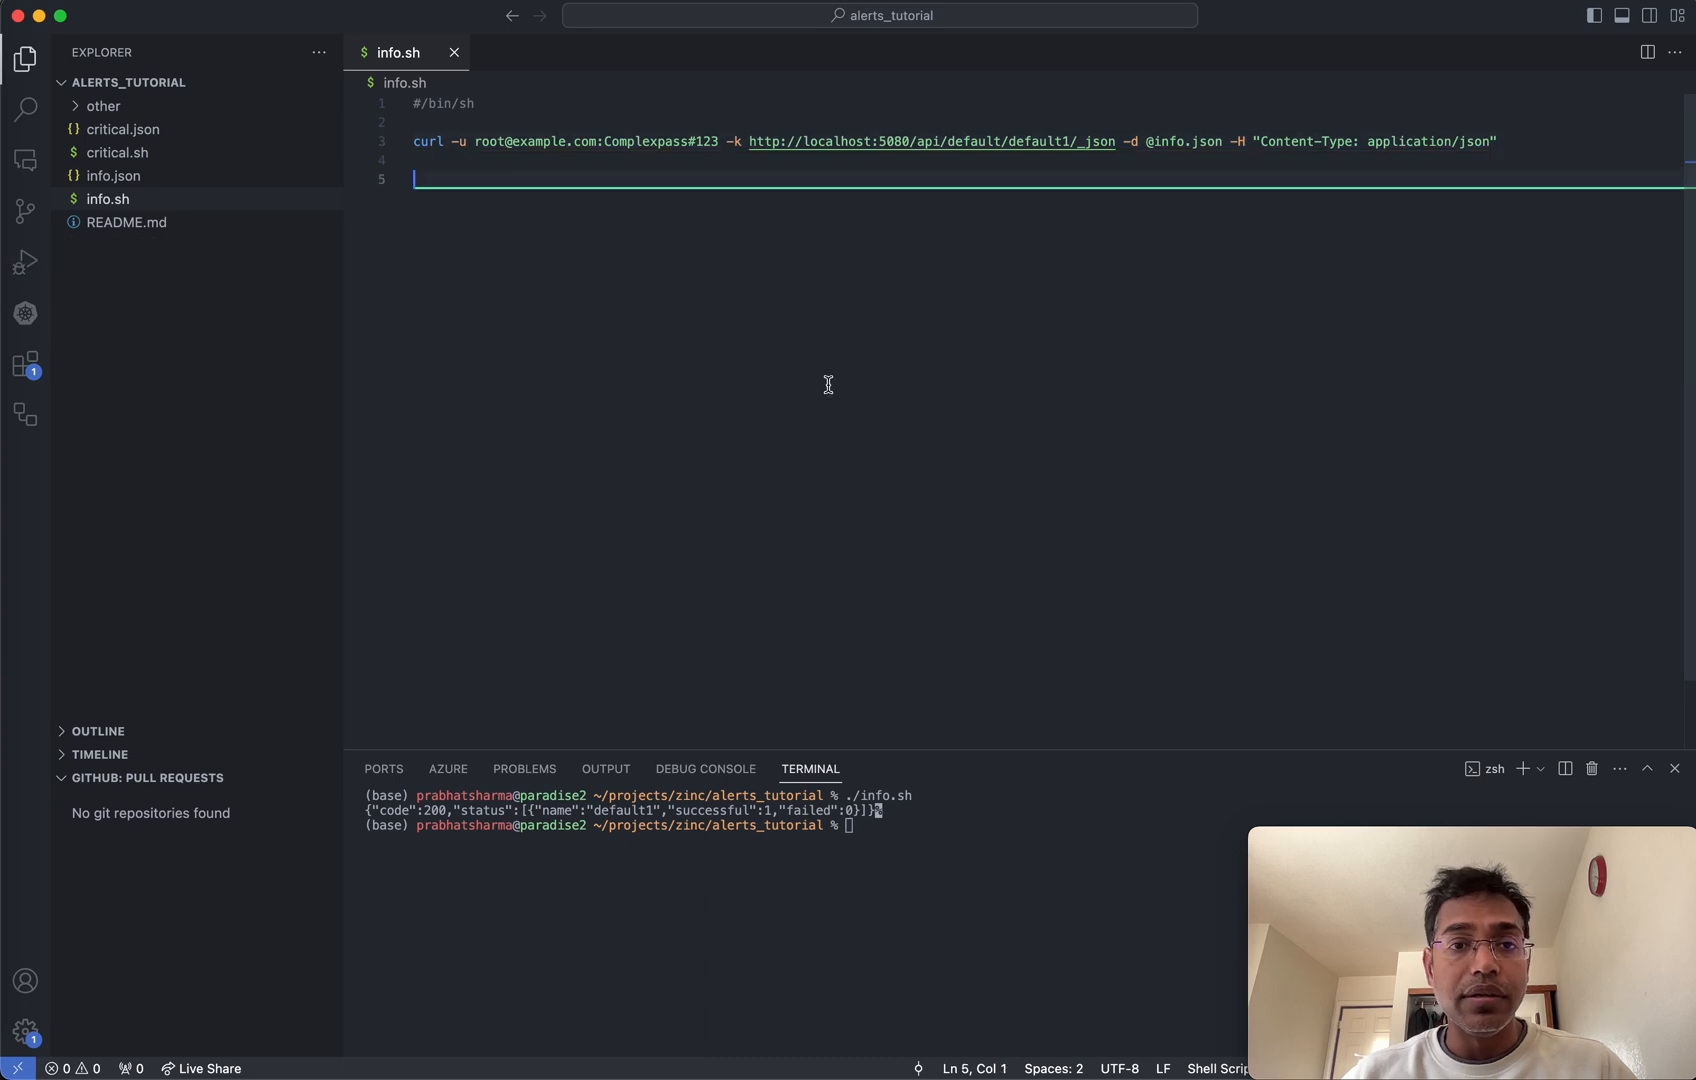
# - Change the critical.json sample's description to 'Something critical happened'
pyautogui.click(112, 175)
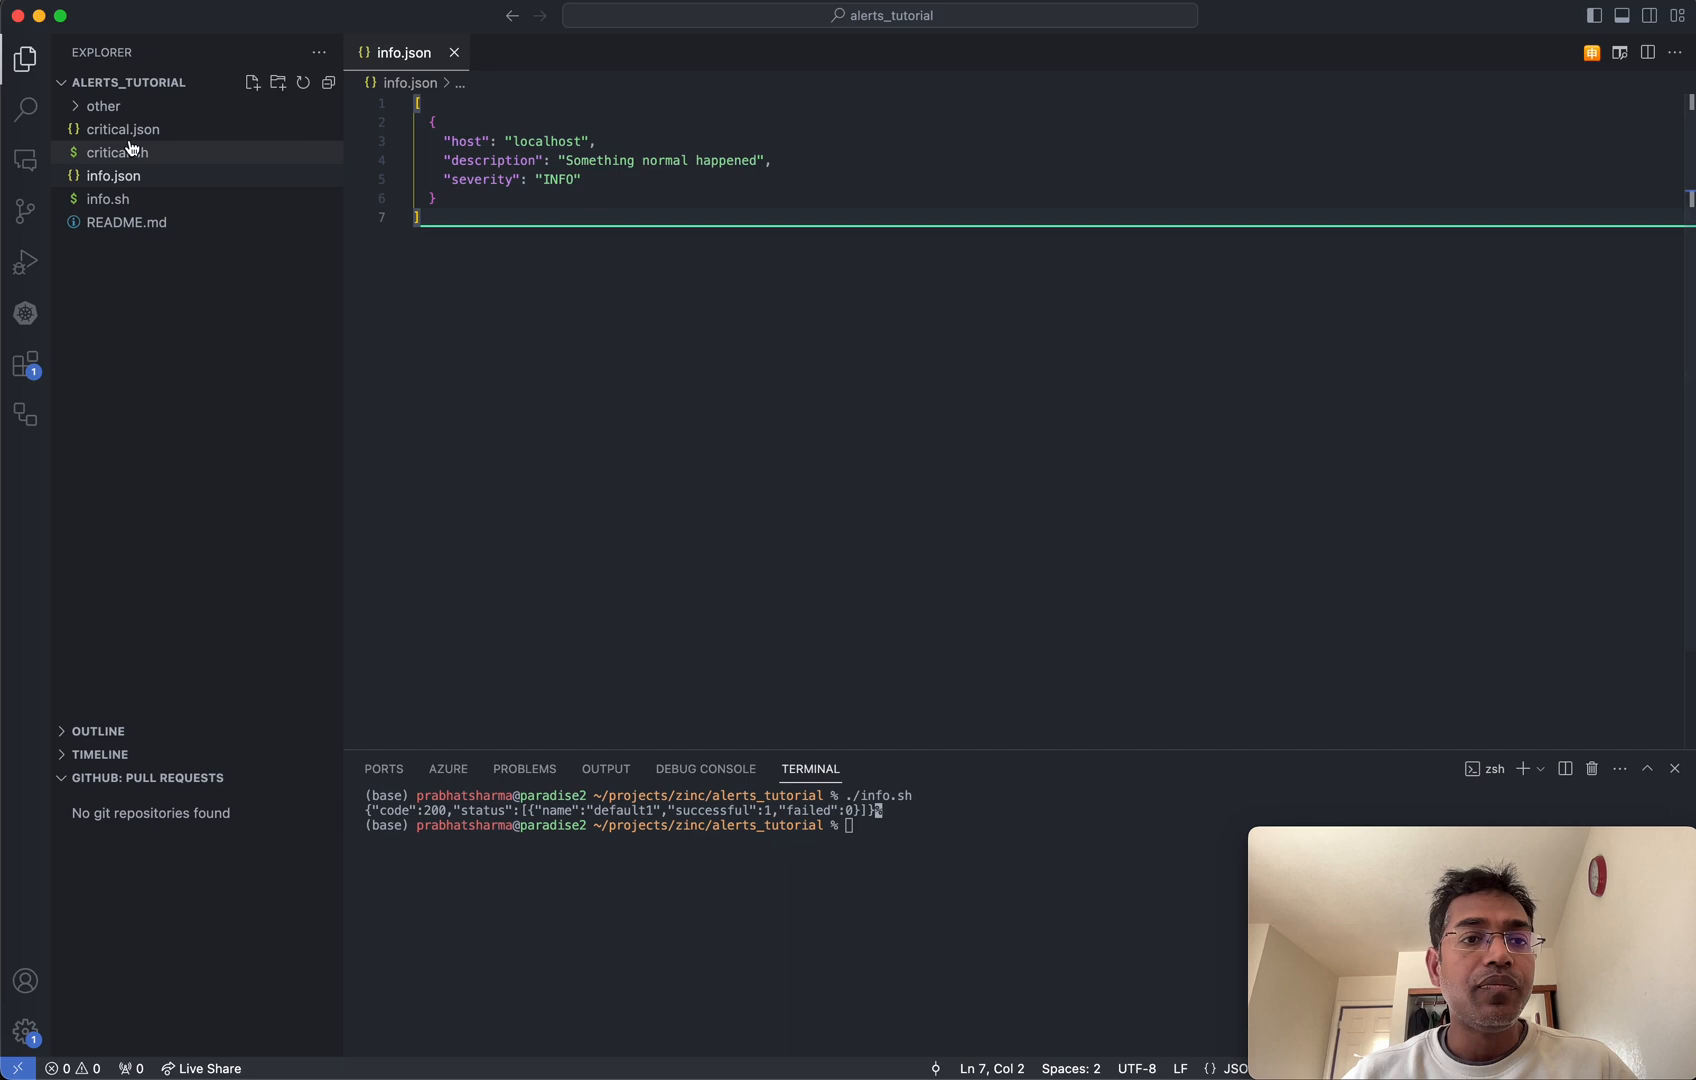
pyautogui.click(122, 129)
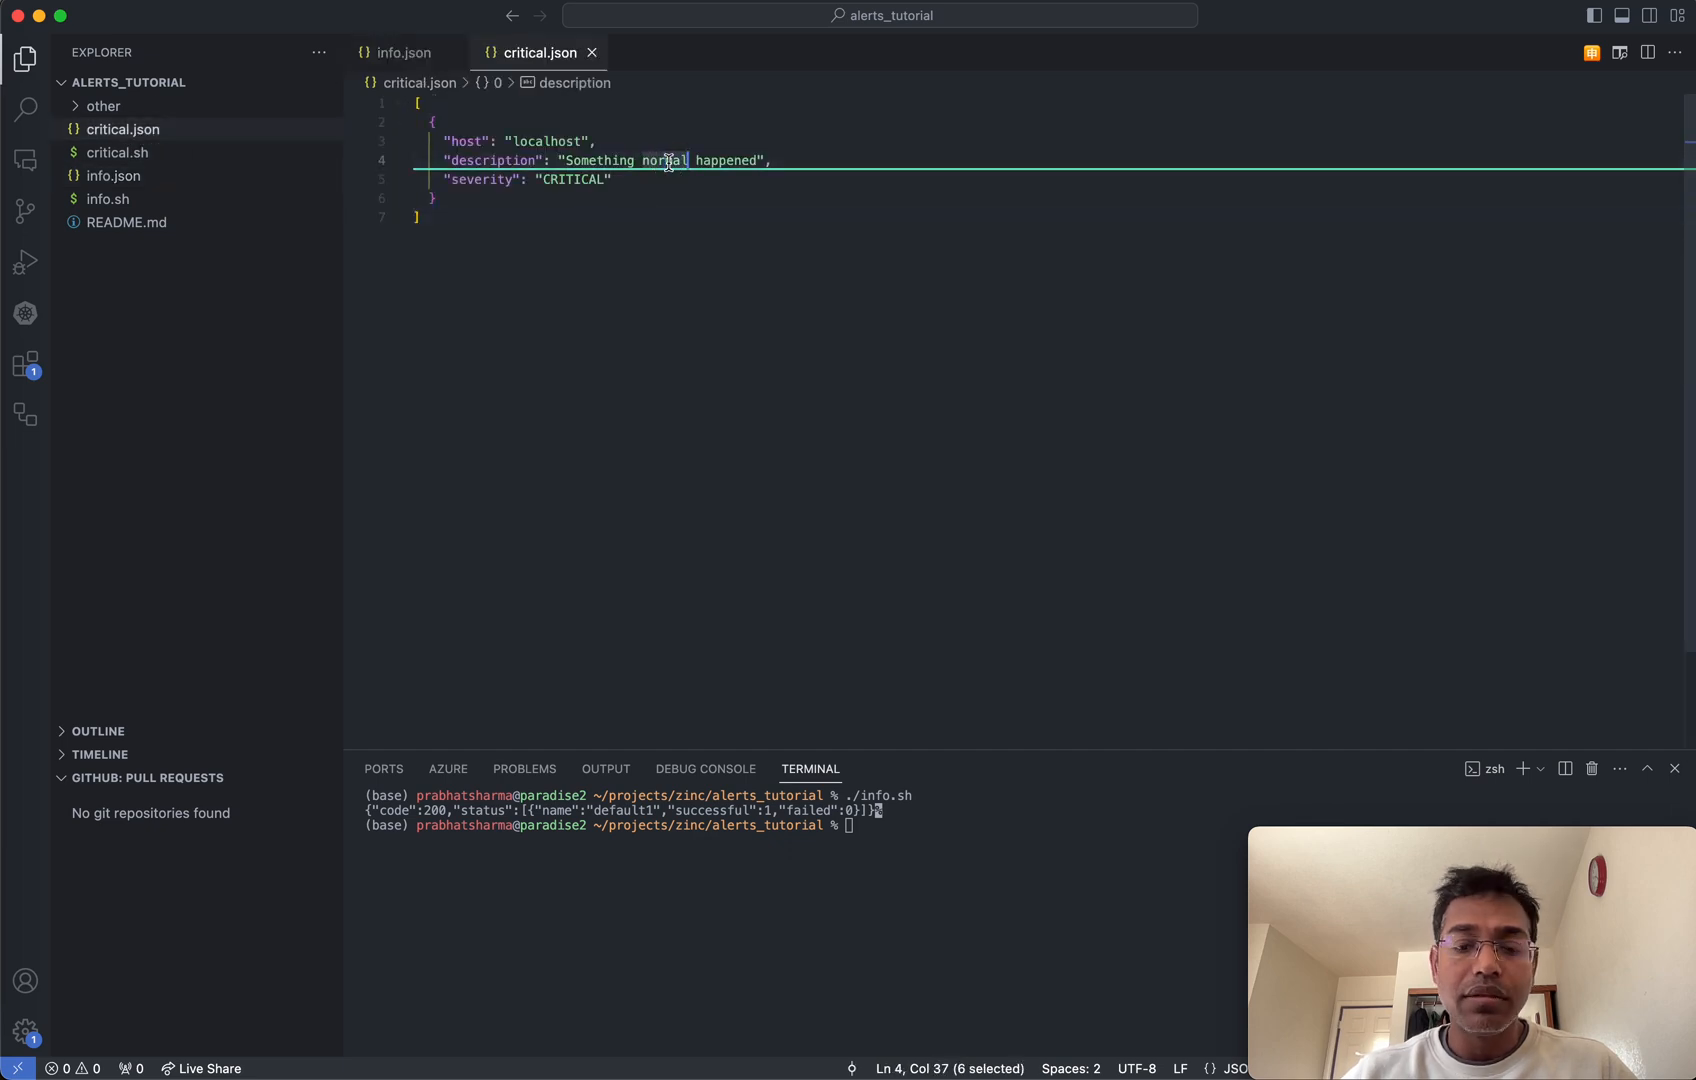
pyautogui.write('critical')
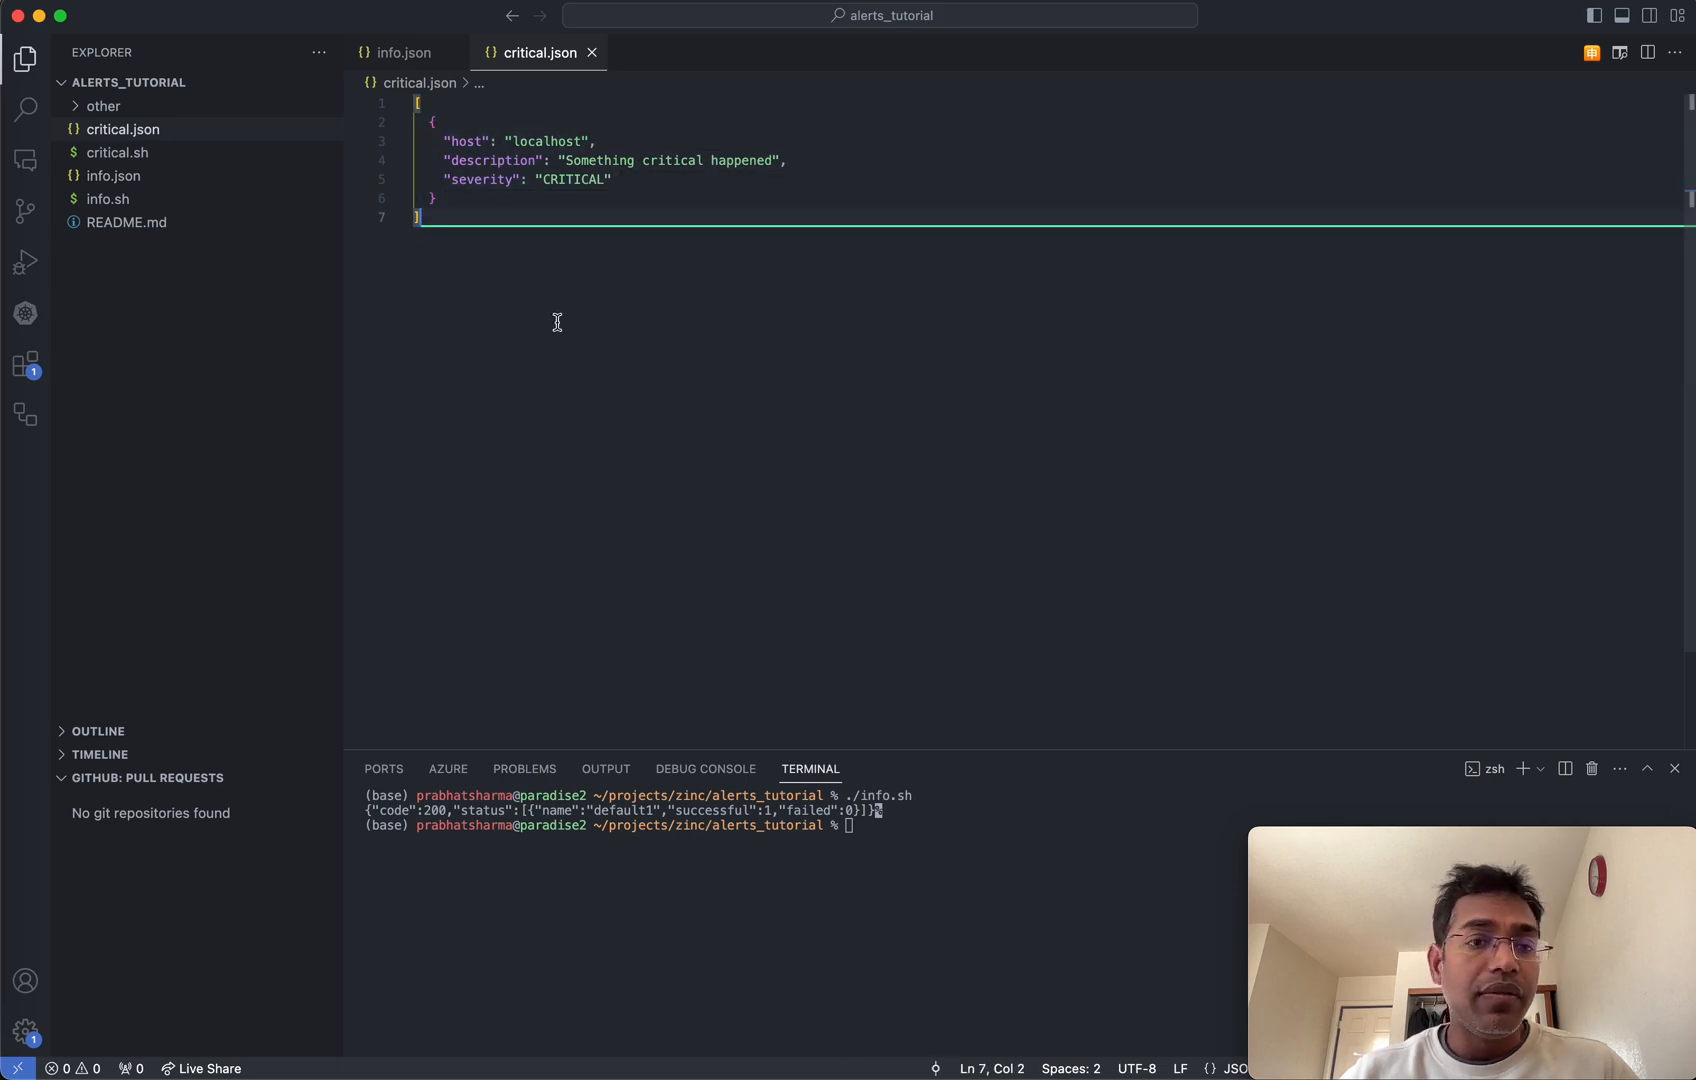
pyautogui.moveTo(536, 381)
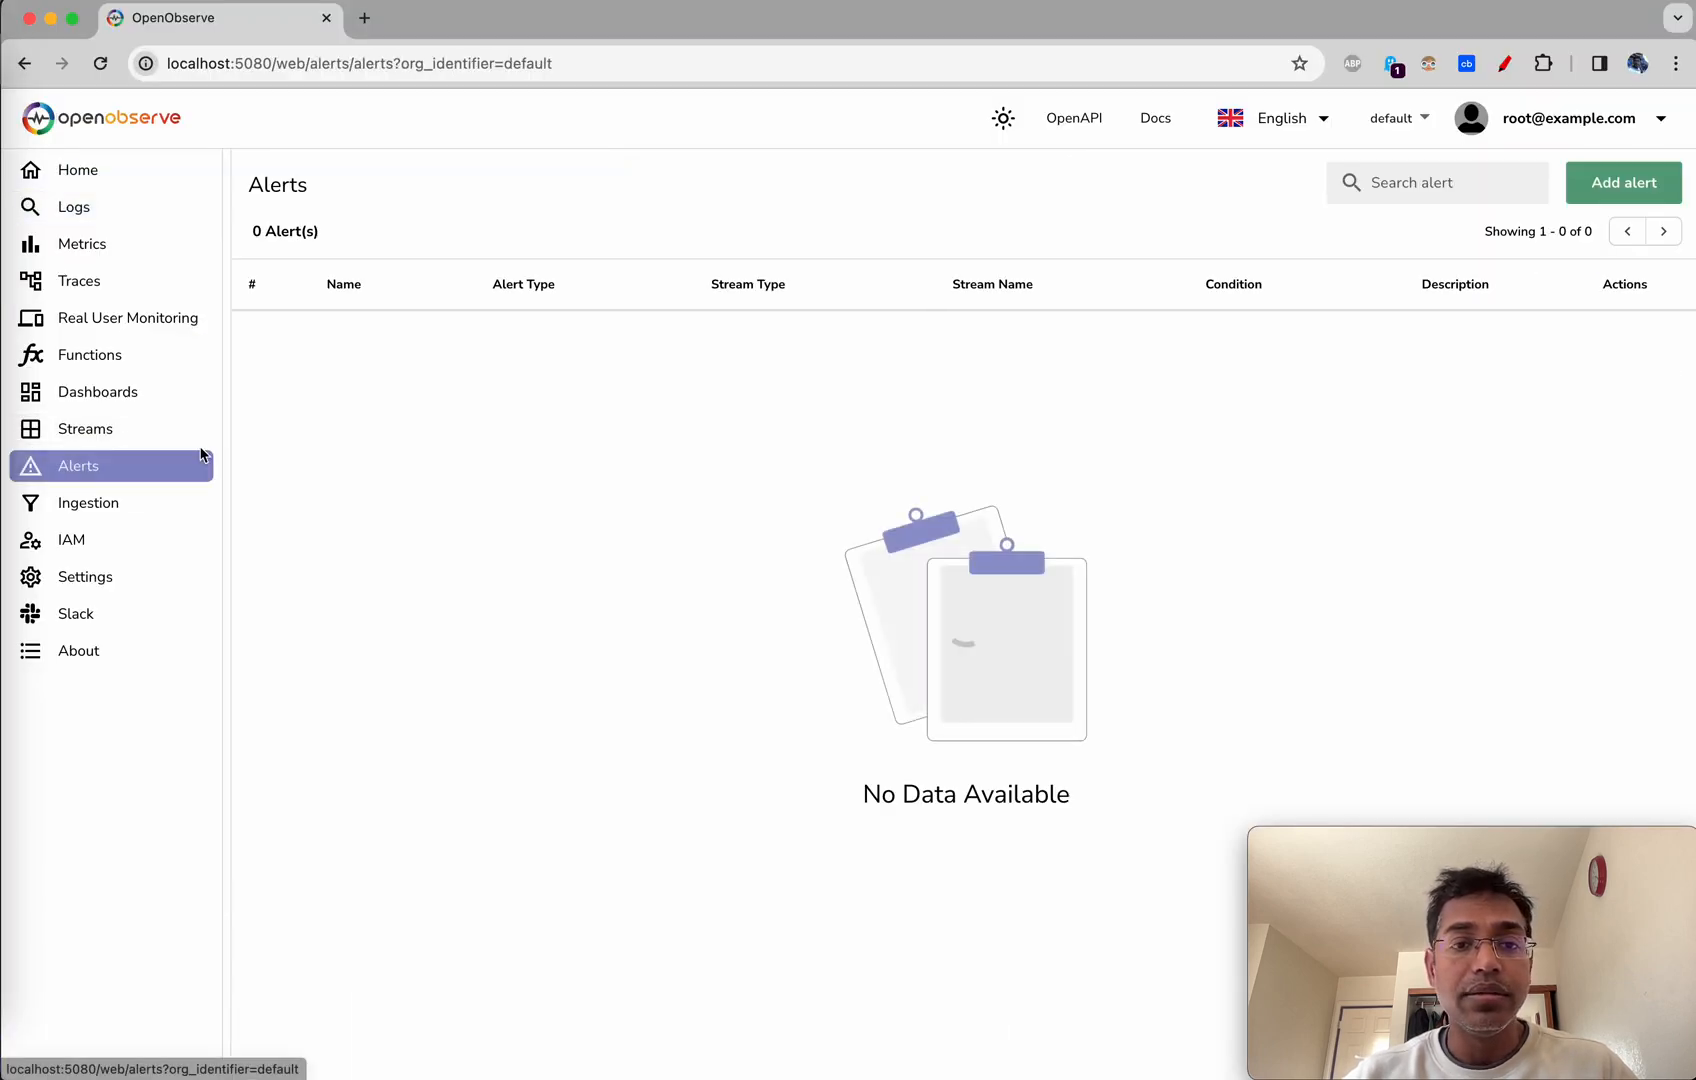
# - Draft a new Real Time alert named 'real time critical'
pyautogui.click(1622, 182)
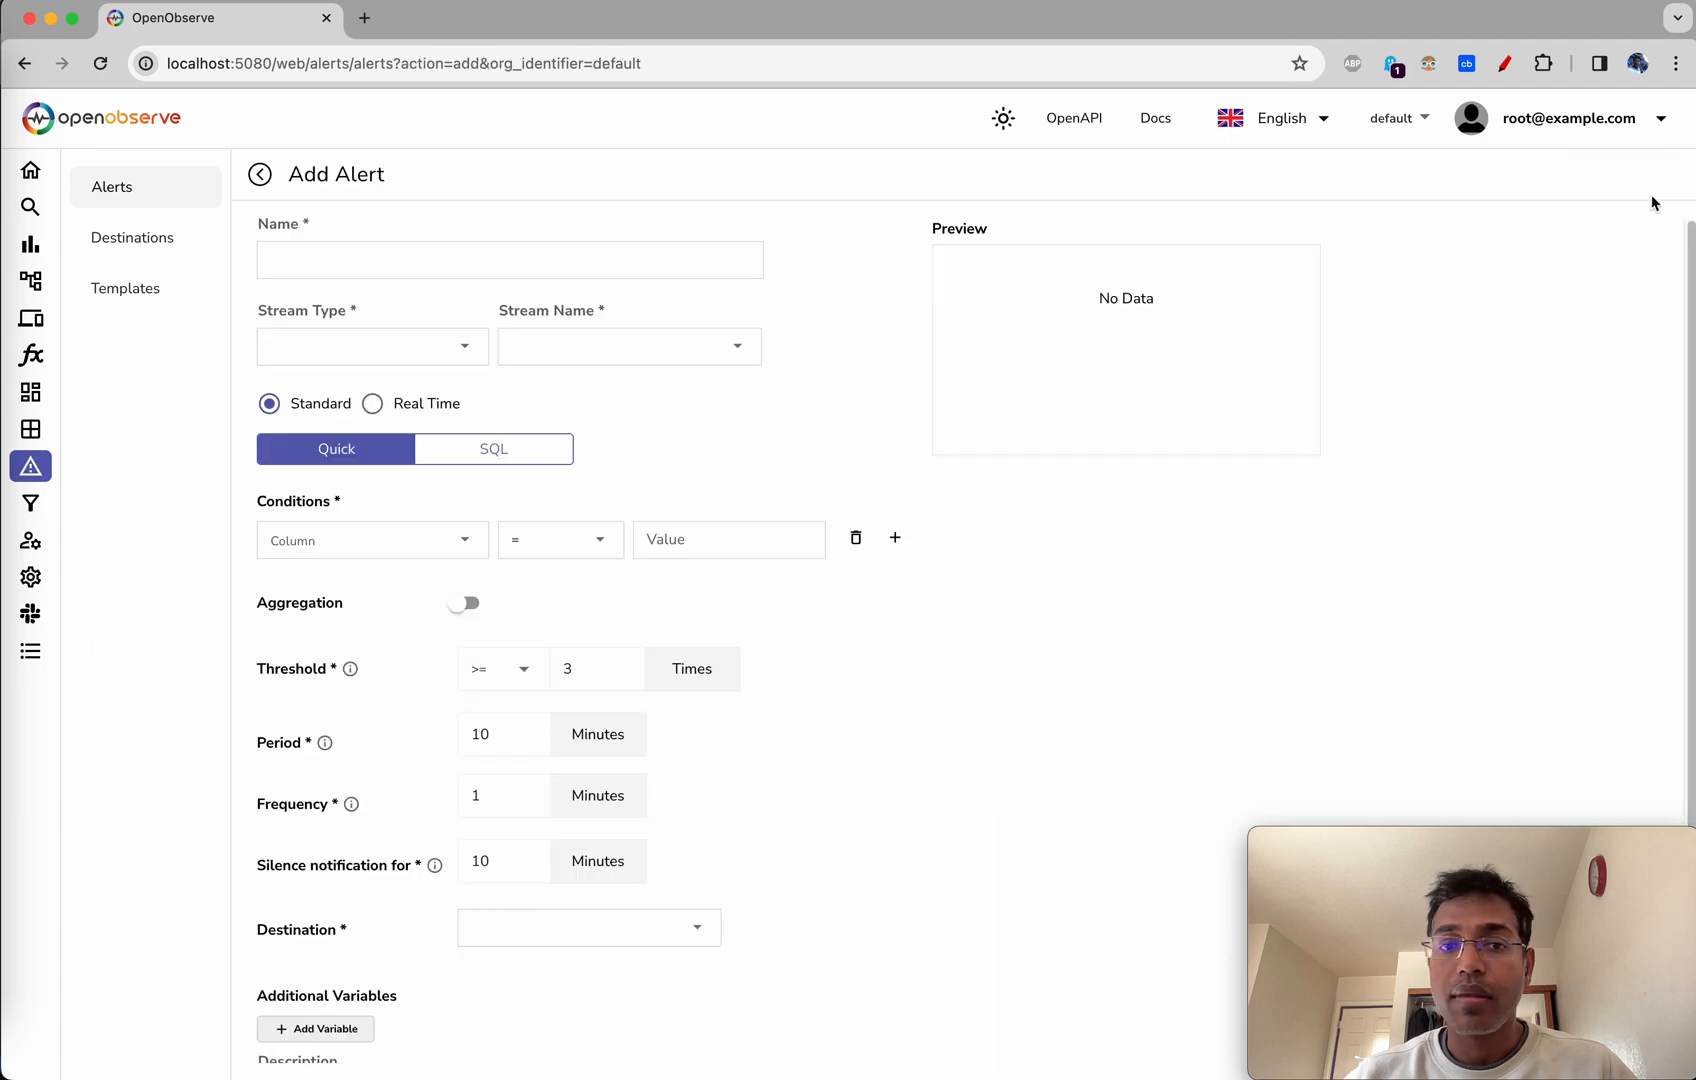
pyautogui.moveTo(912, 355)
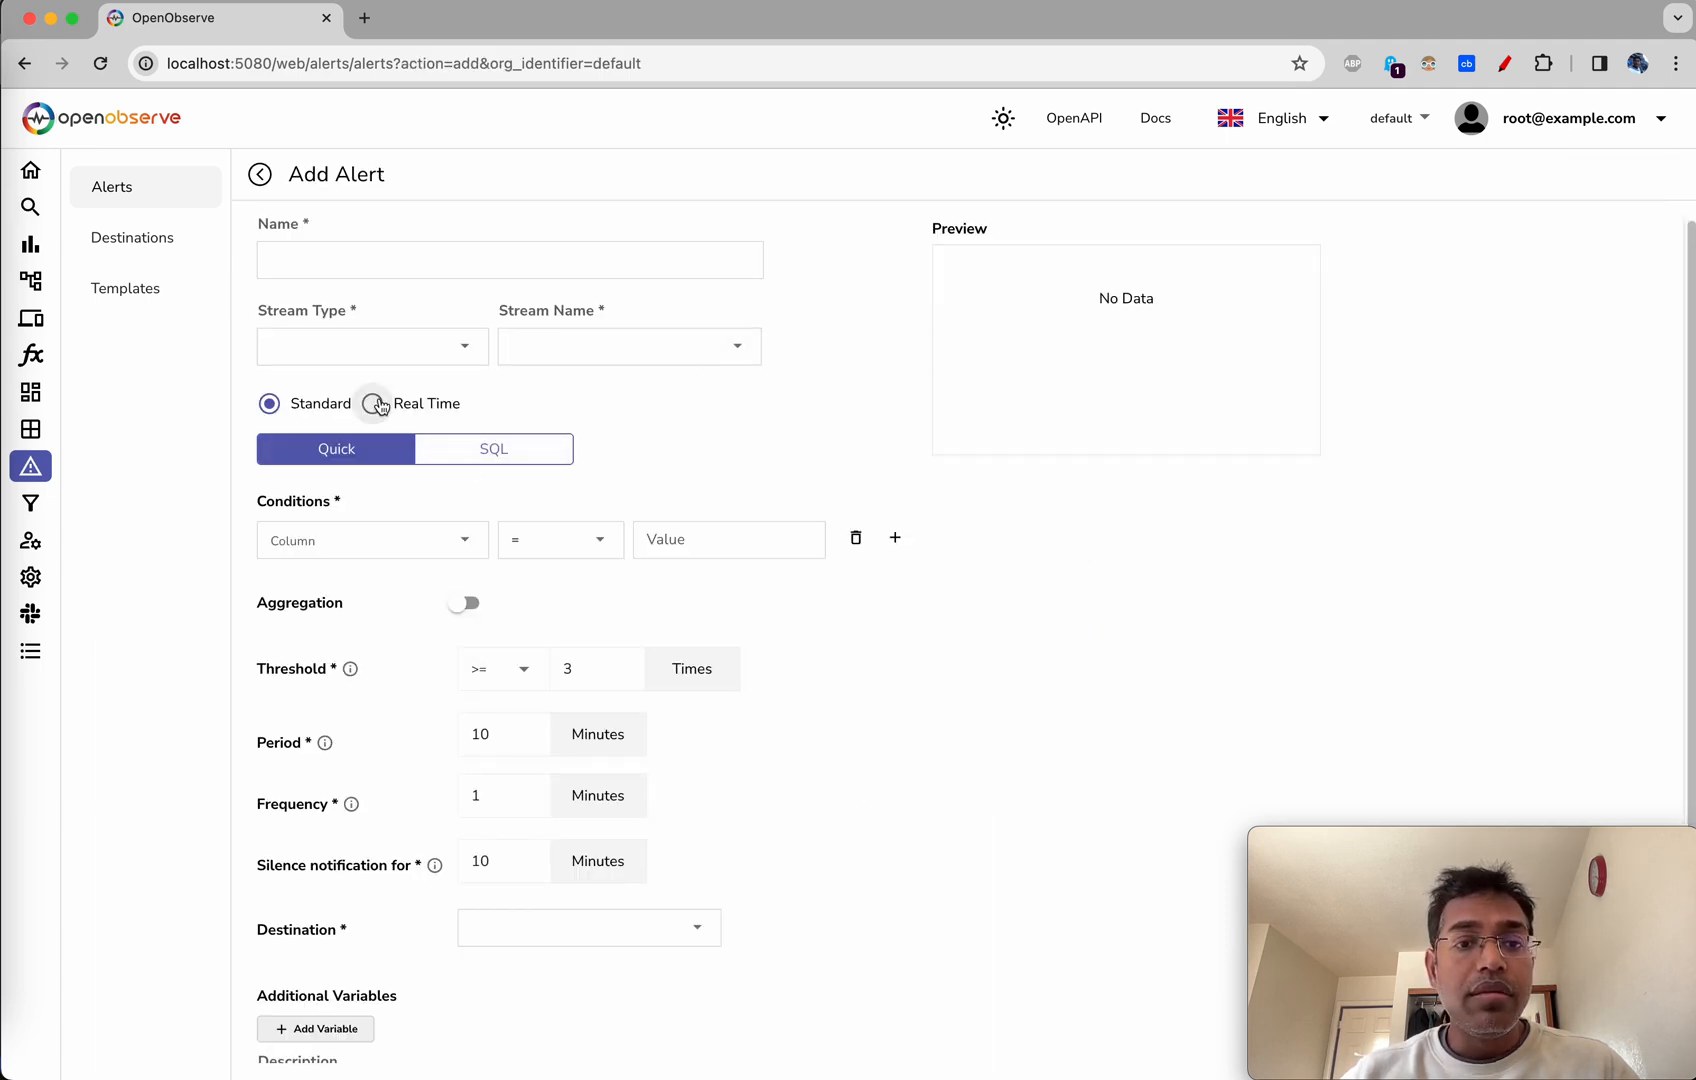
pyautogui.click(372, 403)
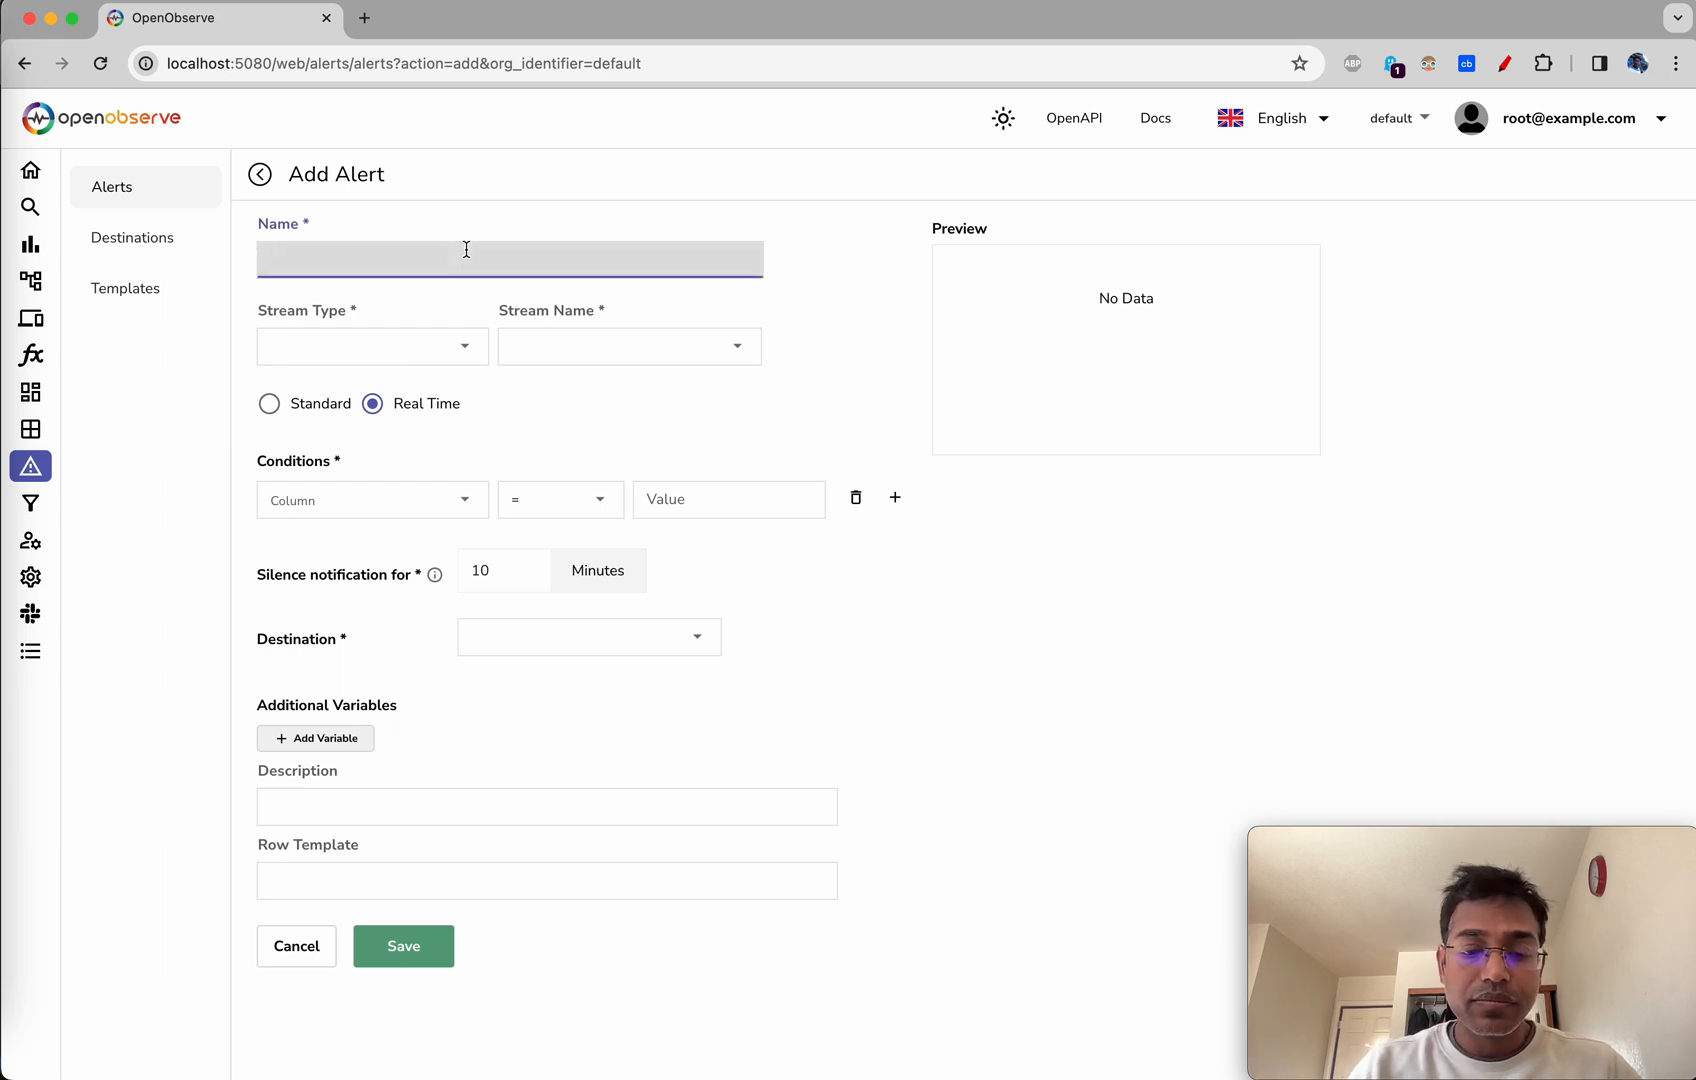
pyautogui.write('critical')
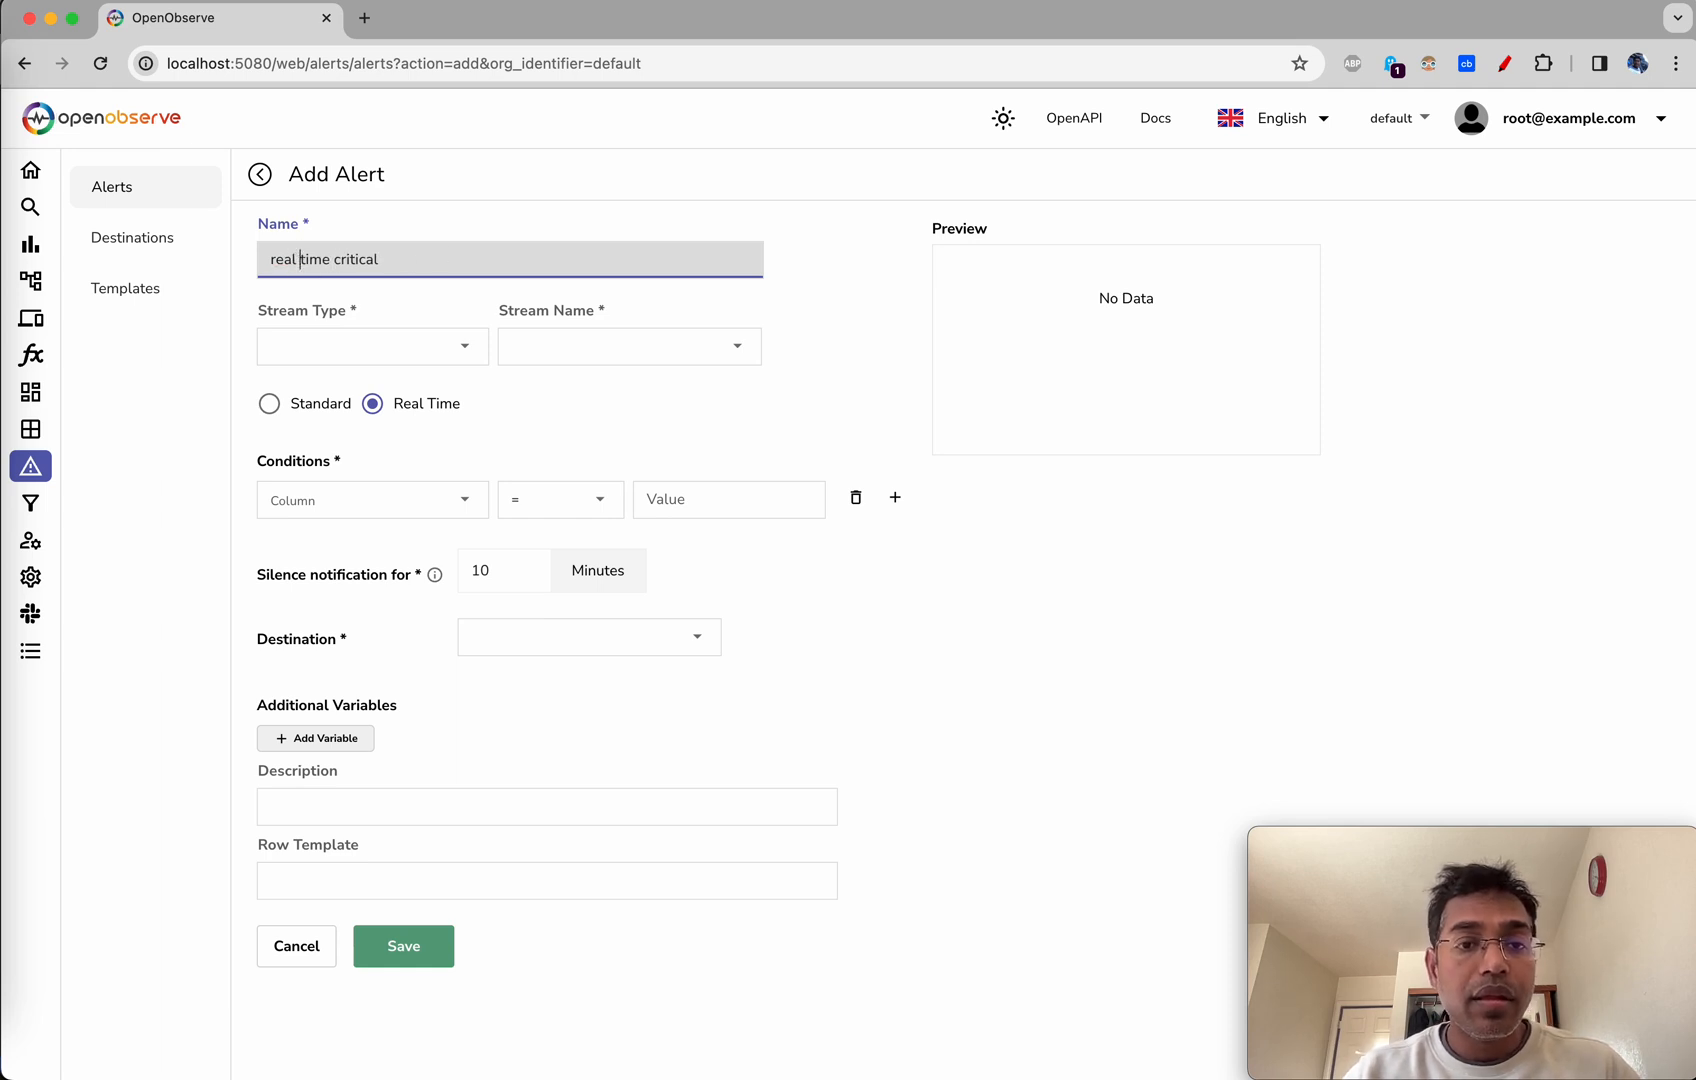
# - Target the logs stream default1 with the condition severity = CRITICAL
pyautogui.click(371, 346)
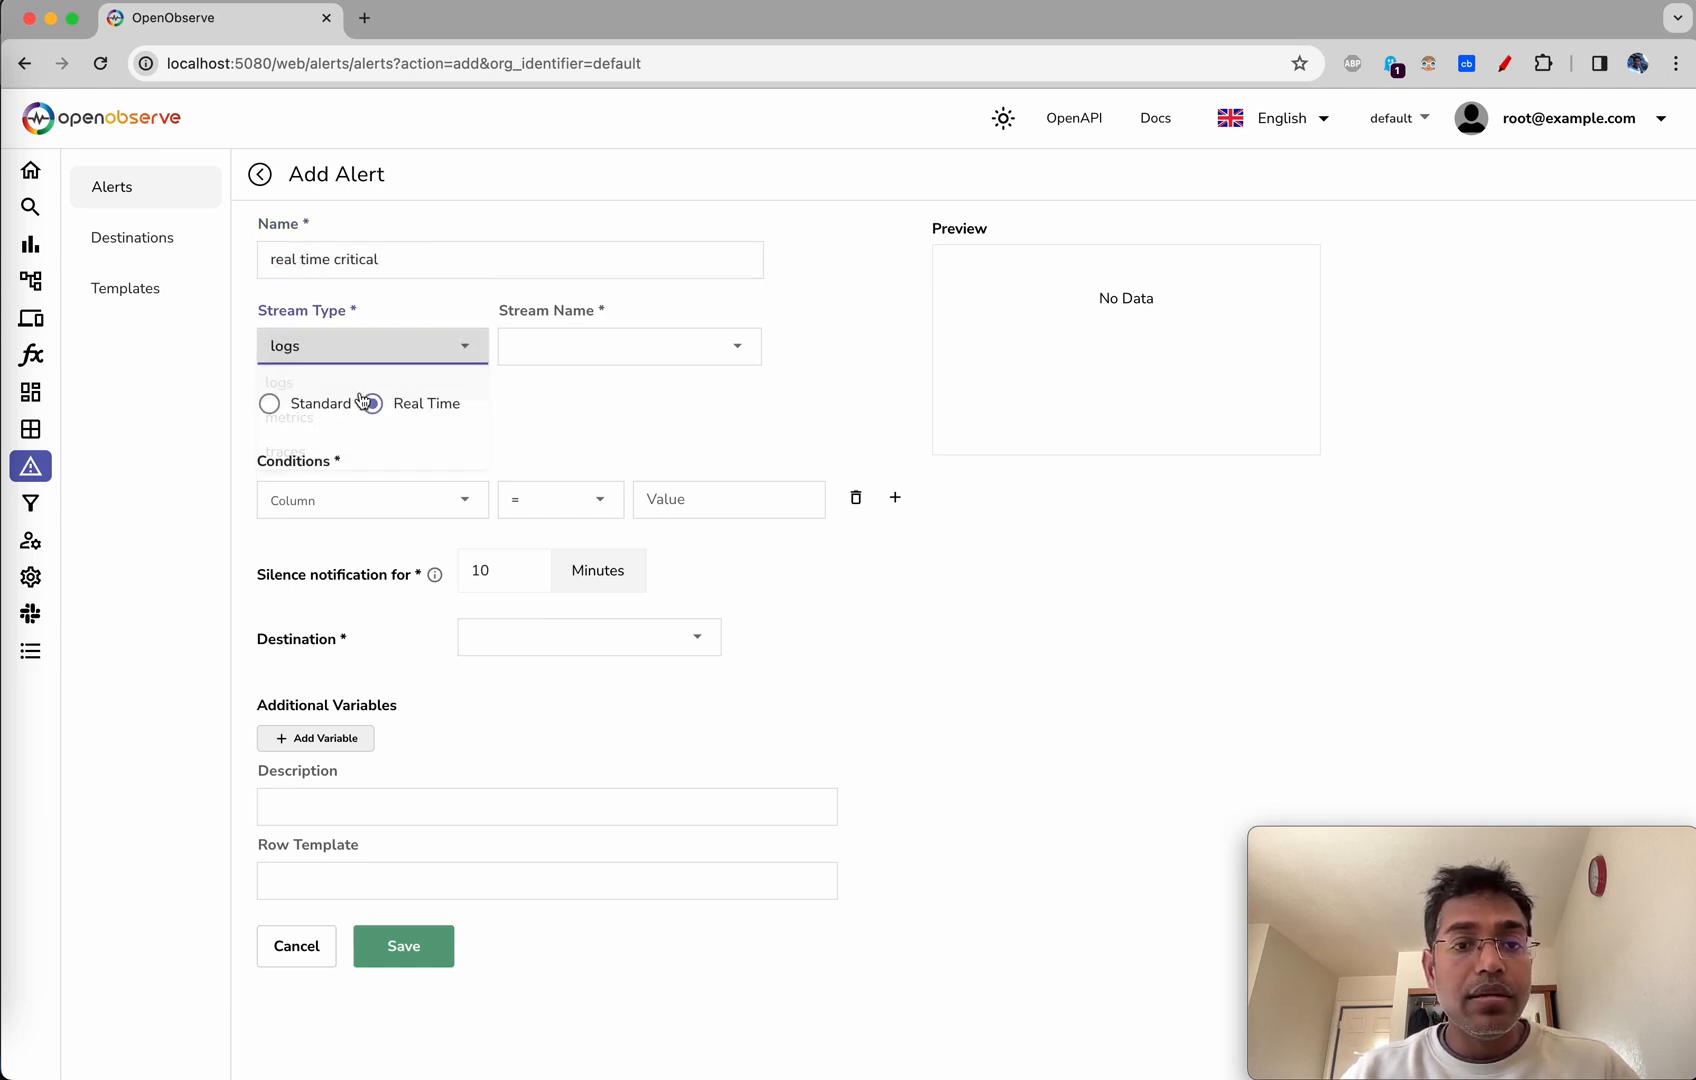
pyautogui.write('default1')
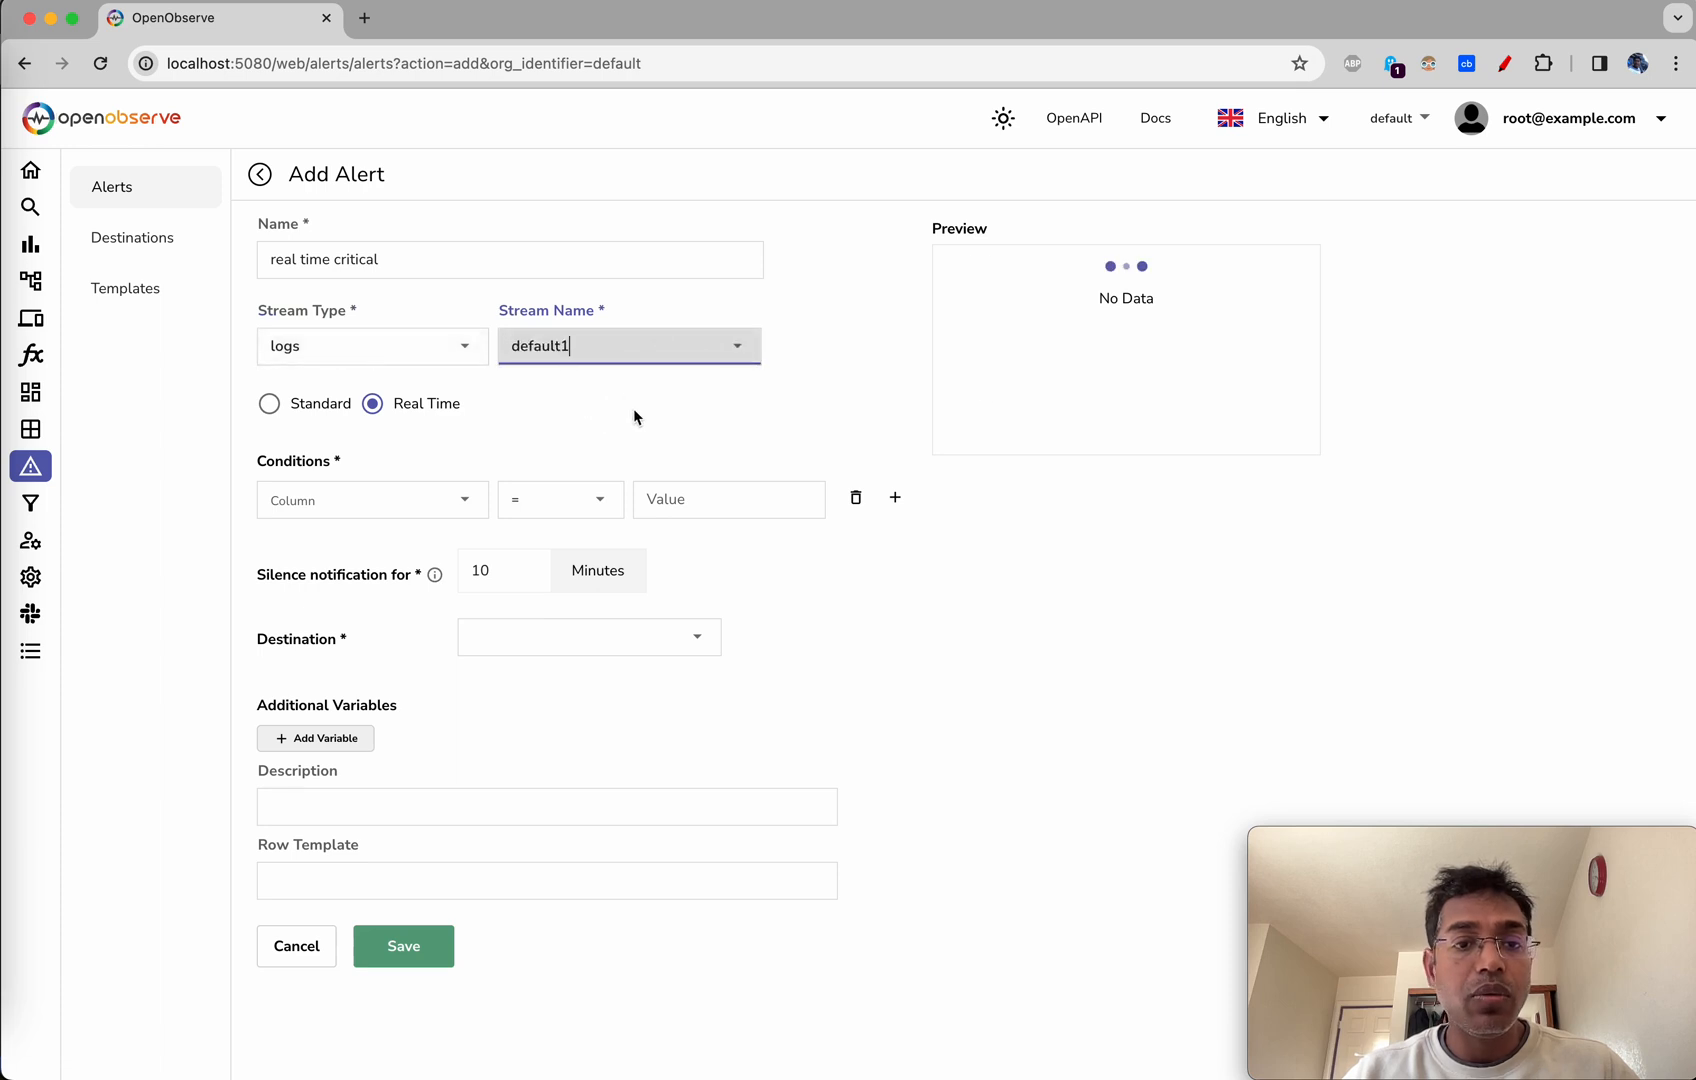
pyautogui.click(371, 499)
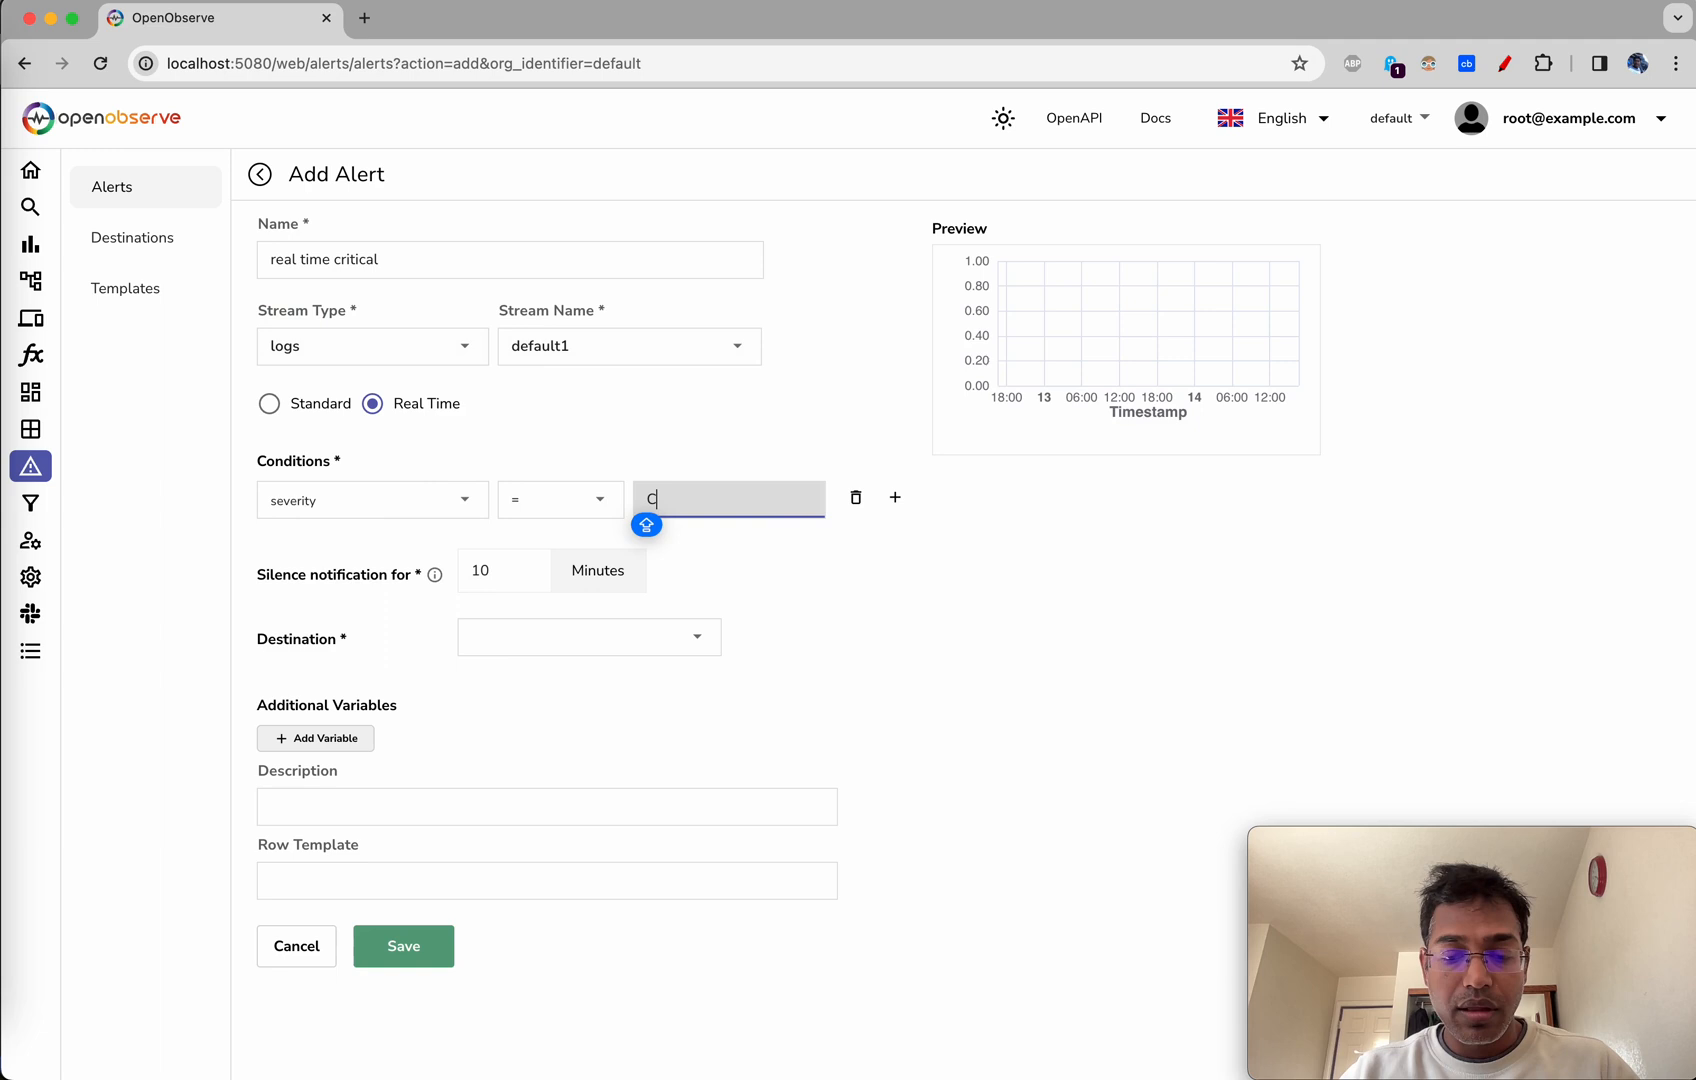
pyautogui.write('RITICAL')
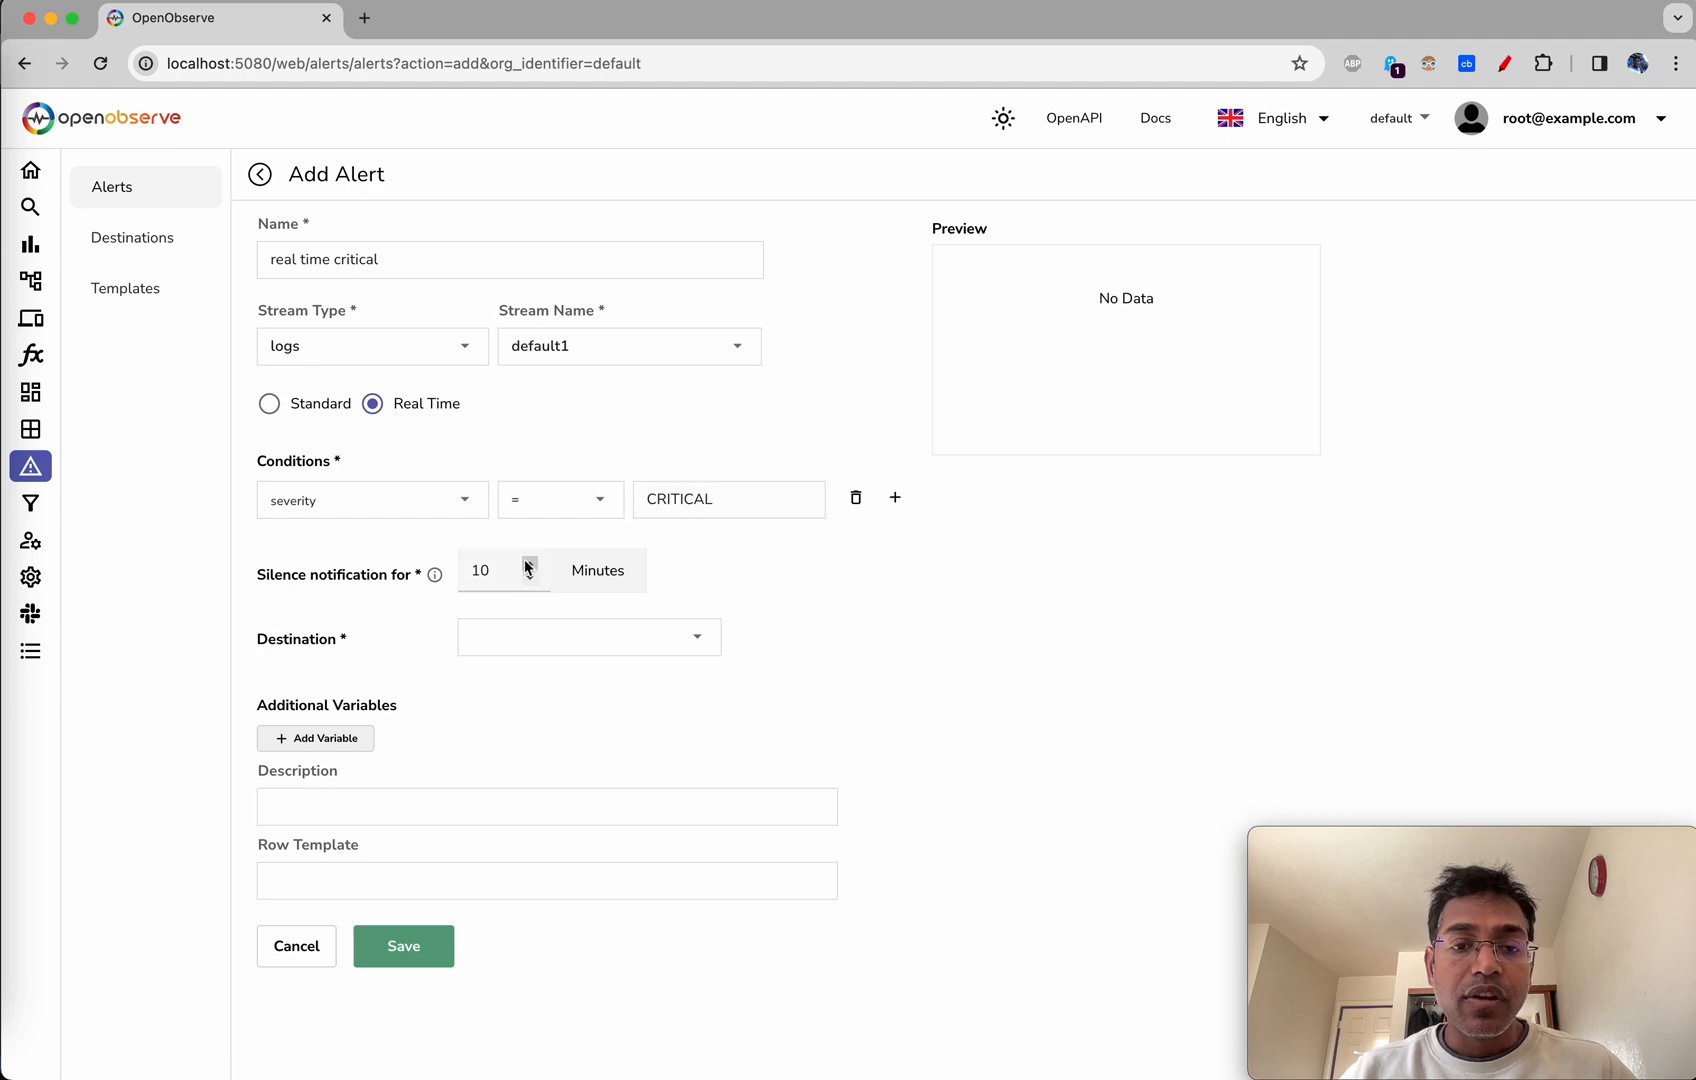
pyautogui.moveTo(746, 528)
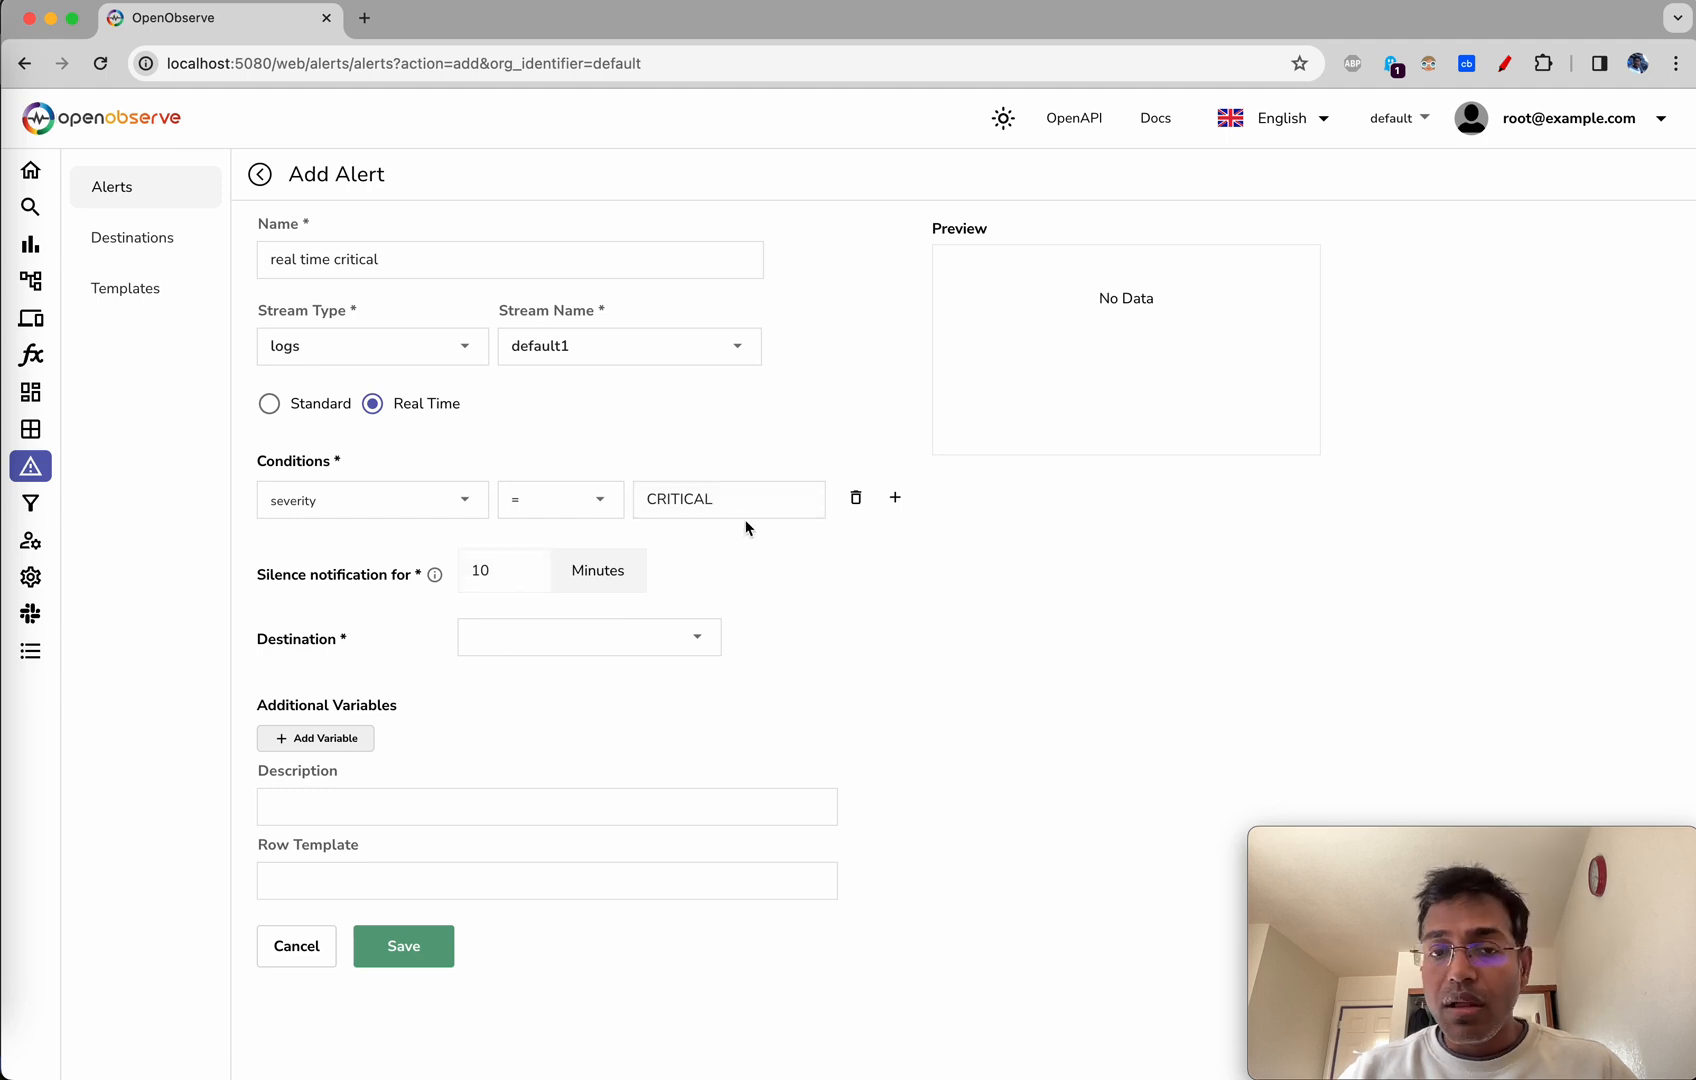
pyautogui.moveTo(757, 581)
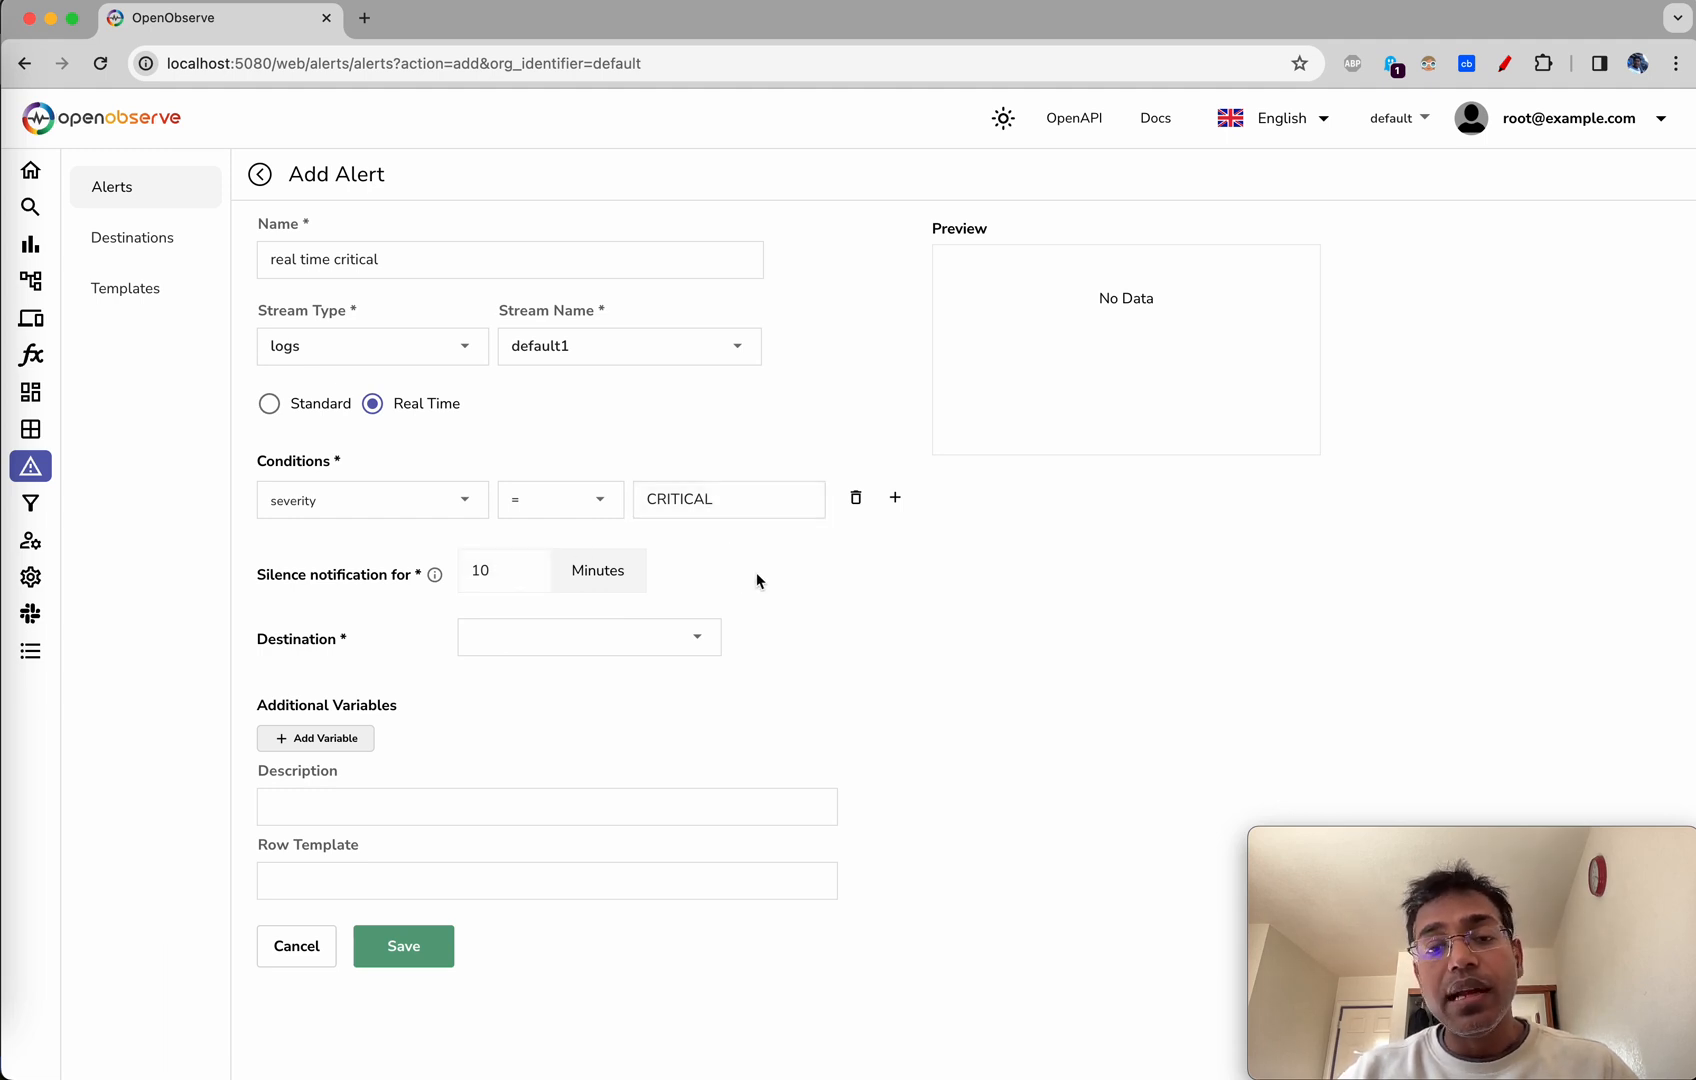
pyautogui.moveTo(721, 561)
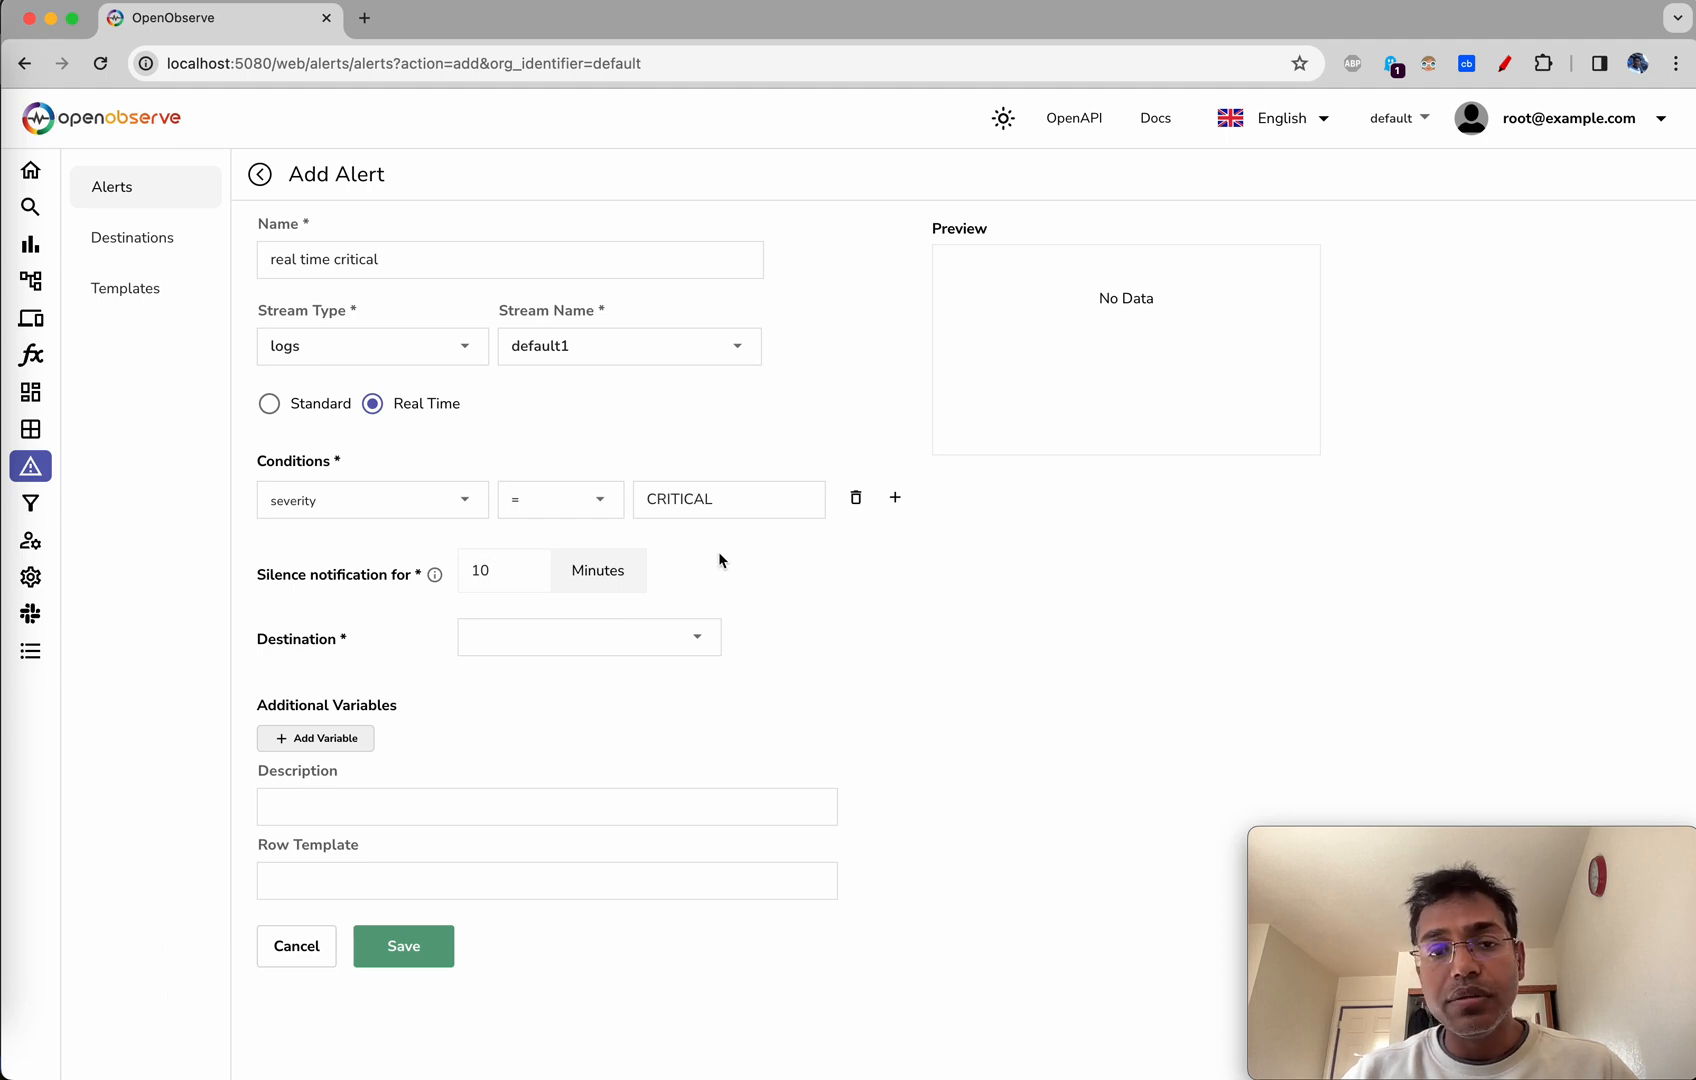
pyautogui.moveTo(276, 485)
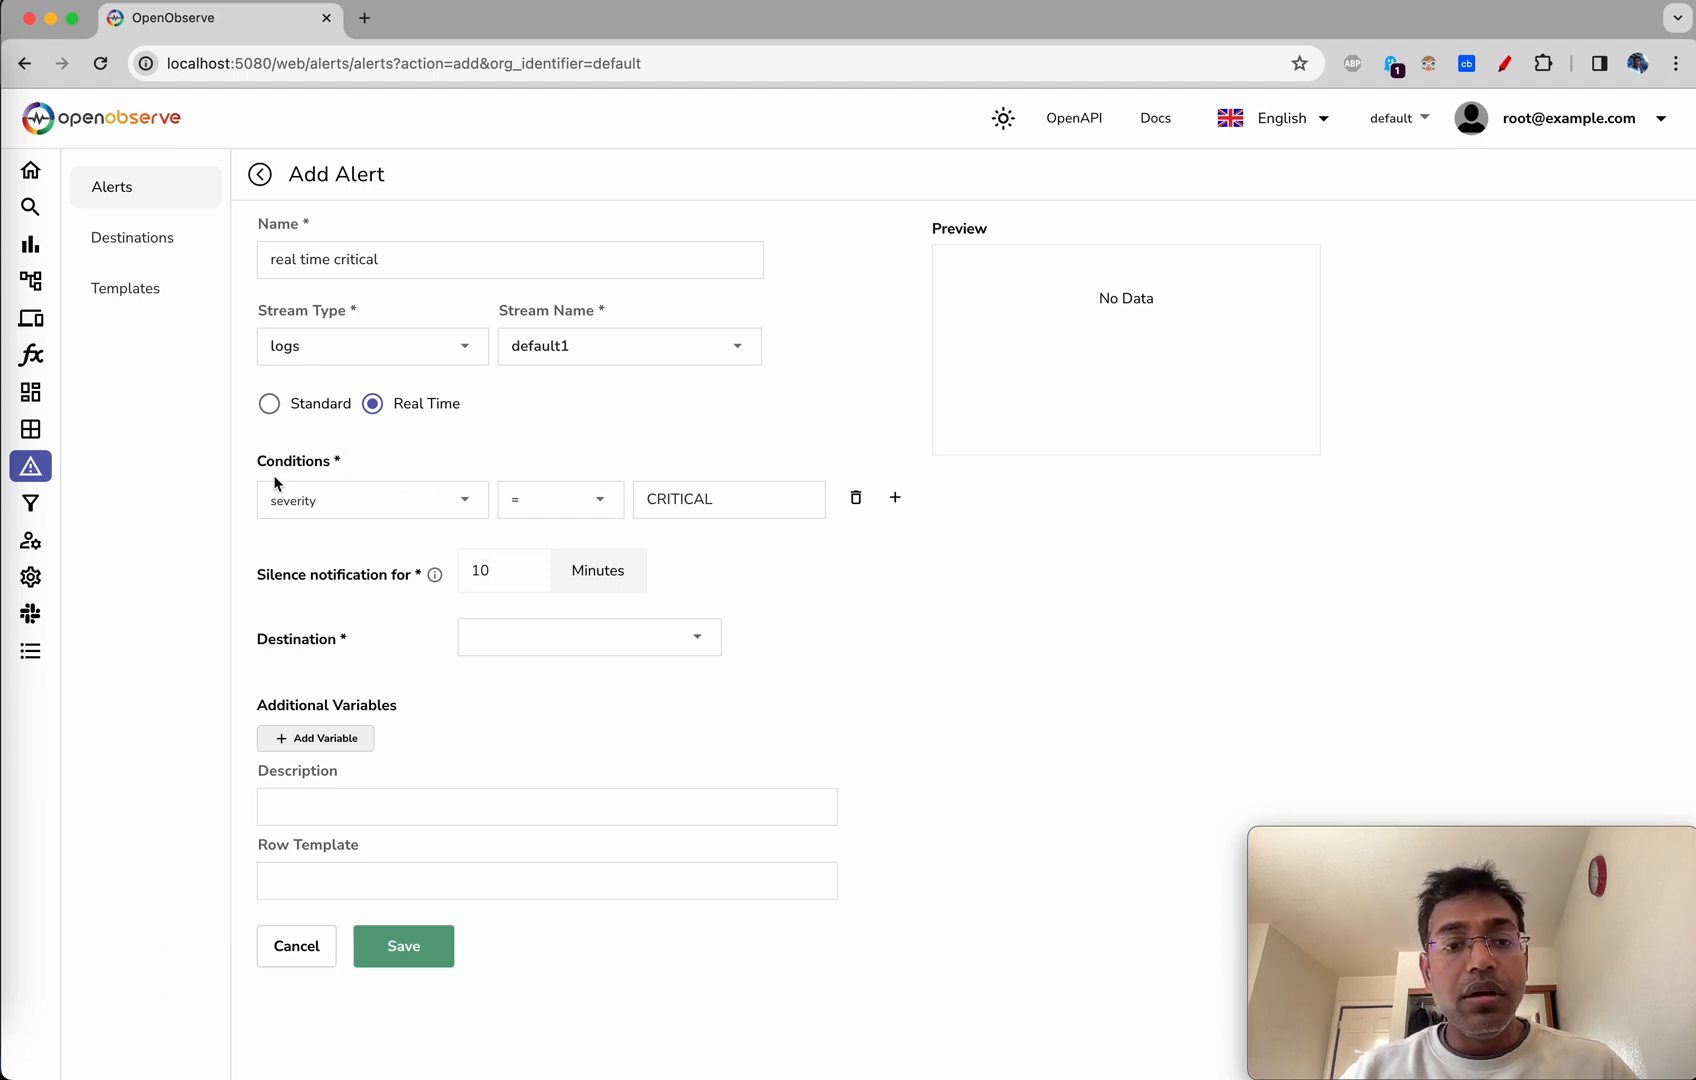
pyautogui.moveTo(787, 558)
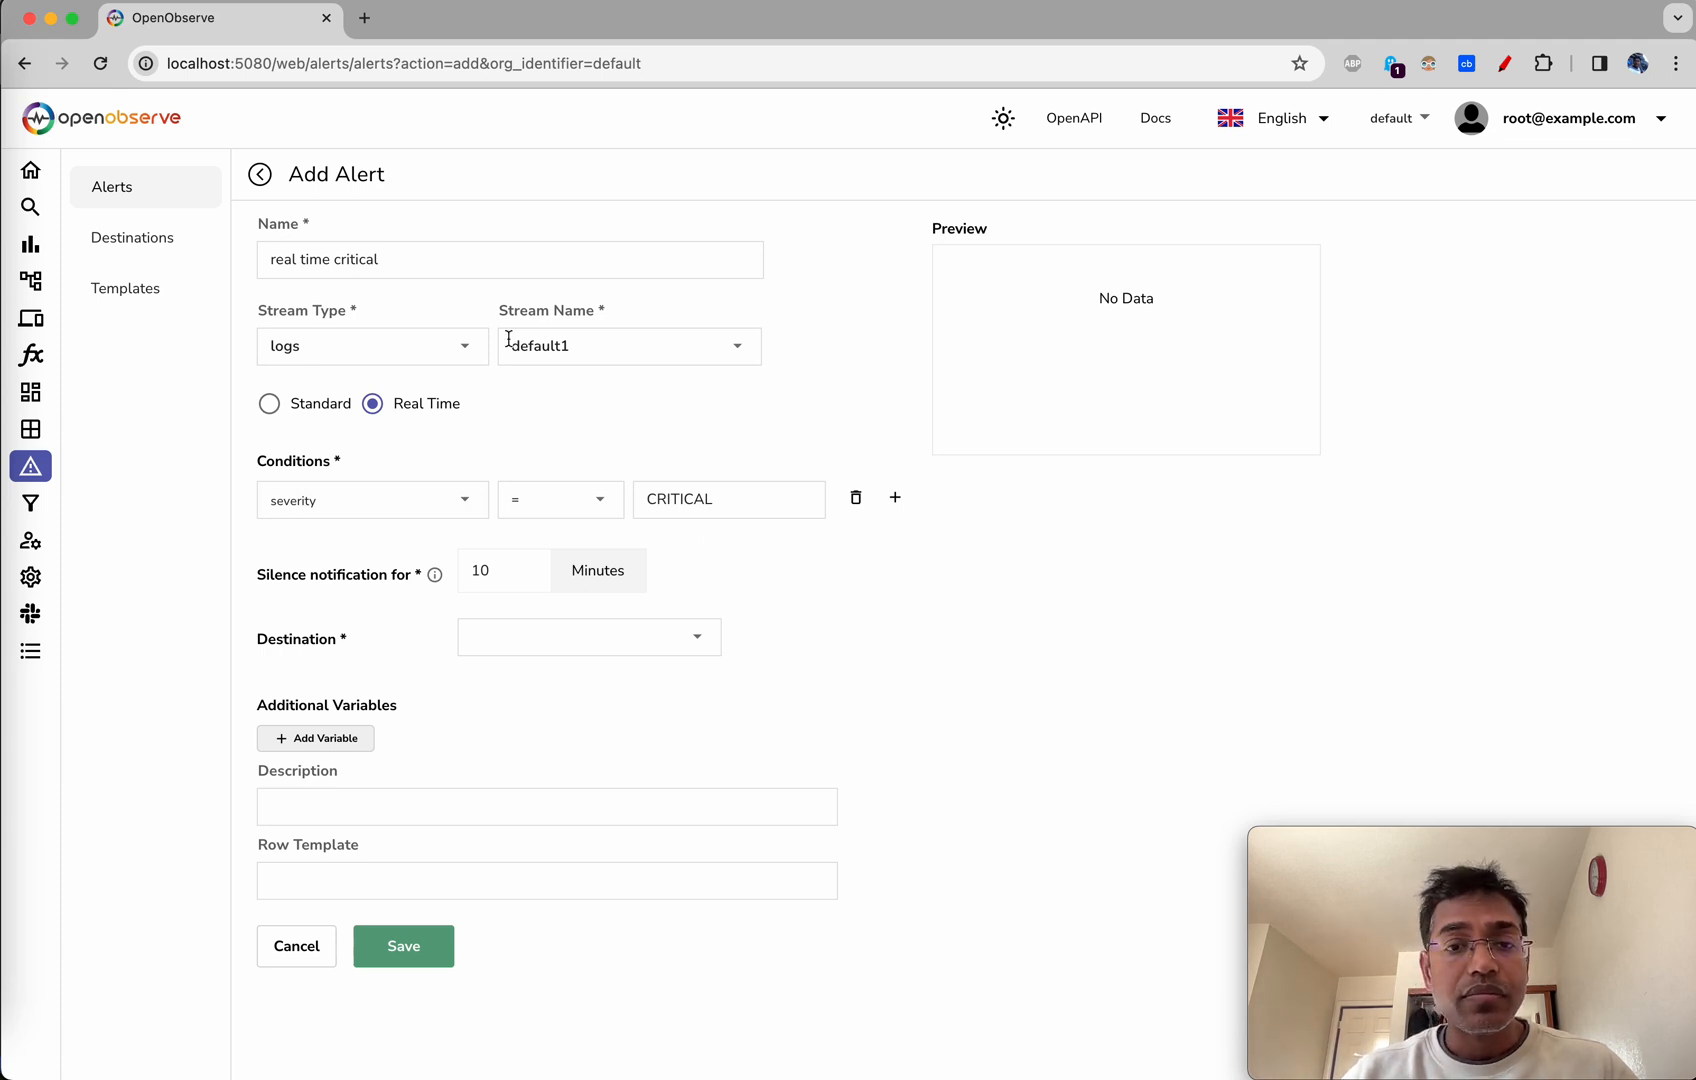
pyautogui.moveTo(570, 570)
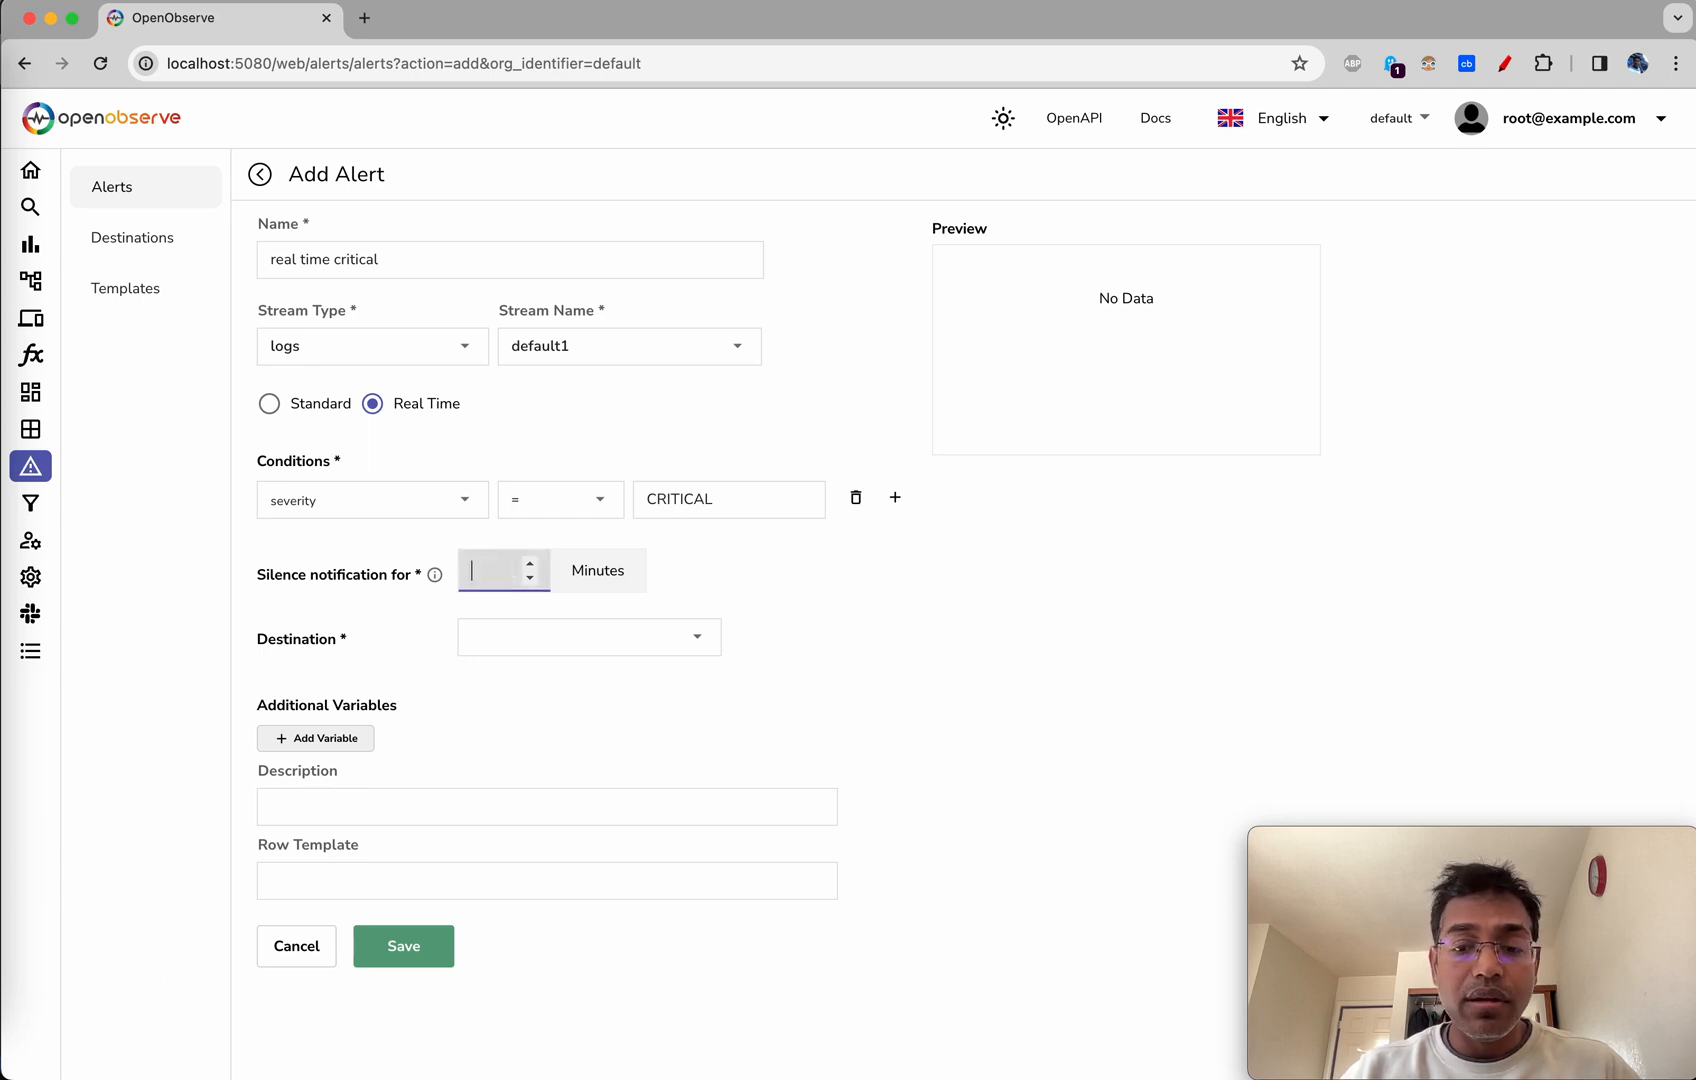
# - Send the alert's notifications to destination o2-1 and save it
pyautogui.write('10')
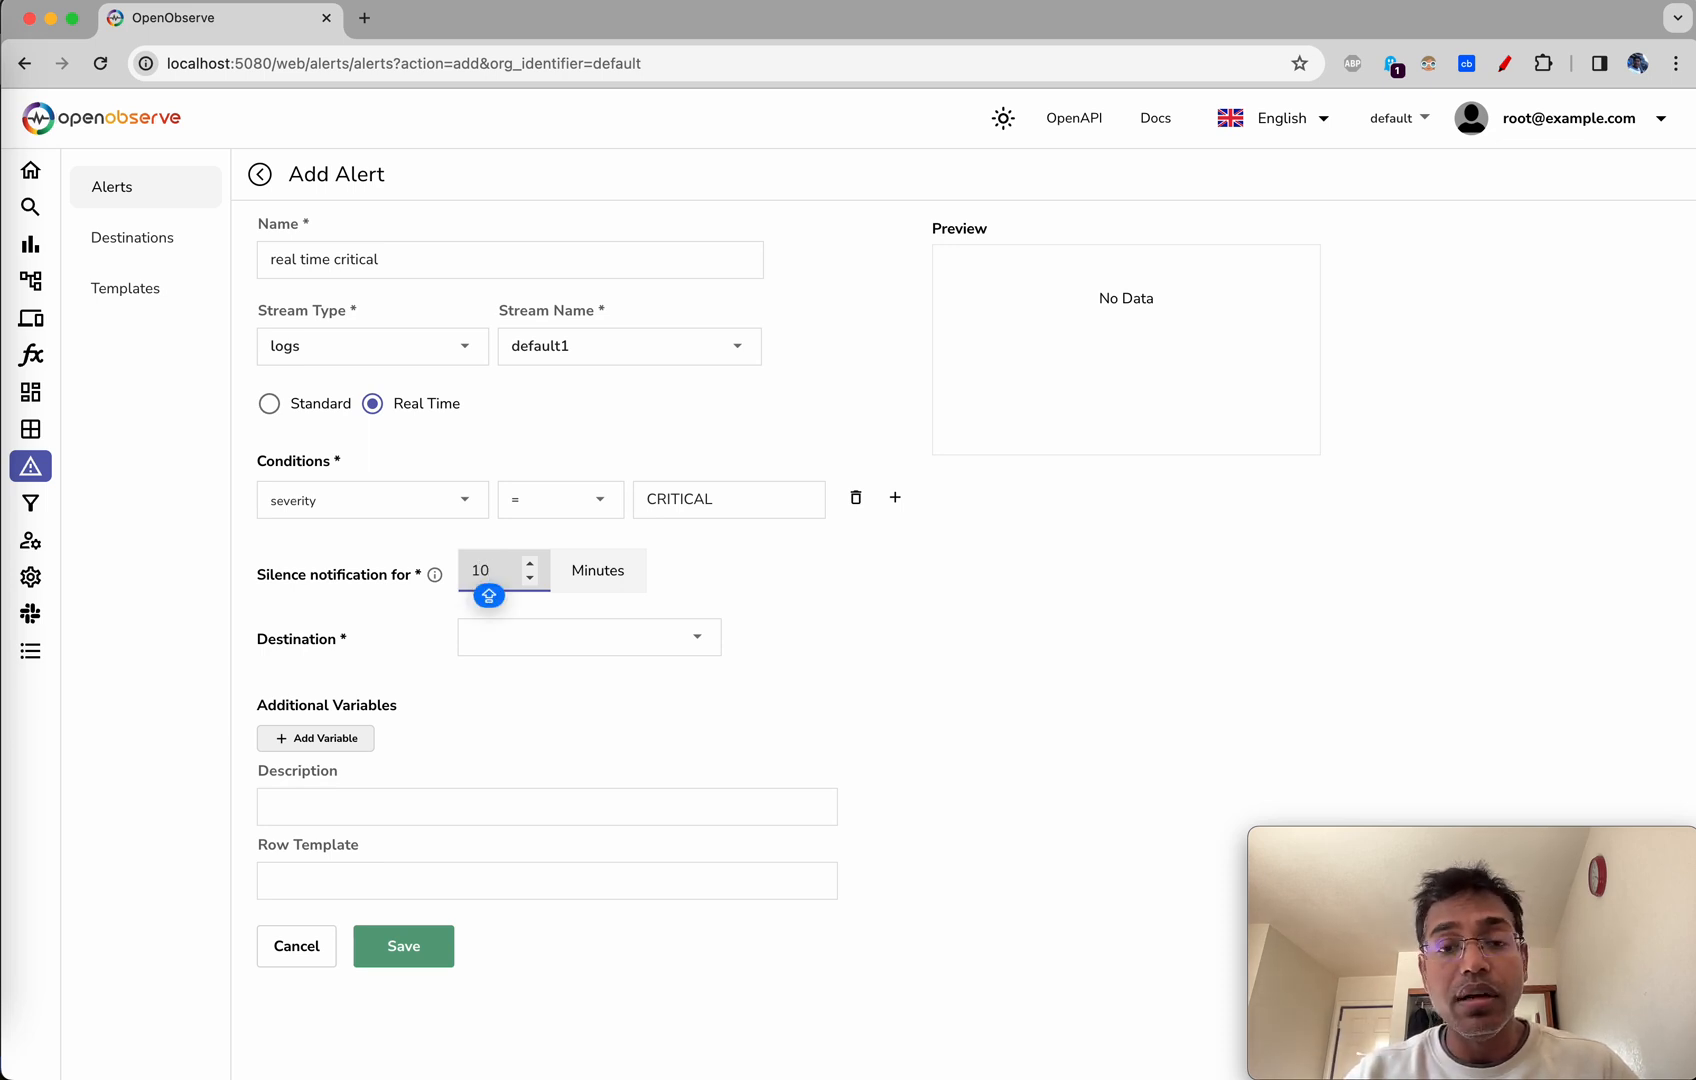
pyautogui.moveTo(421, 314)
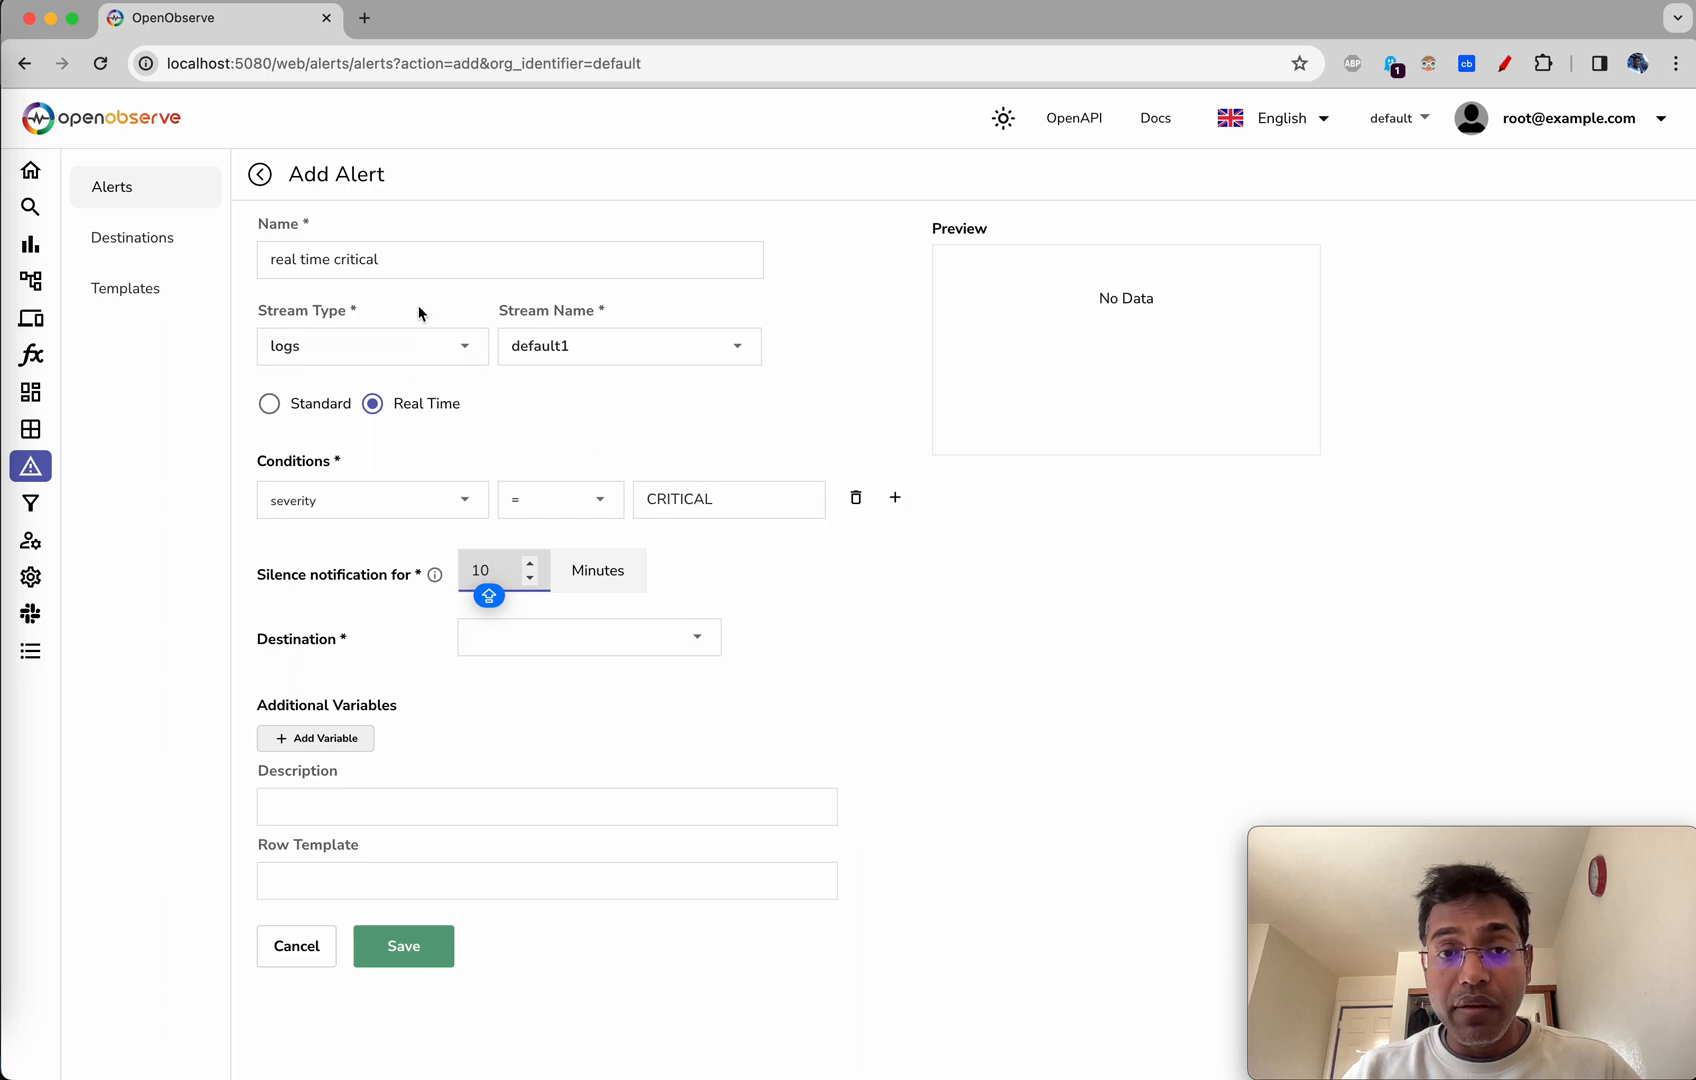
pyautogui.moveTo(377, 617)
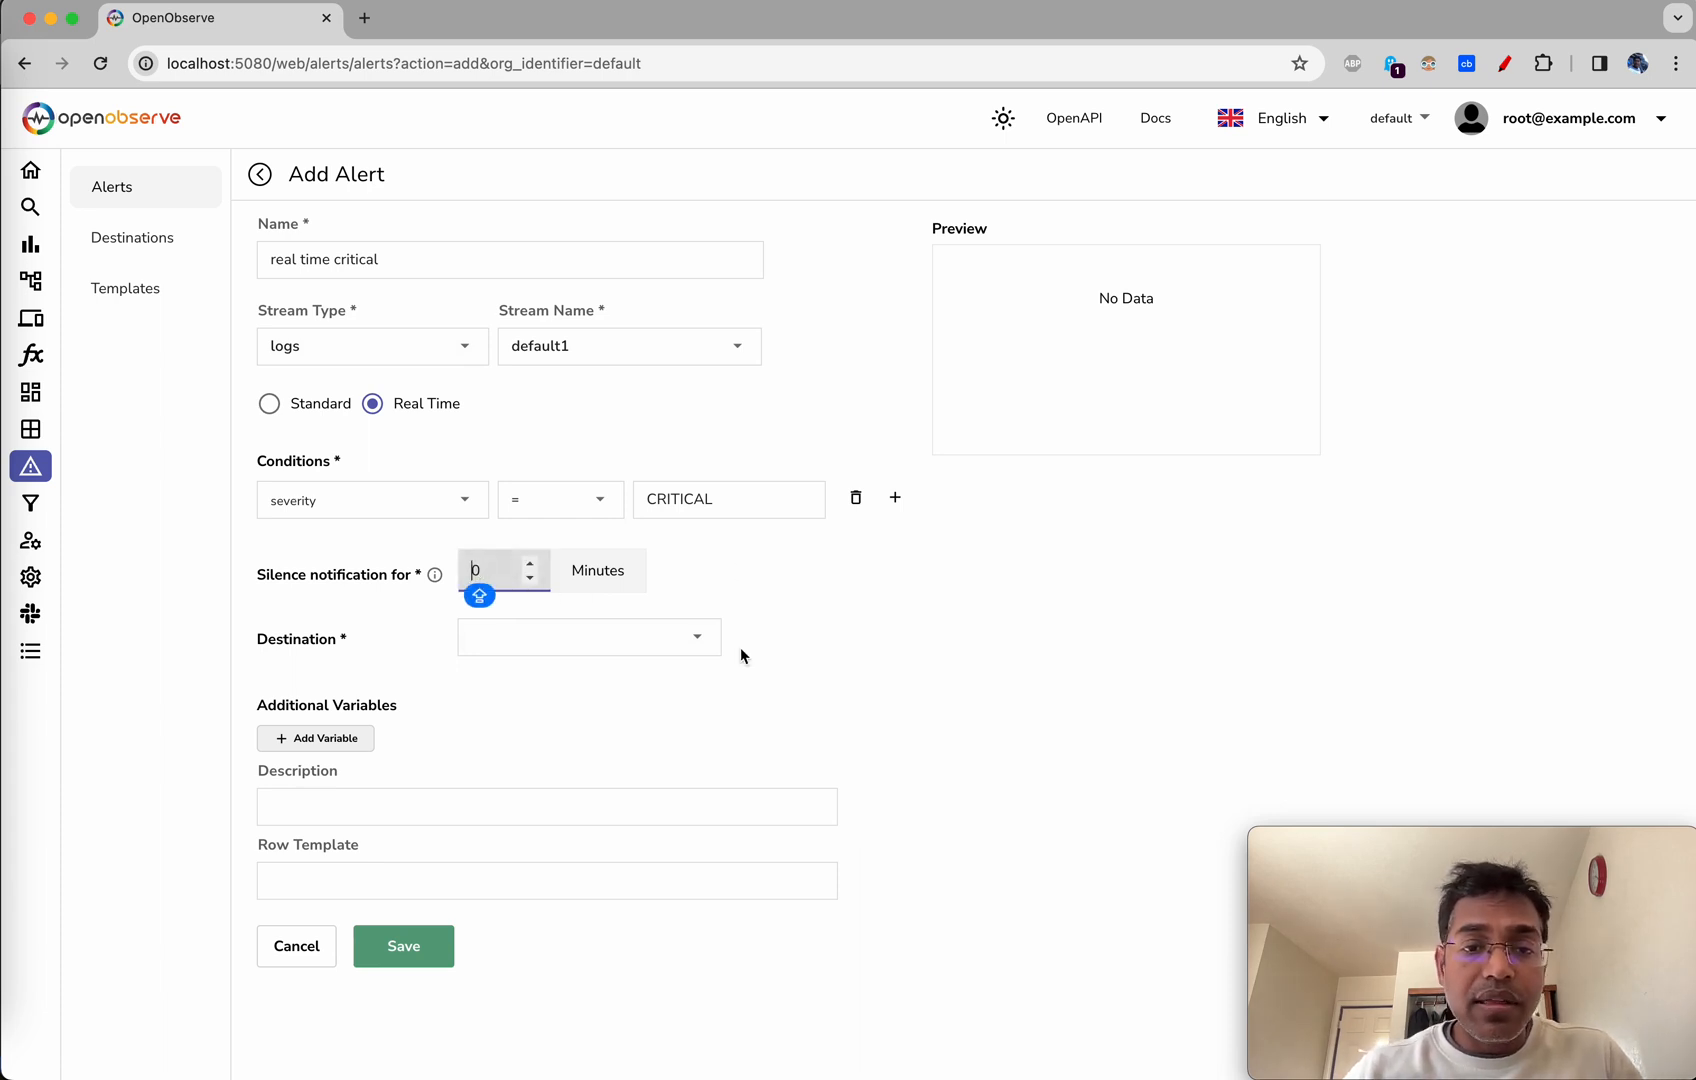
pyautogui.click(588, 636)
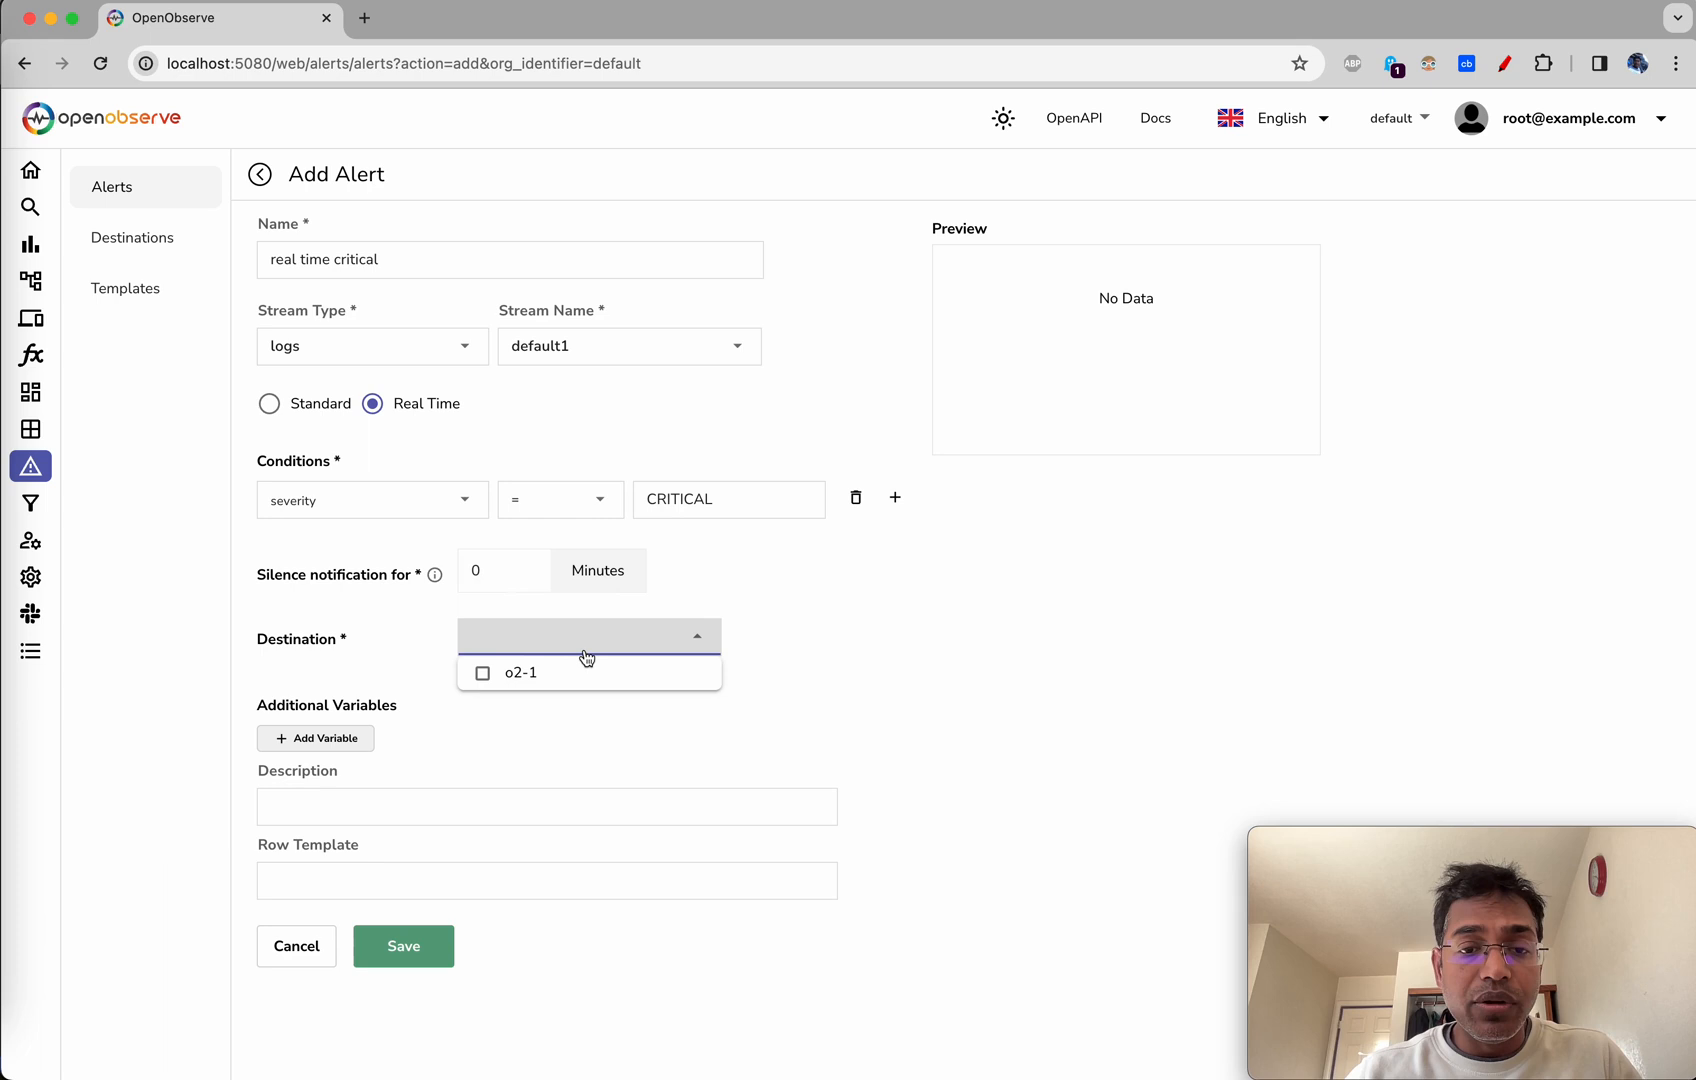
pyautogui.click(482, 673)
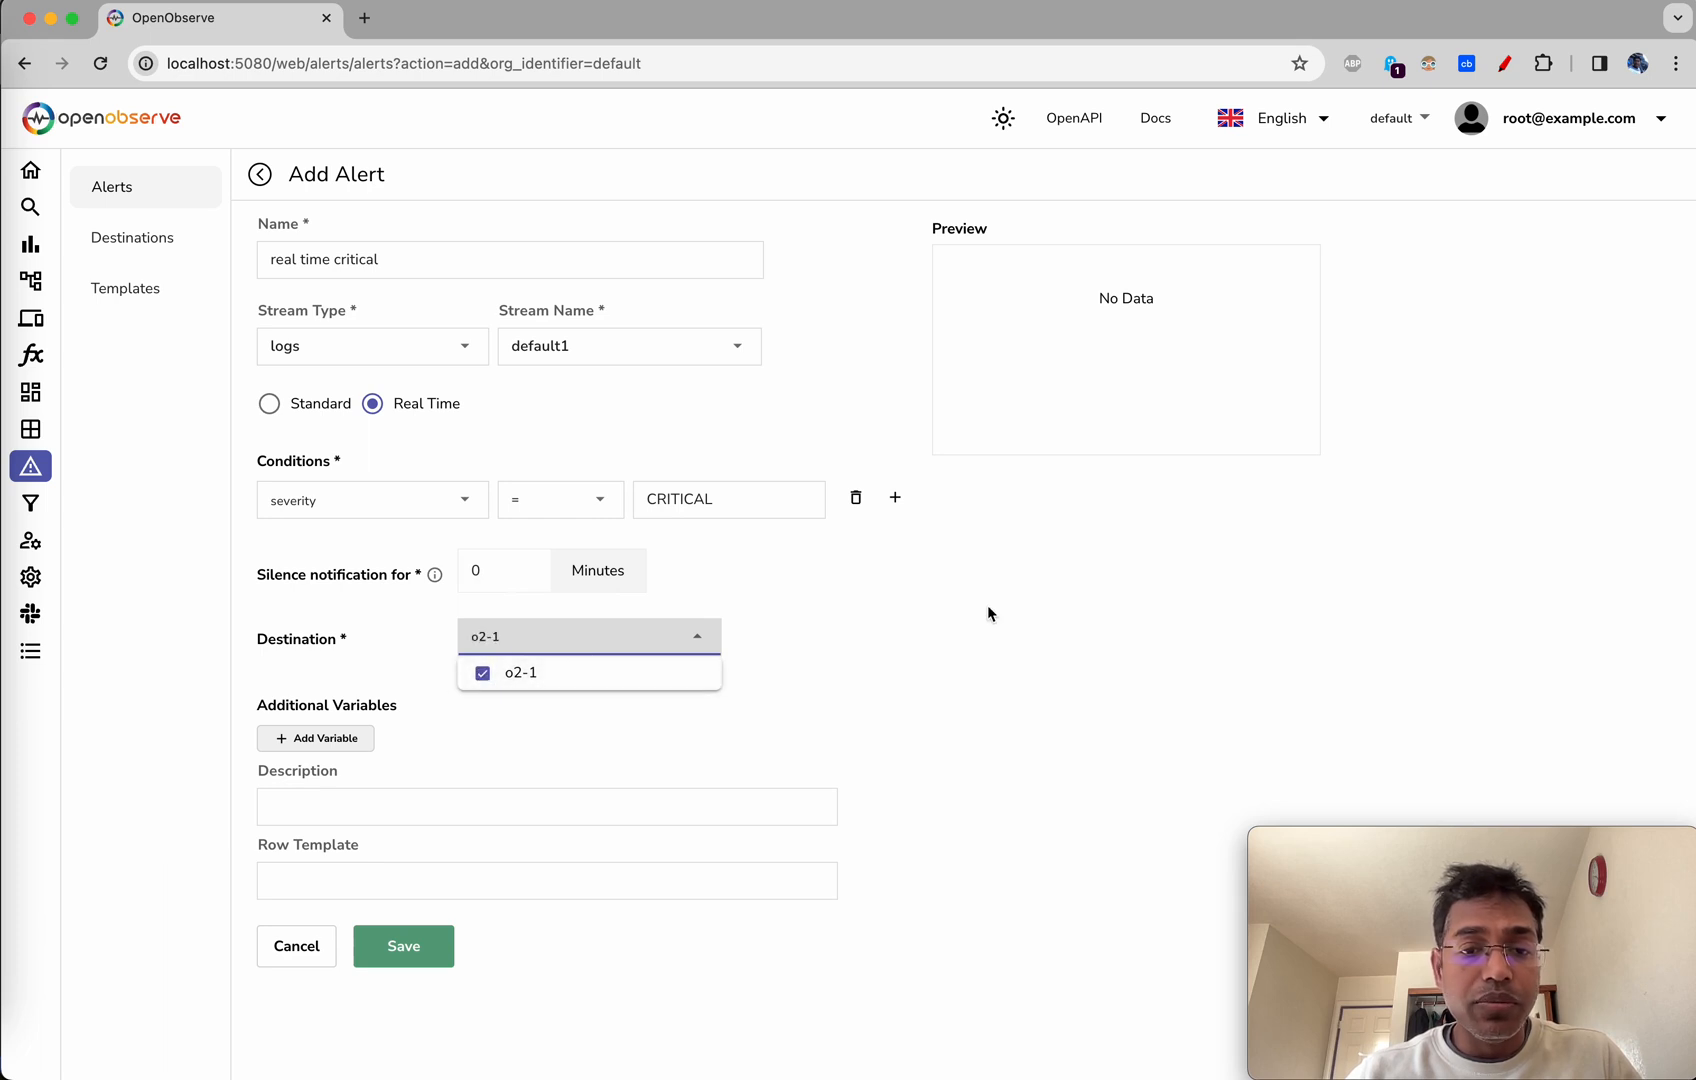
pyautogui.click(869, 679)
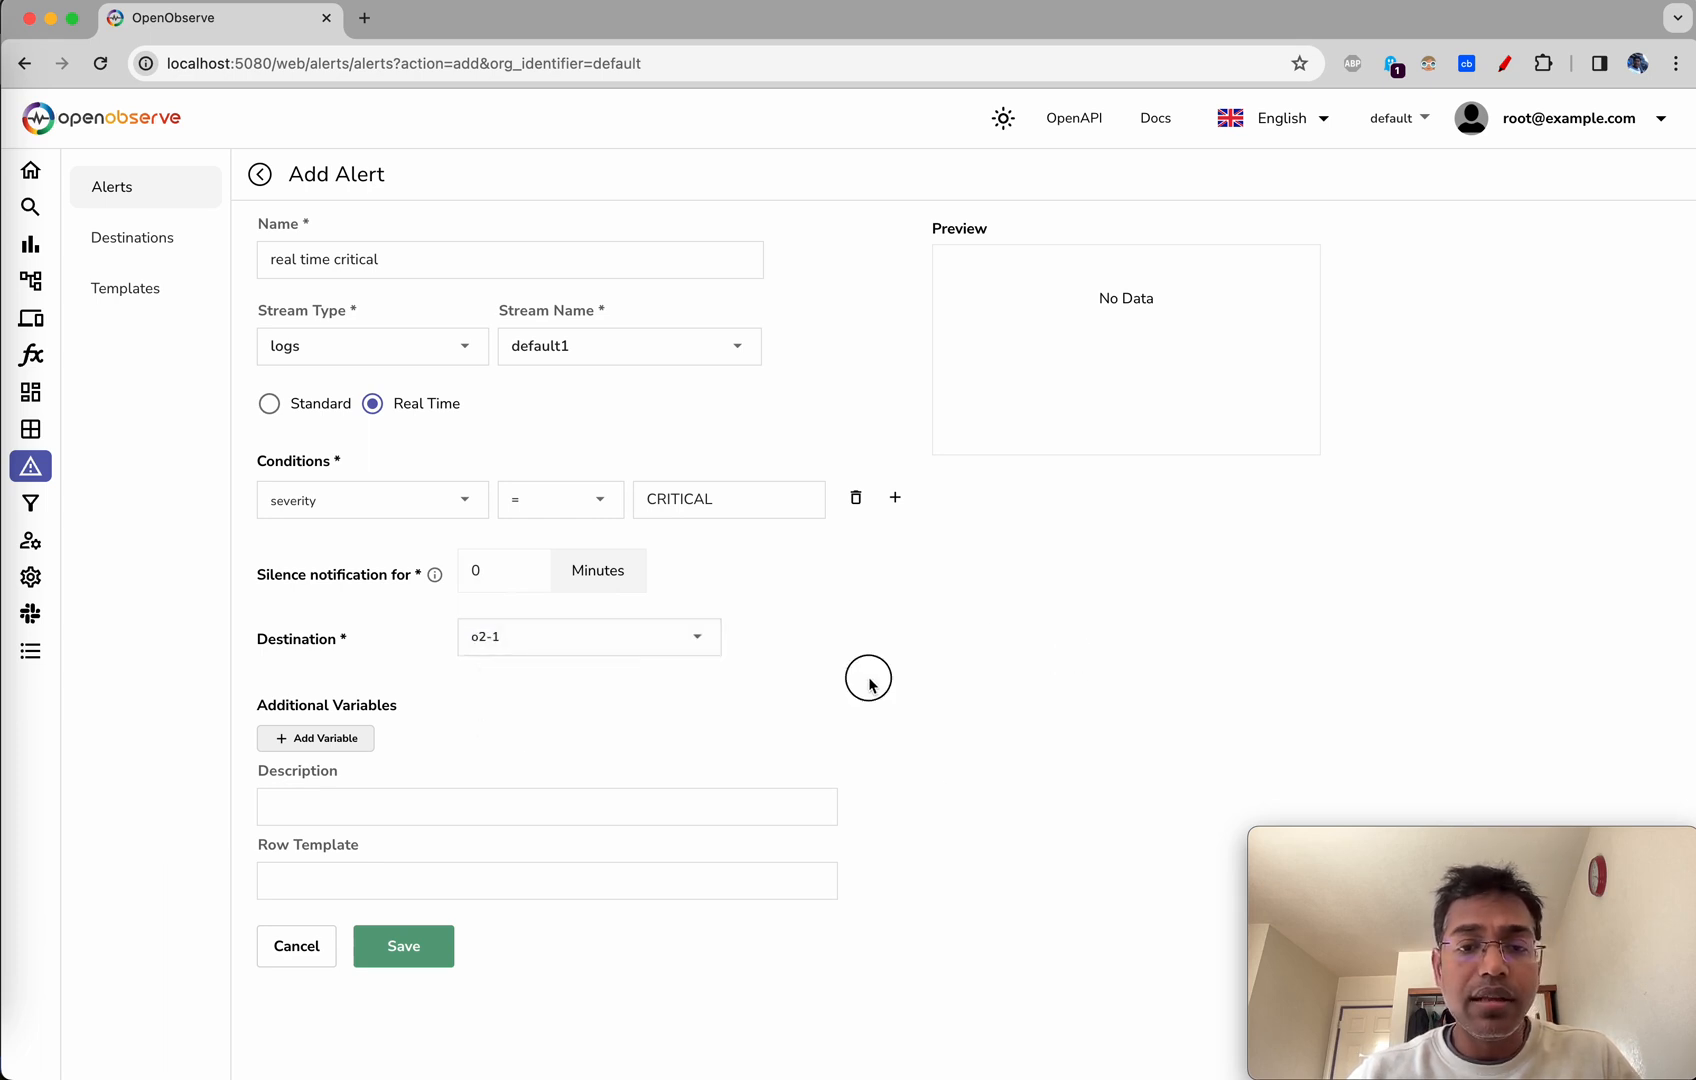
pyautogui.moveTo(1012, 600)
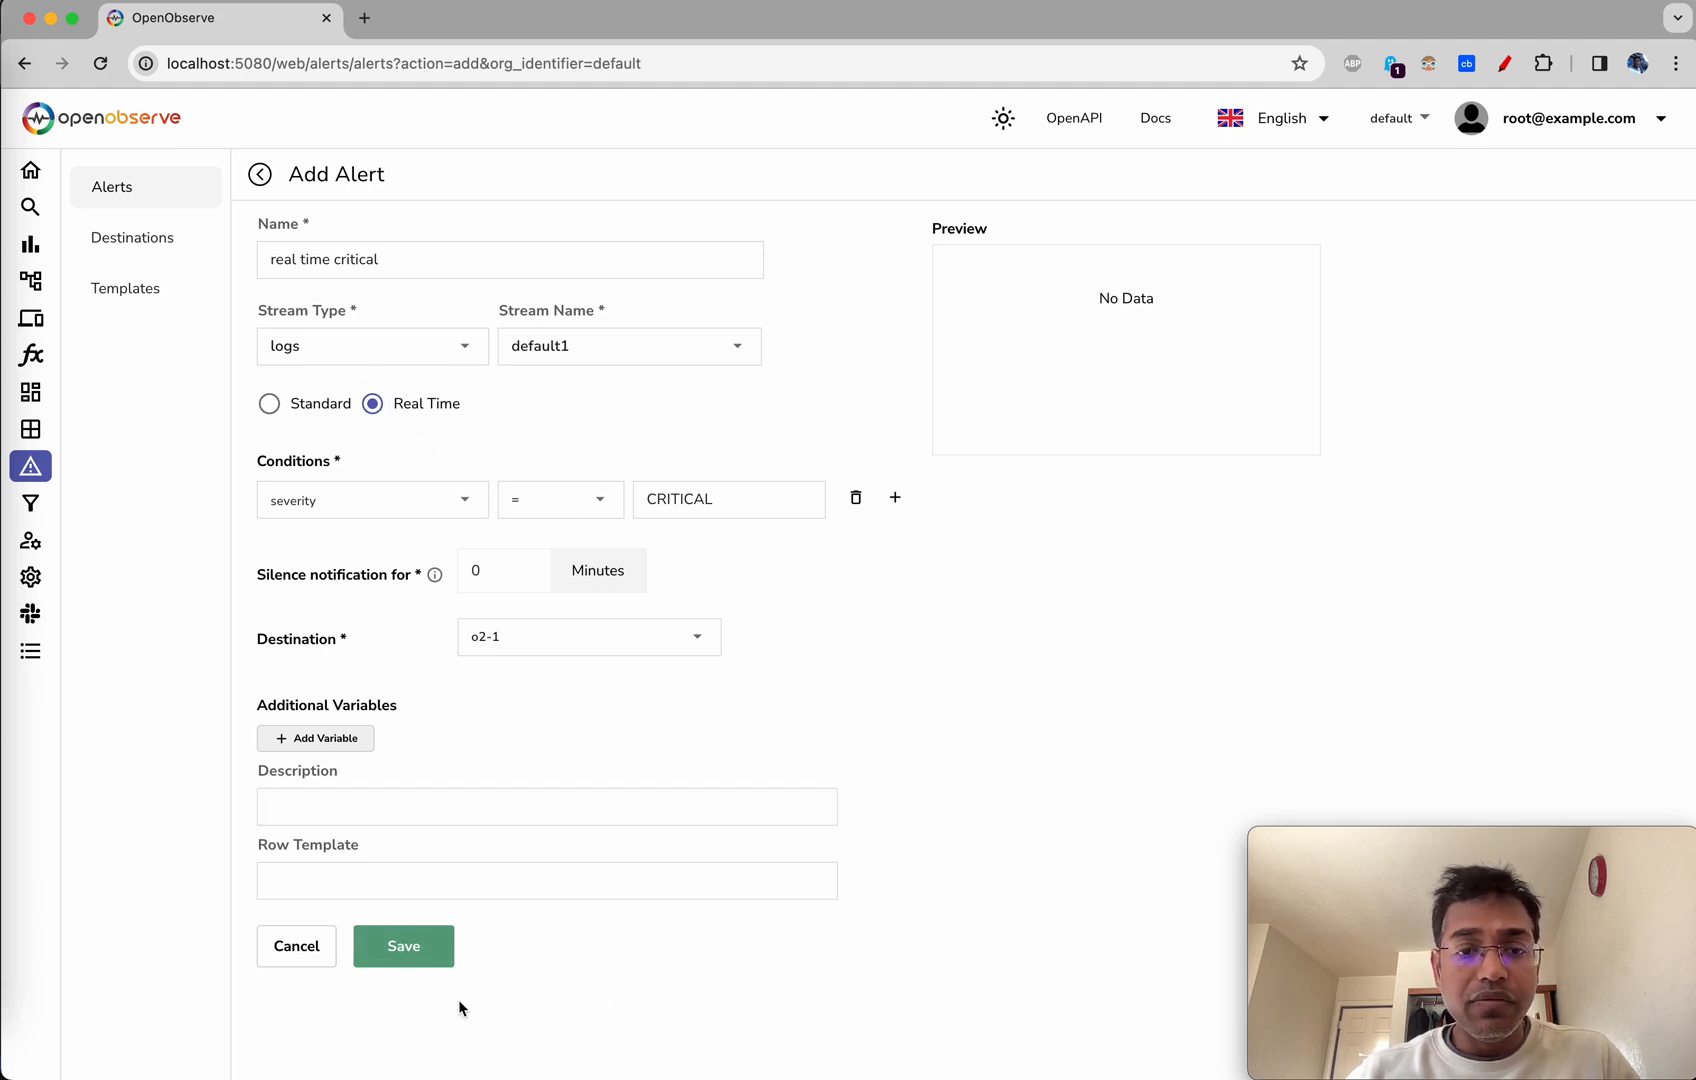
pyautogui.click(402, 946)
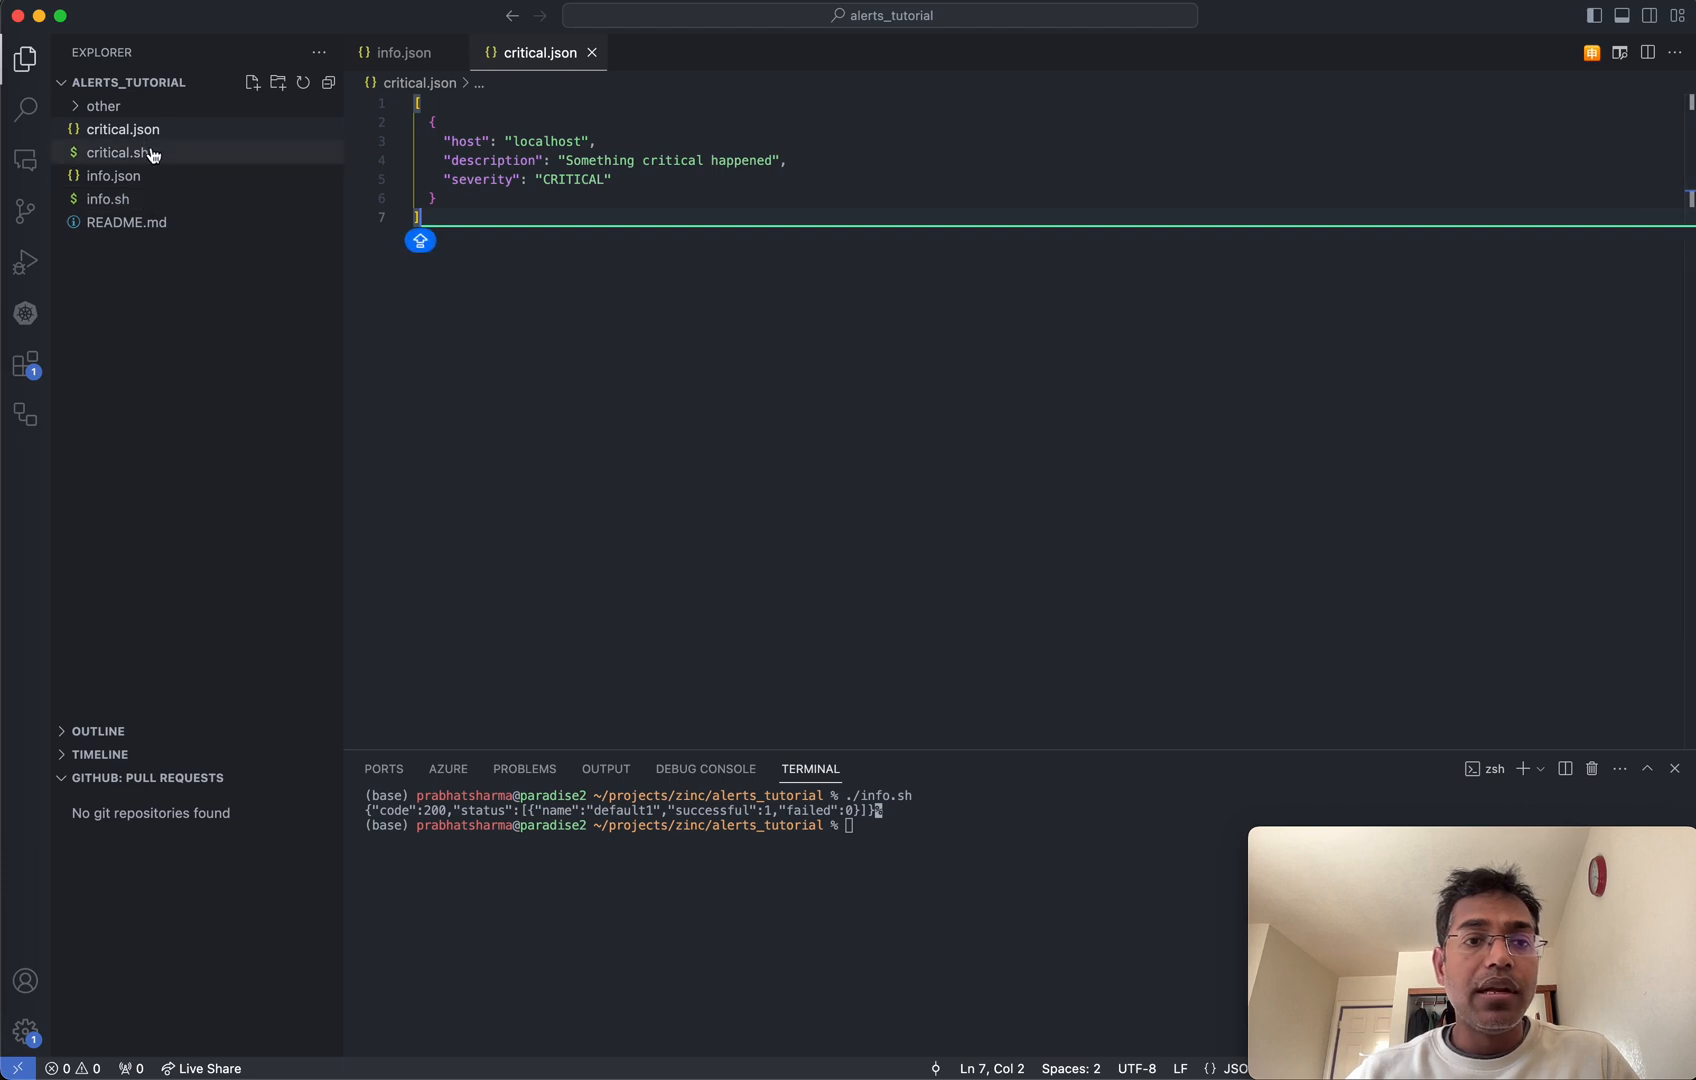
# - Run ./critical.sh in the terminal to send a CRITICAL event into default1
pyautogui.click(117, 153)
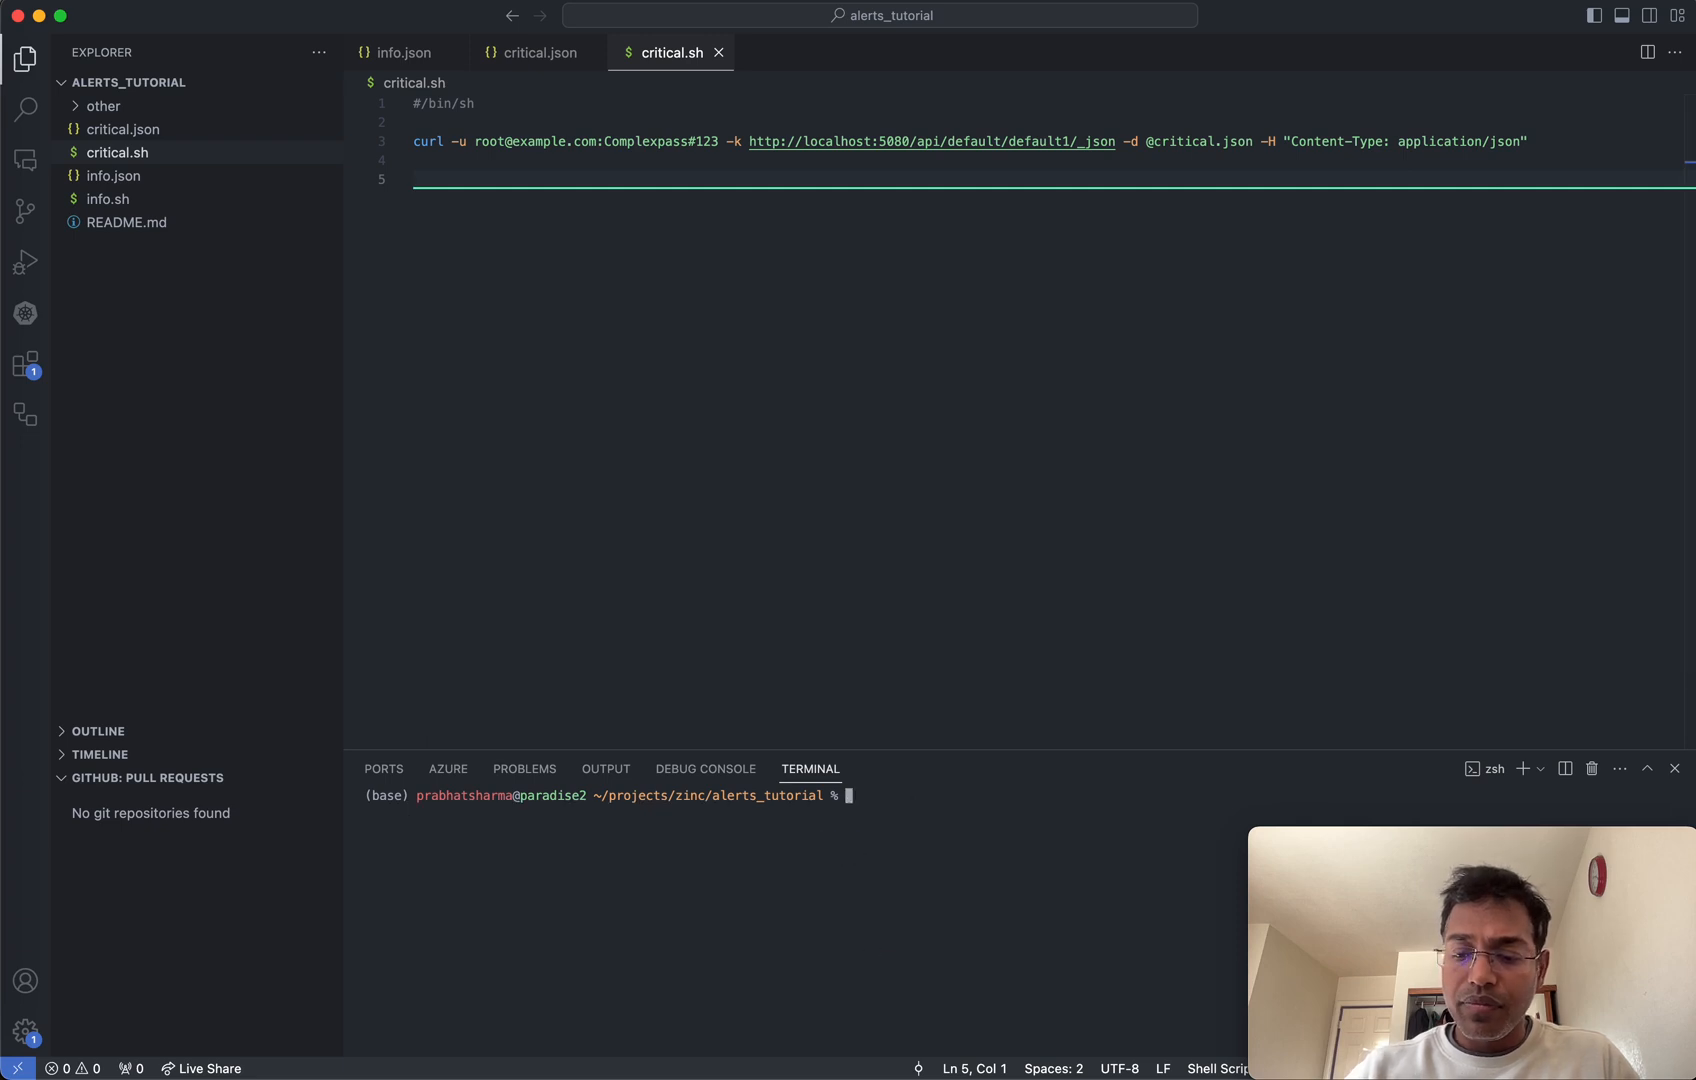
pyautogui.write('./critical.sh')
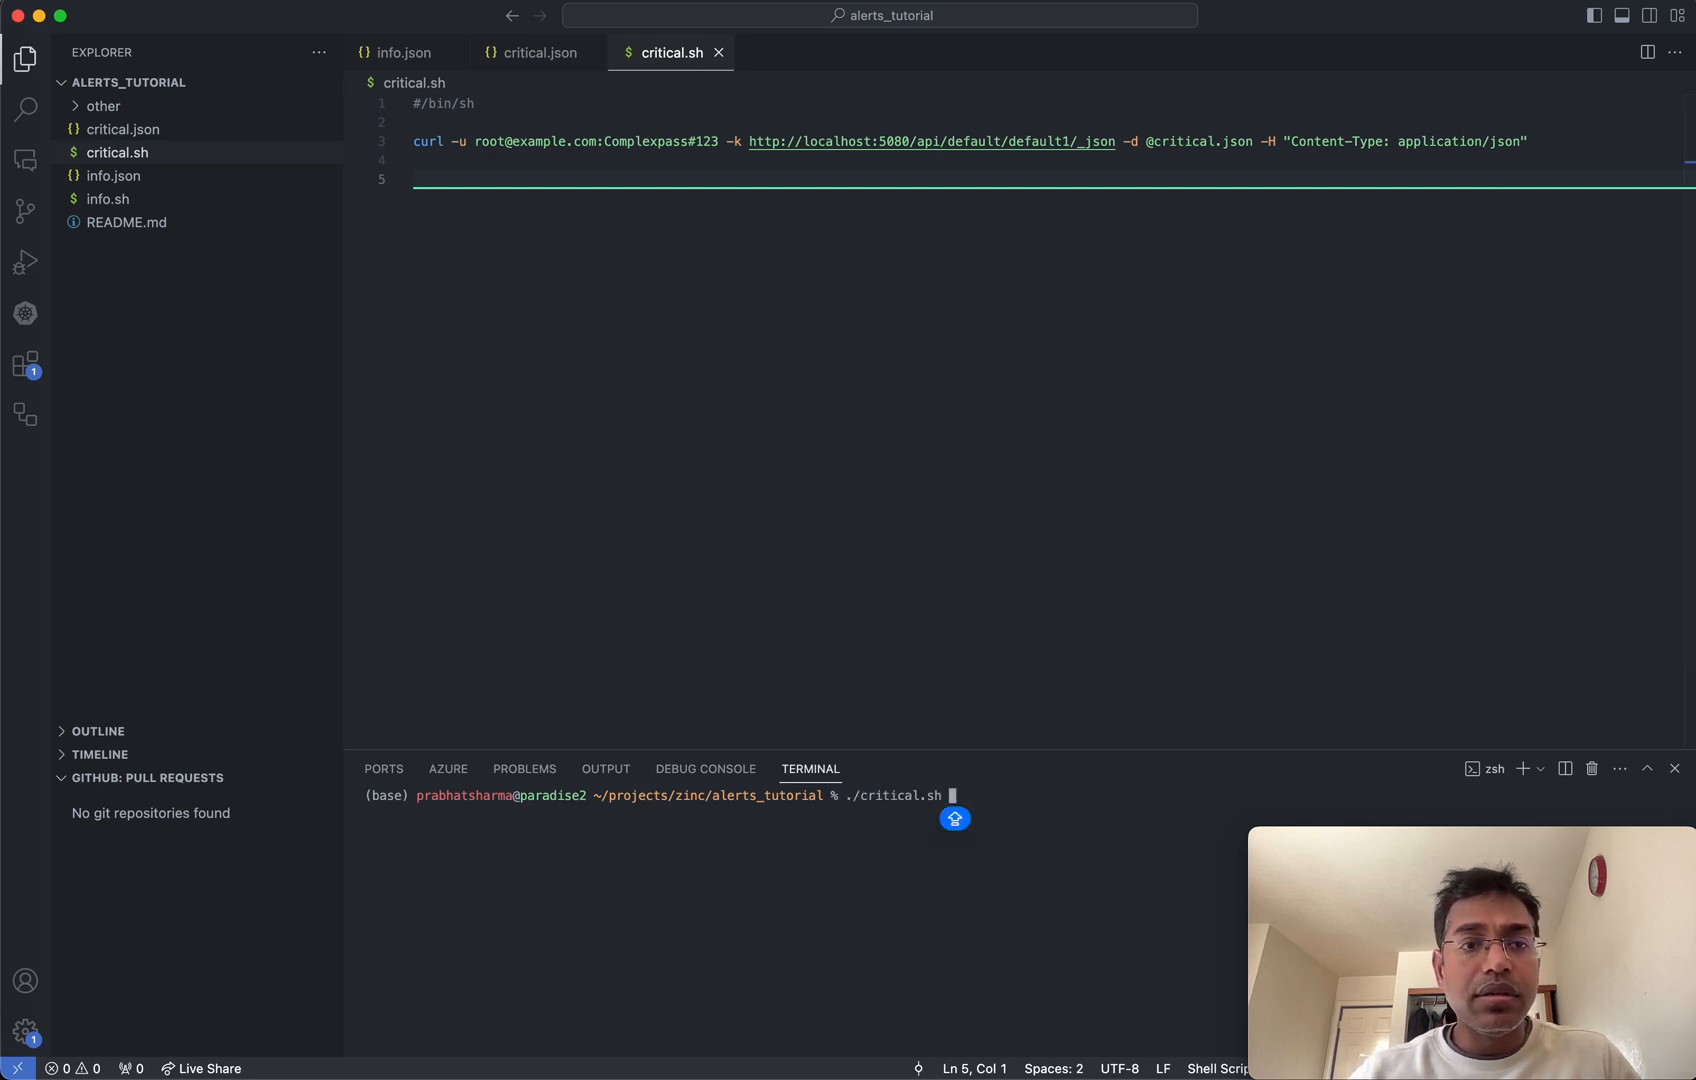
pyautogui.click(121, 129)
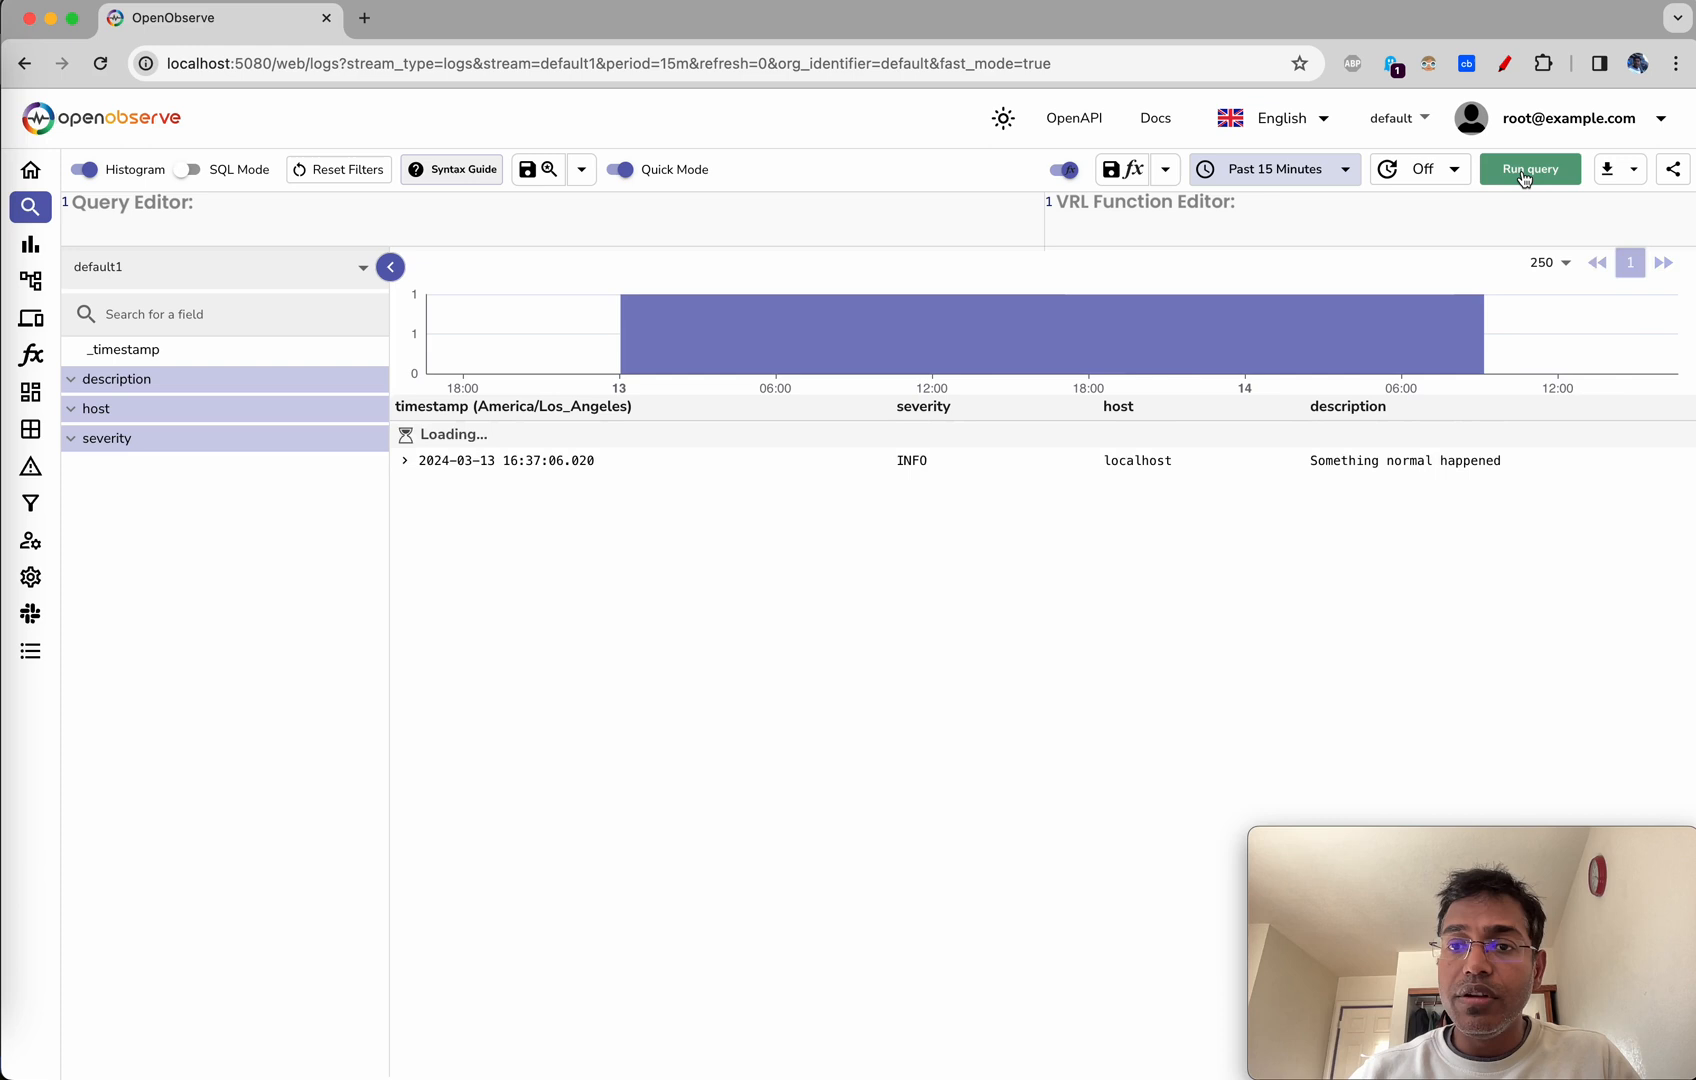
# - Rerun the default1 log query to look for the new CRITICAL event
pyautogui.click(1529, 169)
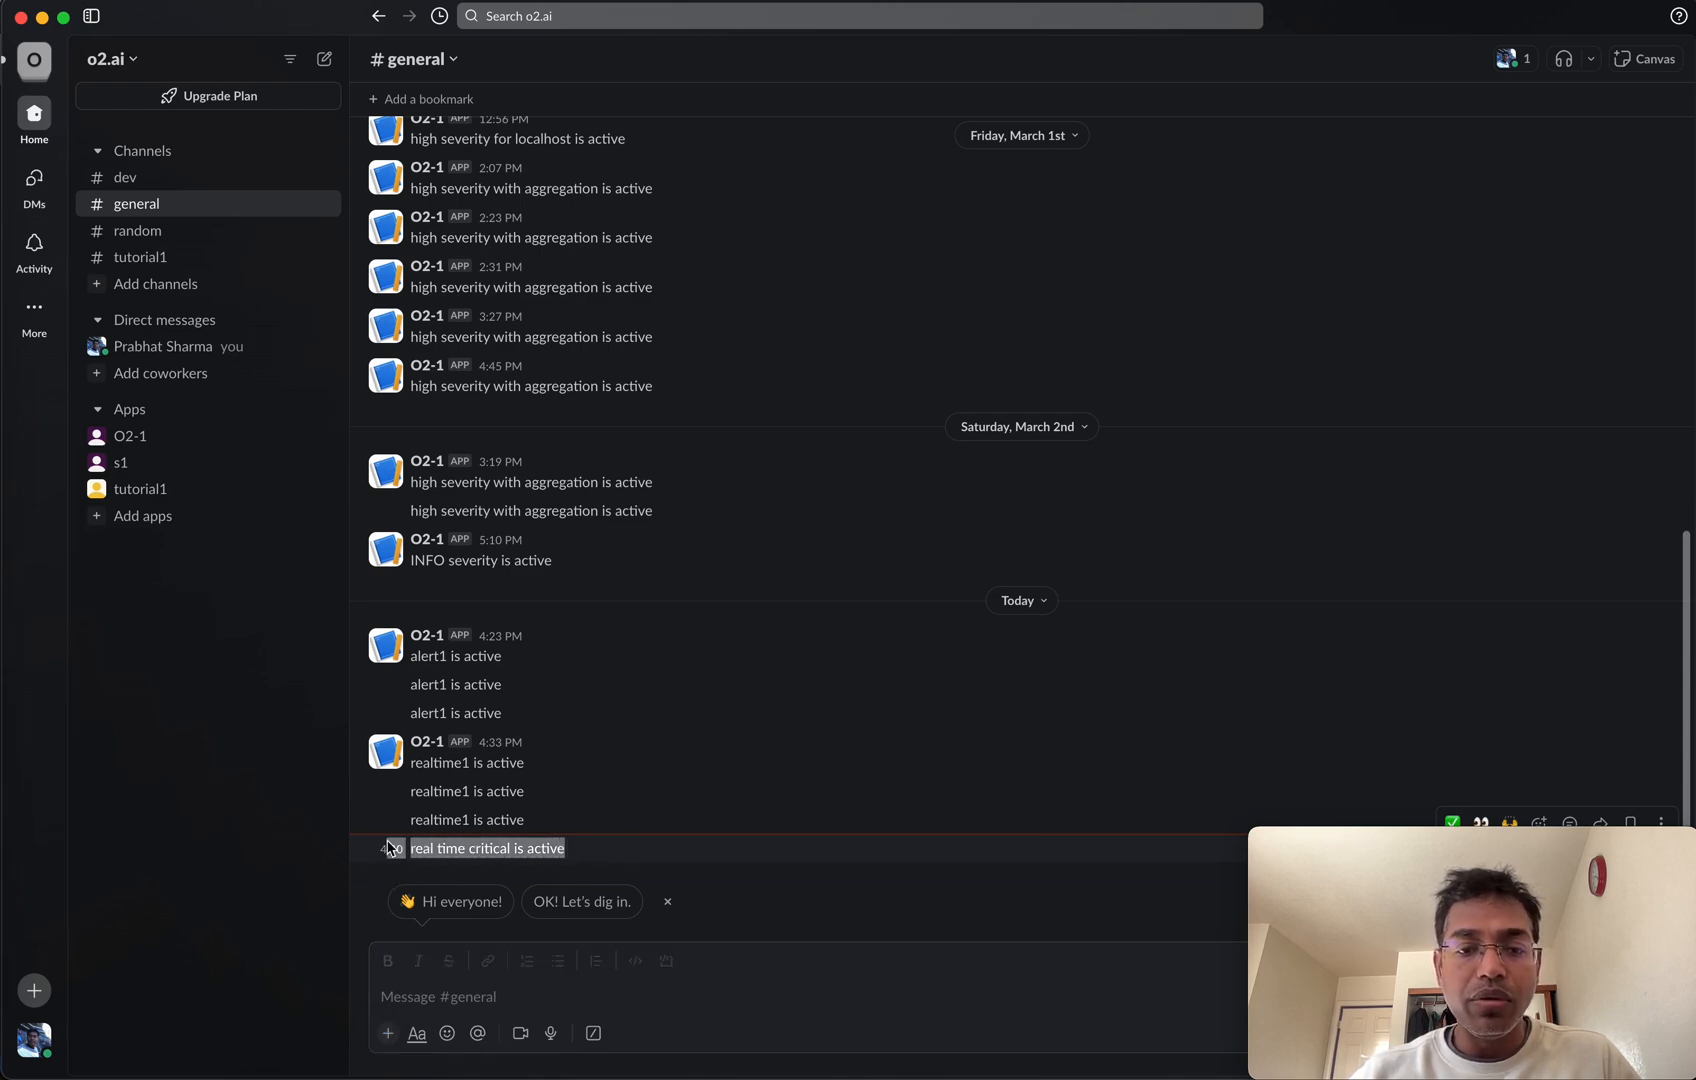
# - Switch to Slack's #general channel to see the 'real time critical is active' messages
pyautogui.press('cmd+tab')
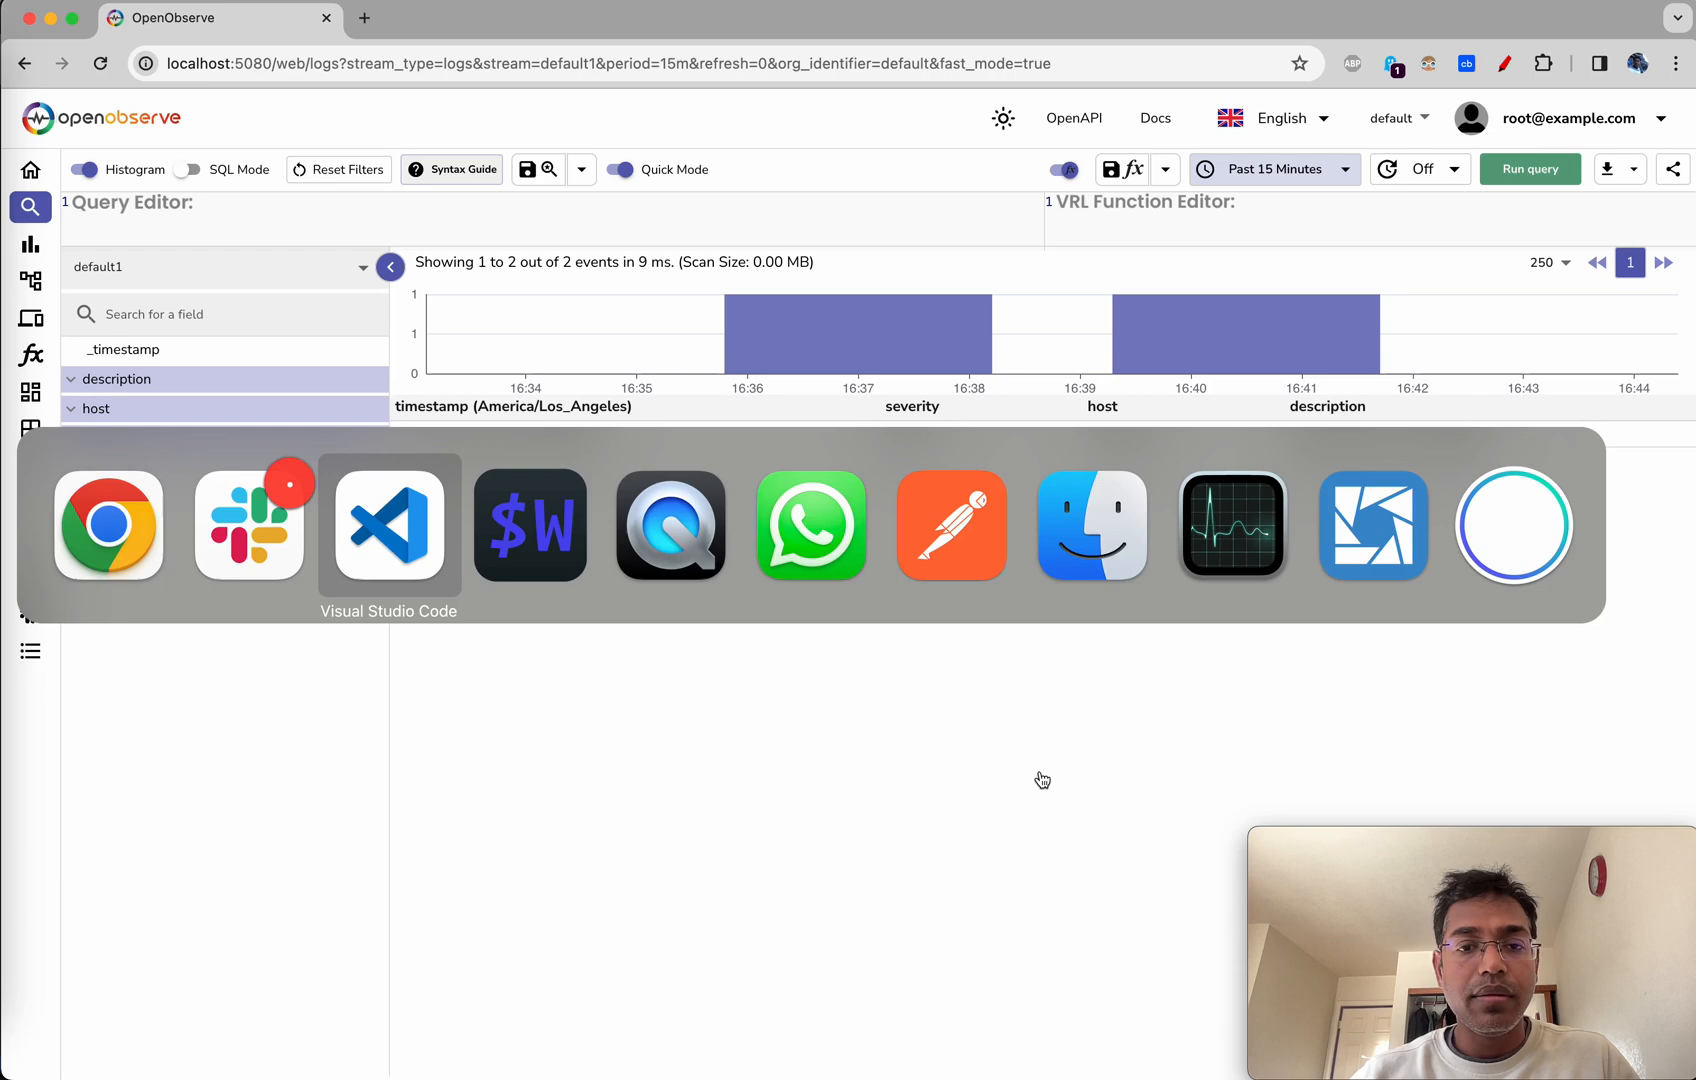
pyautogui.click(388, 525)
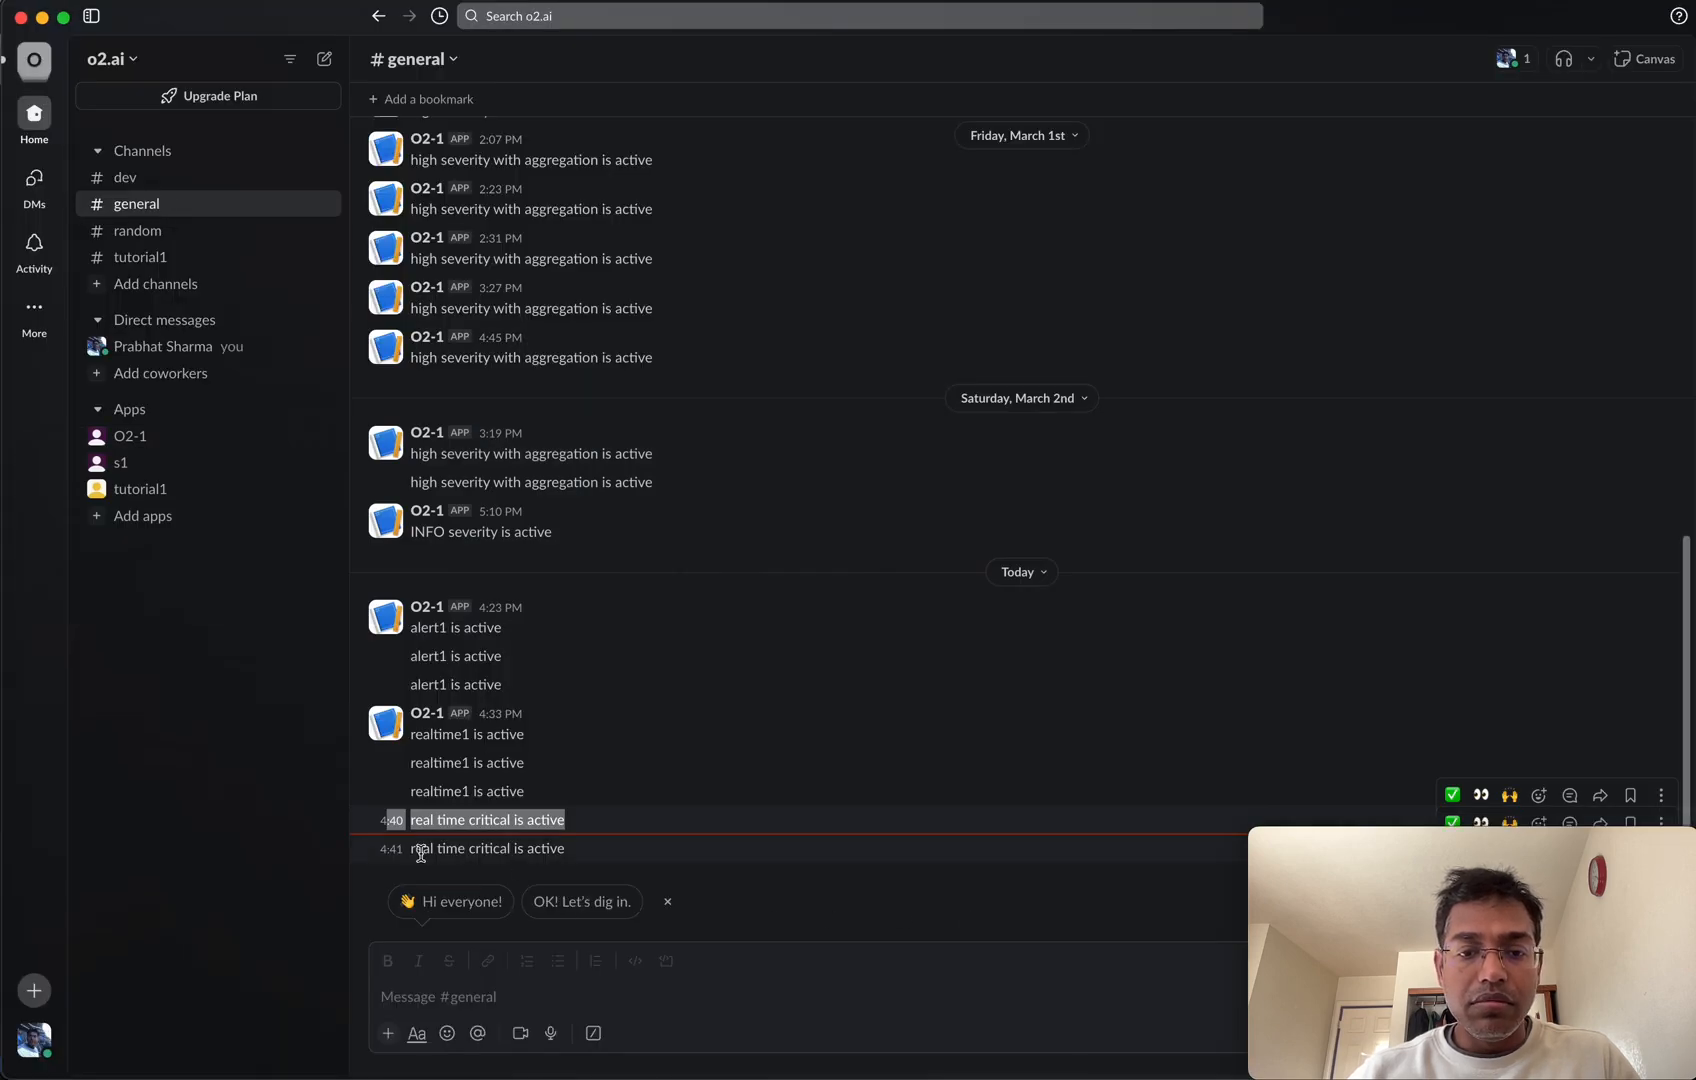
pyautogui.moveTo(582, 859)
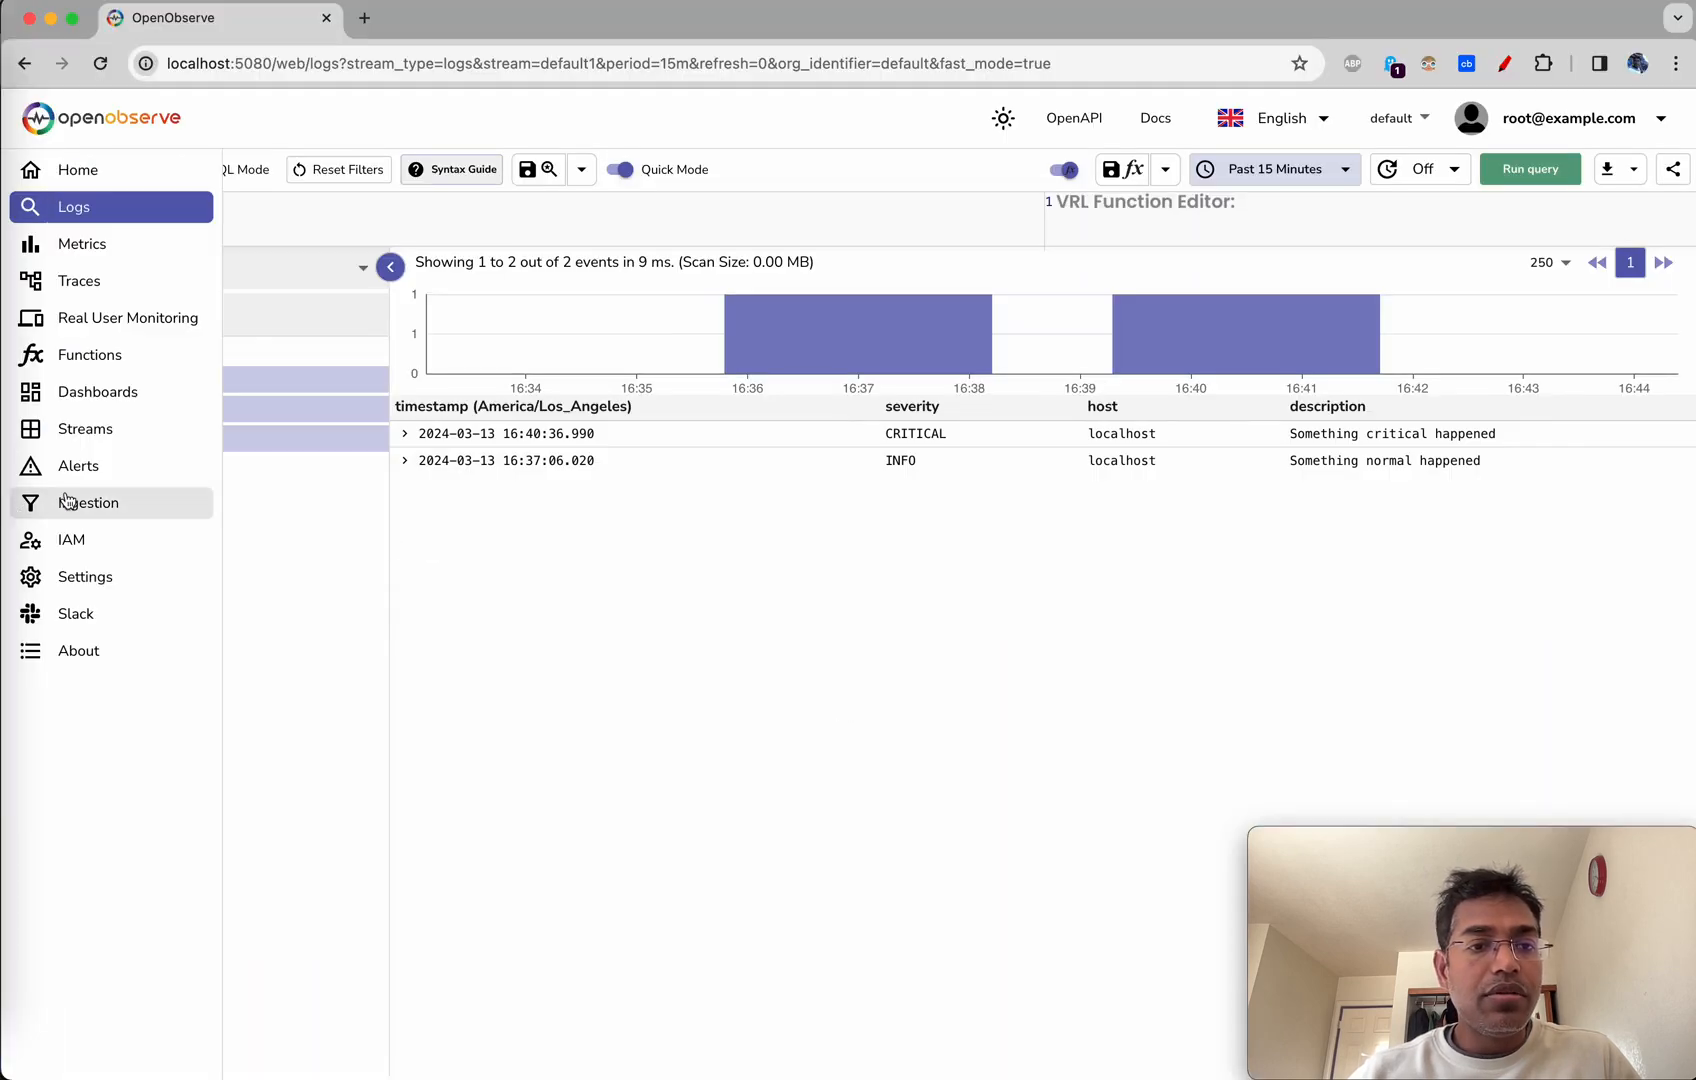
# - Set slack1's body to '{alert_name} for {org_name} and {stream_name} is active' and save
pyautogui.click(78, 465)
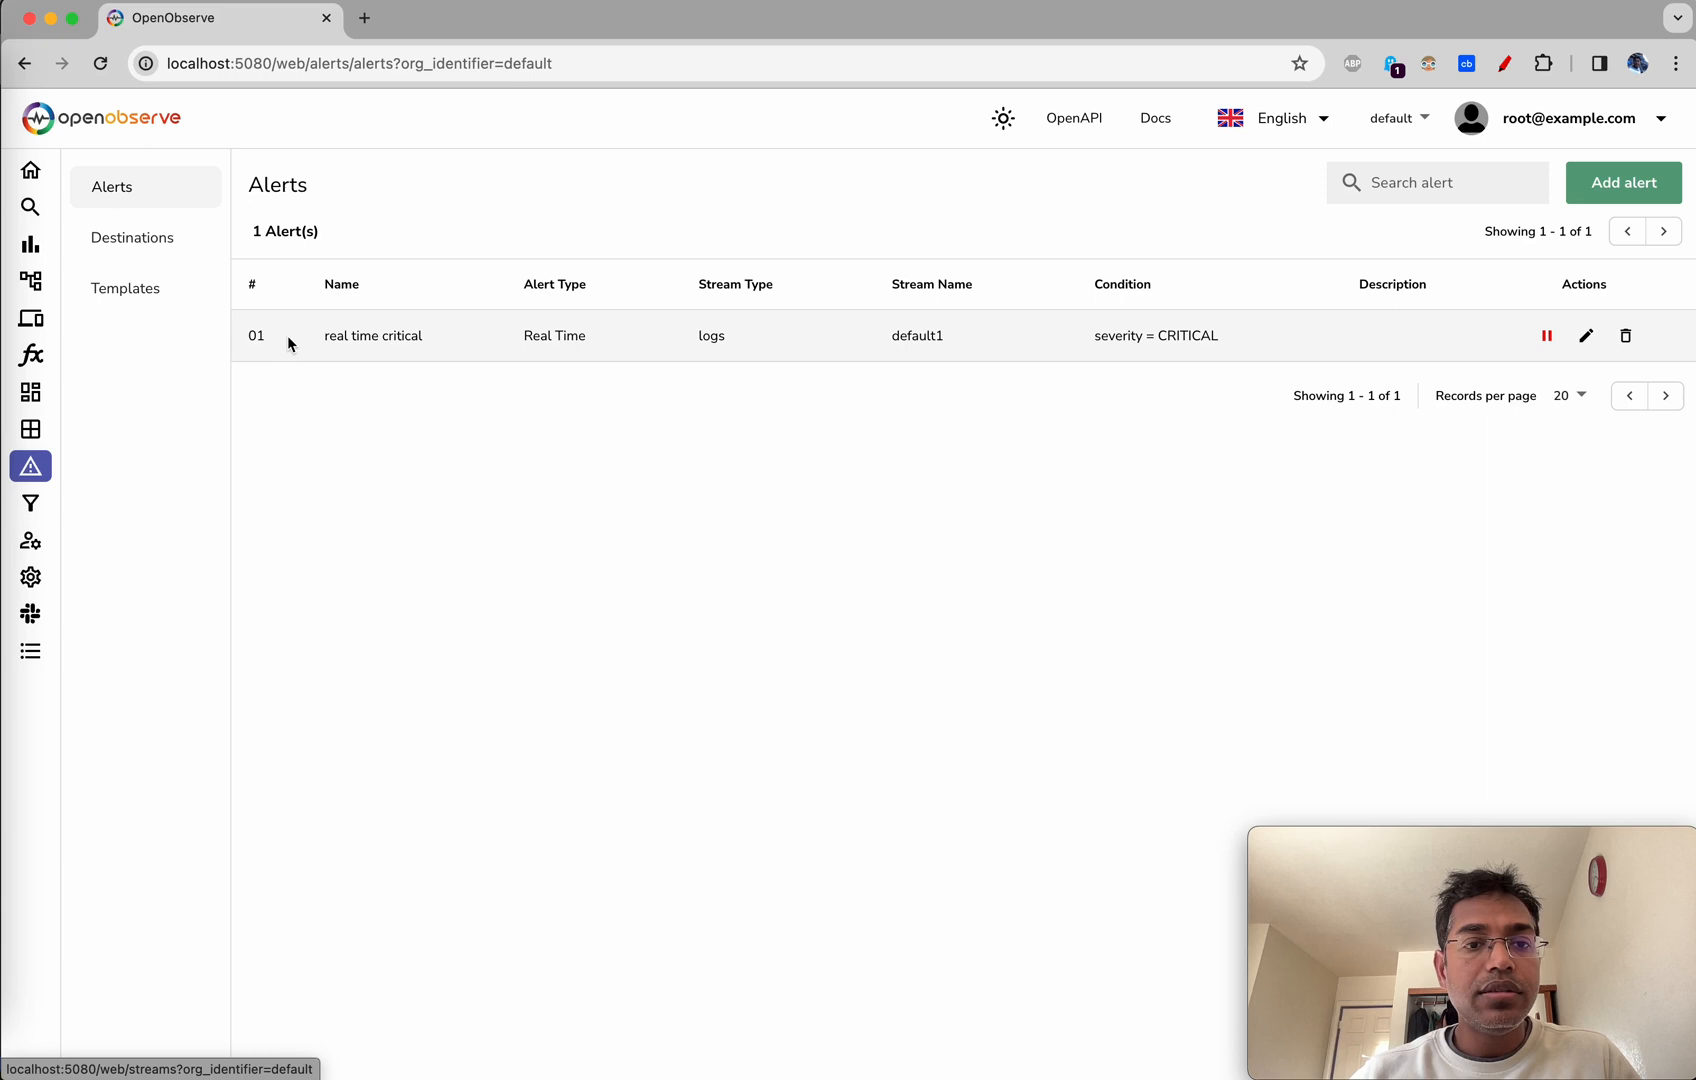
pyautogui.click(124, 288)
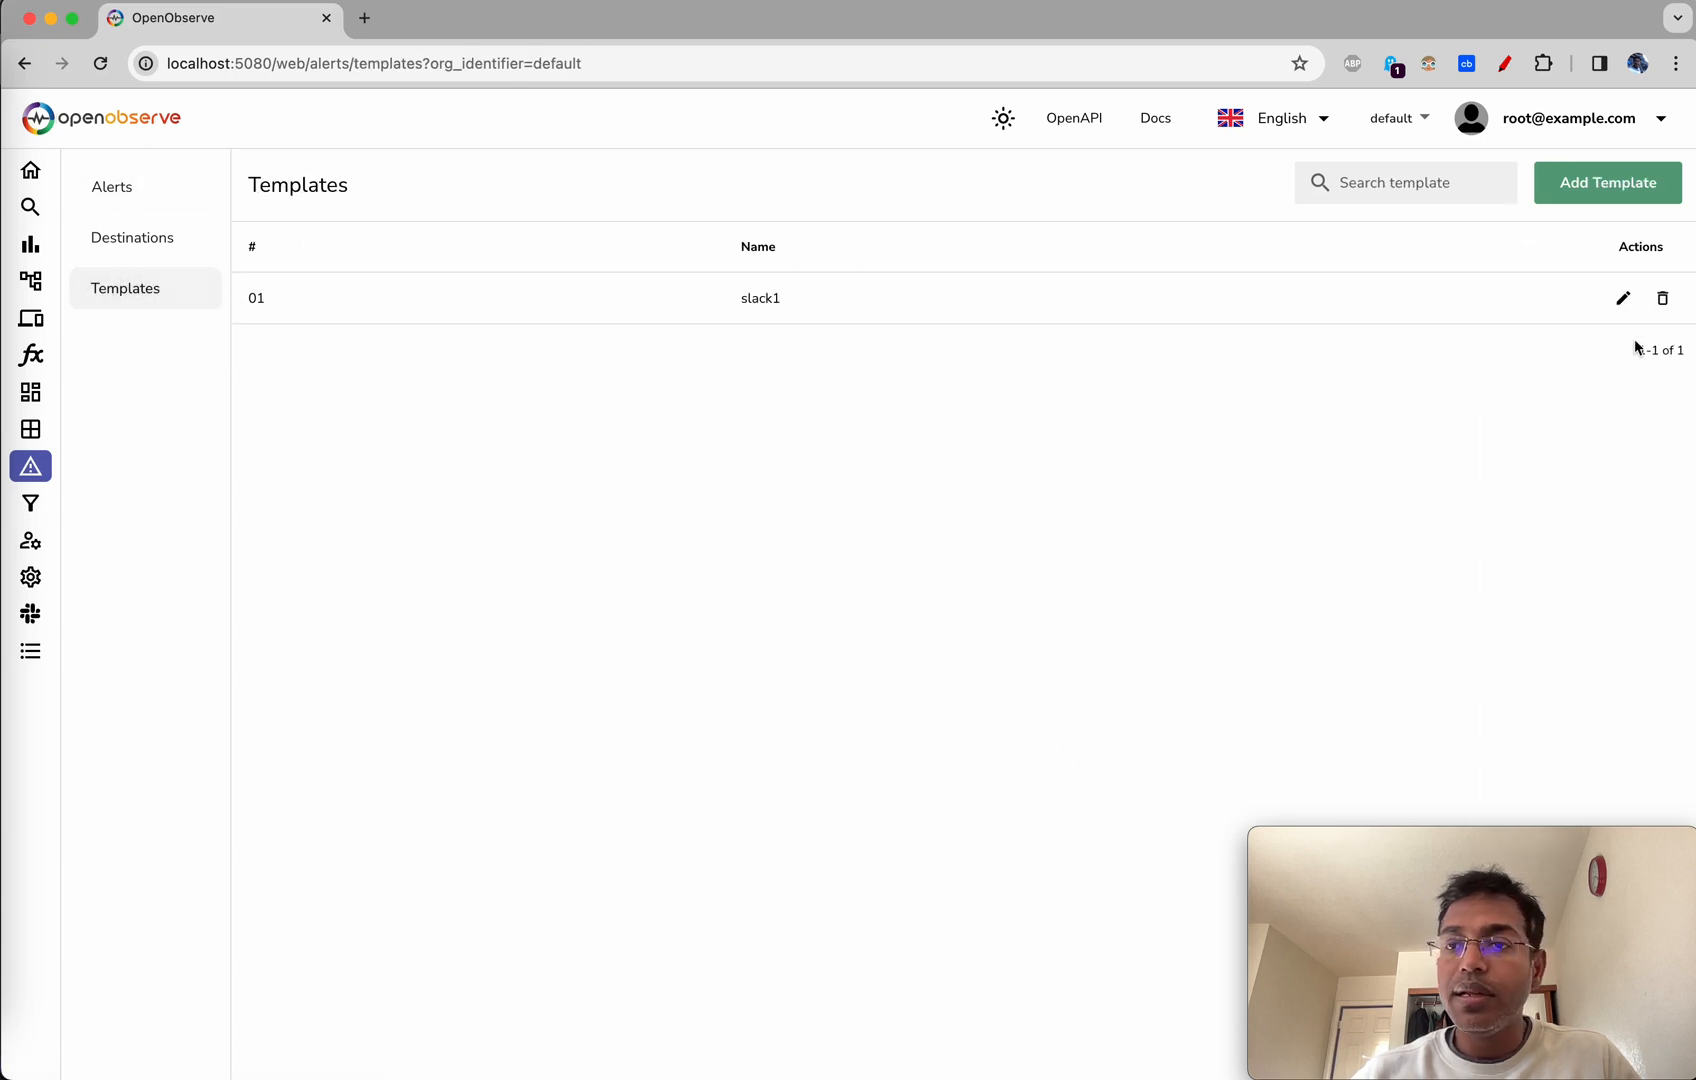
pyautogui.click(1622, 299)
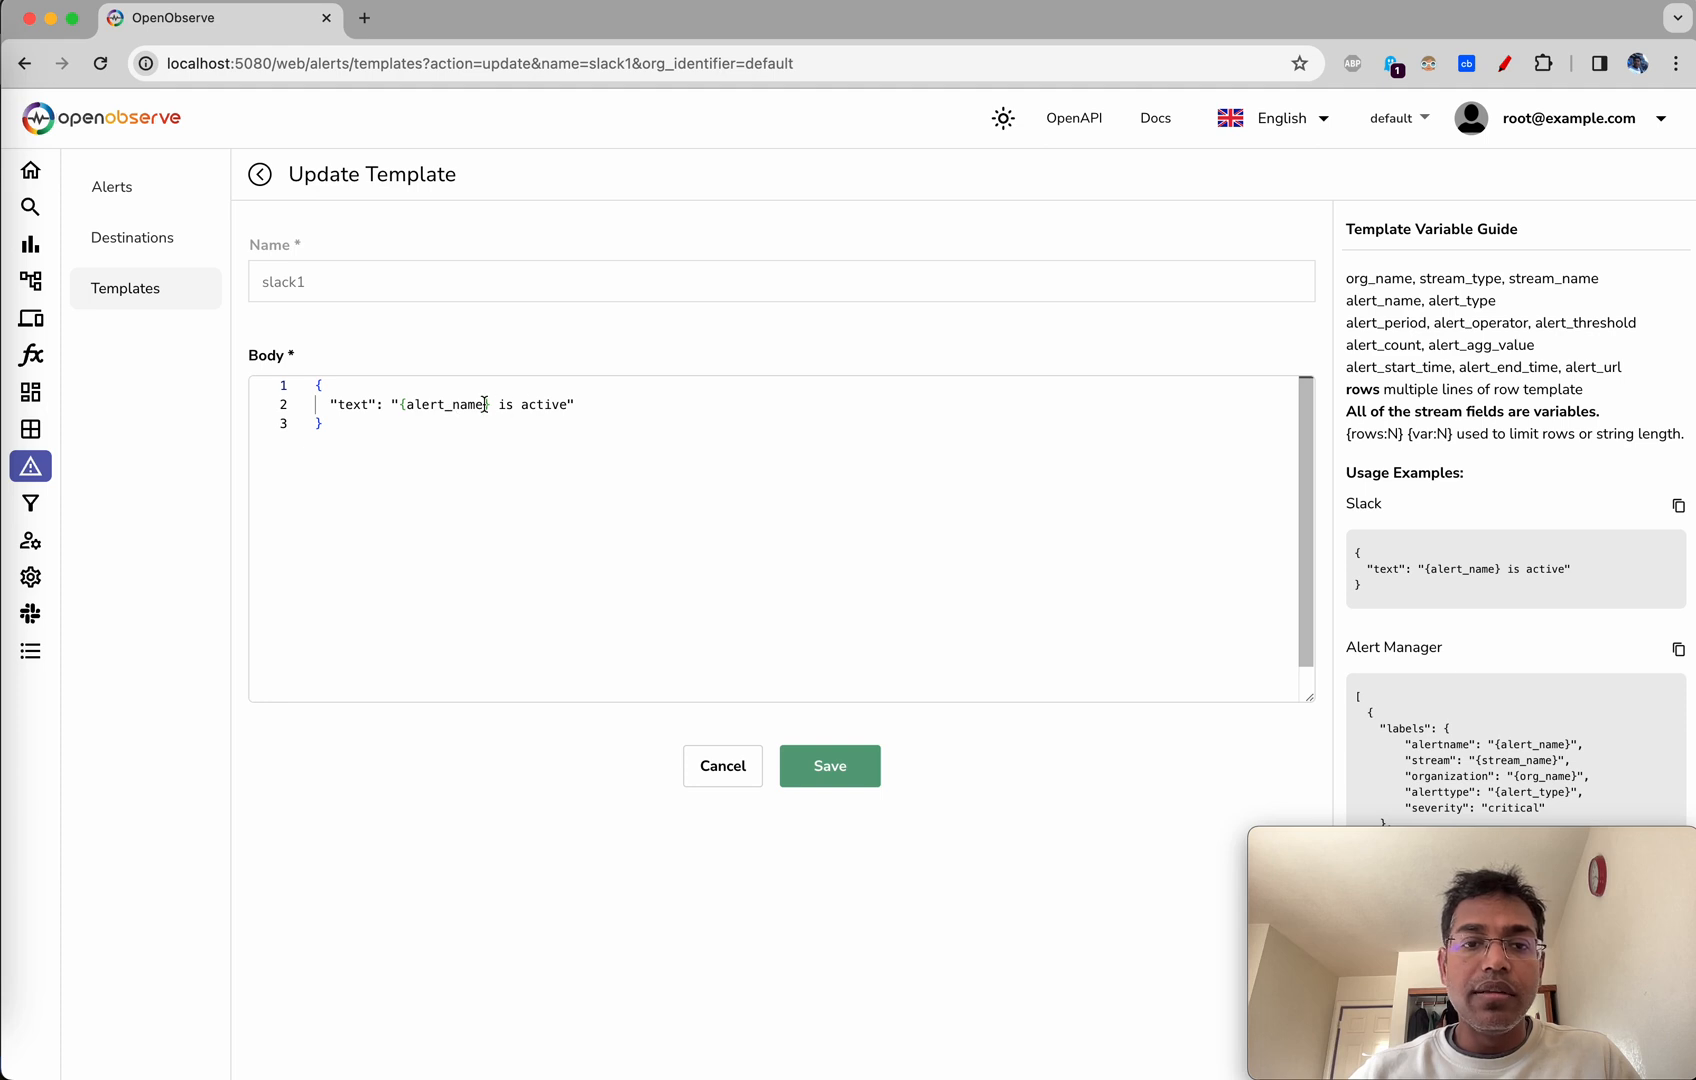
pyautogui.moveTo(1382, 273)
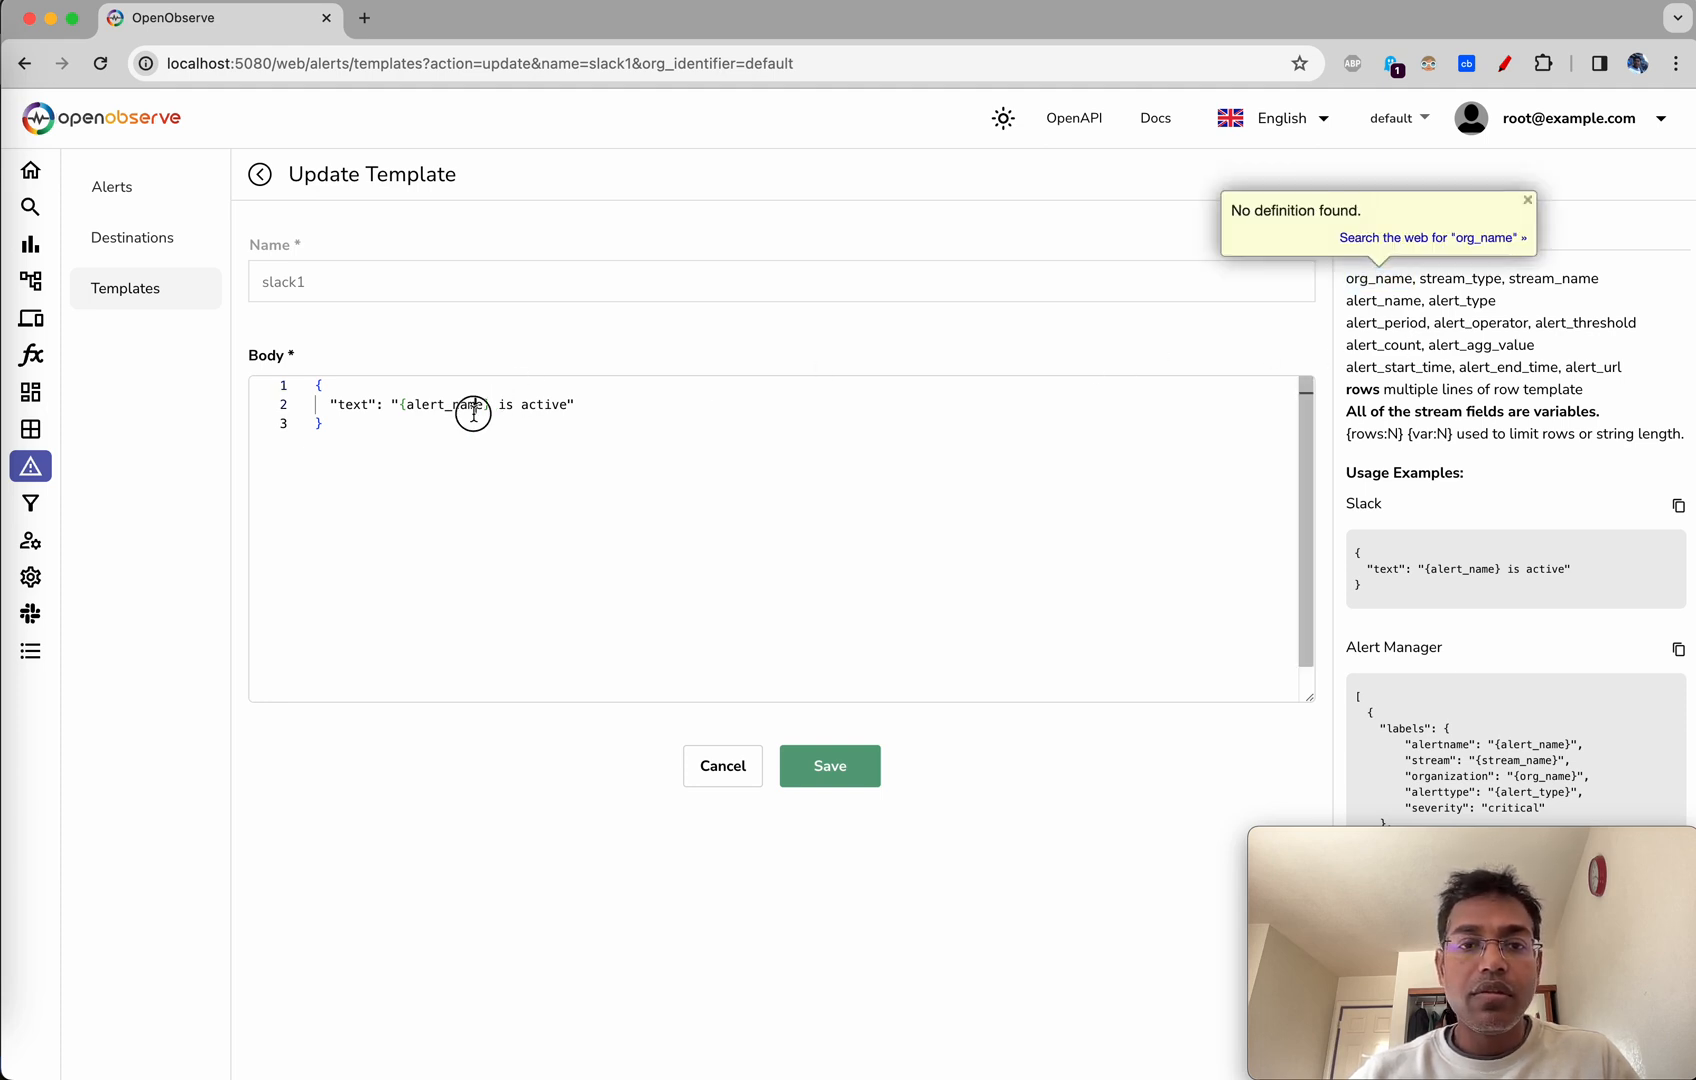
pyautogui.write('FOR')
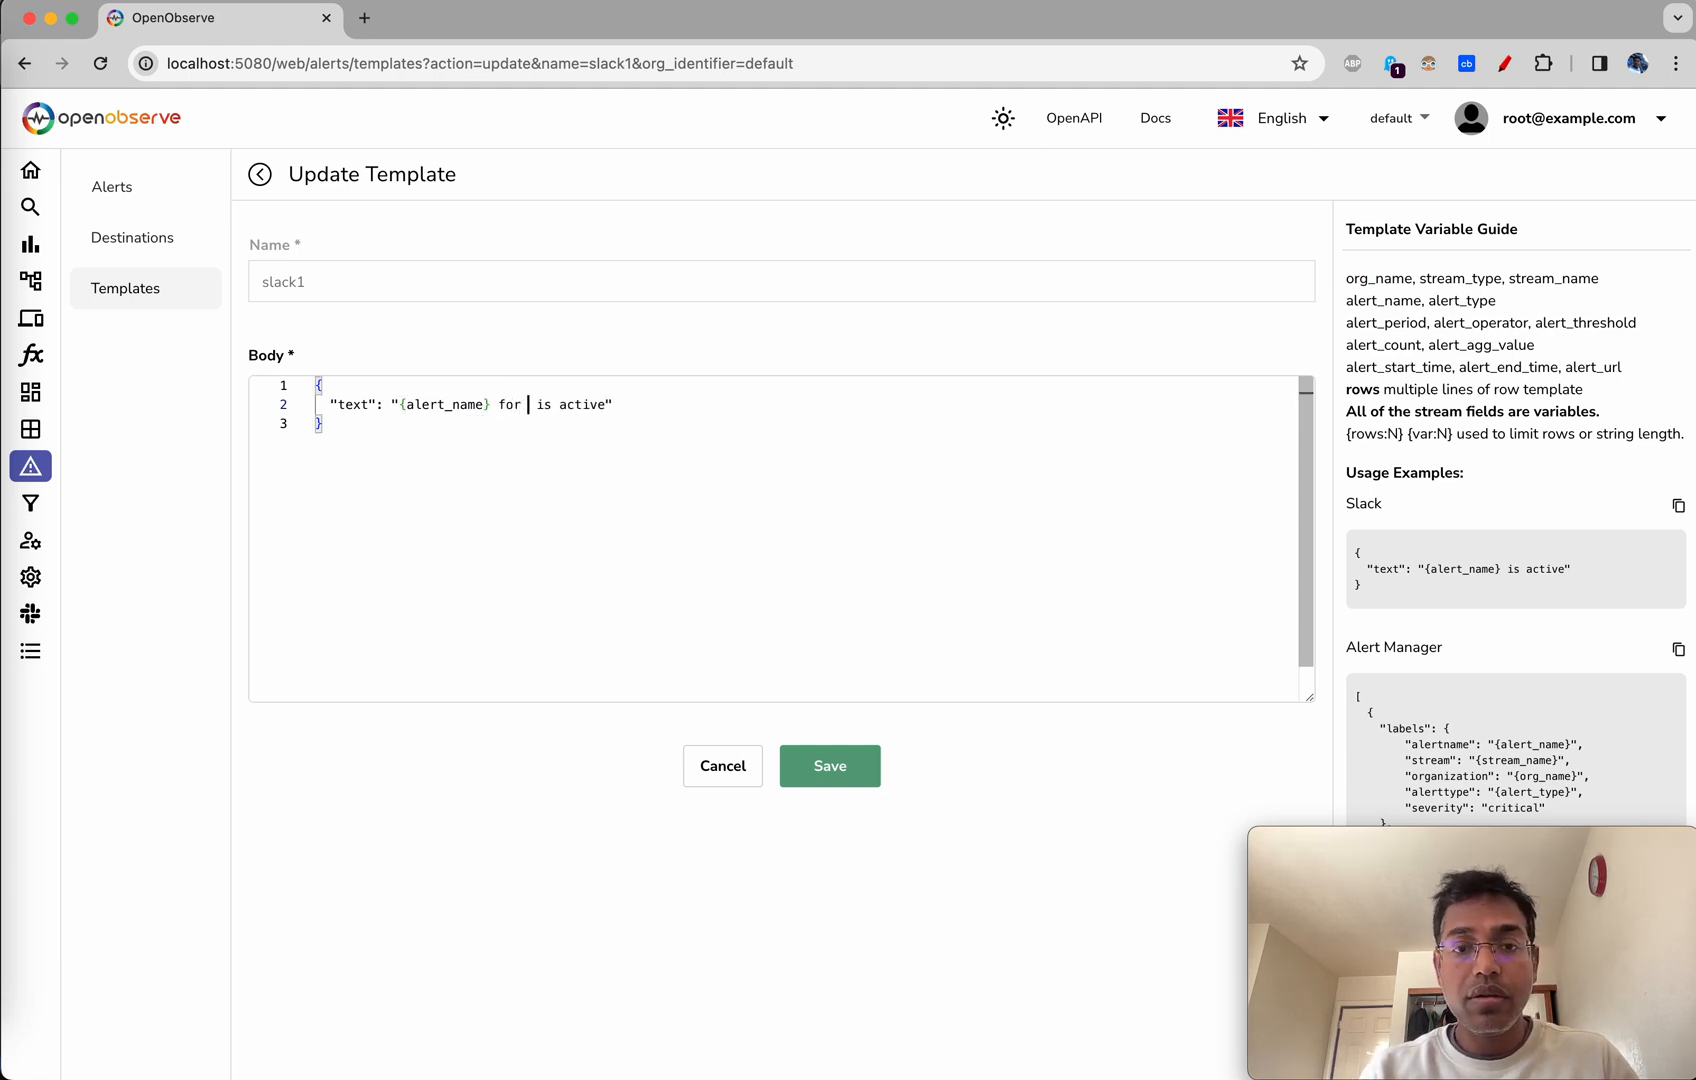
pyautogui.write('{org_name}')
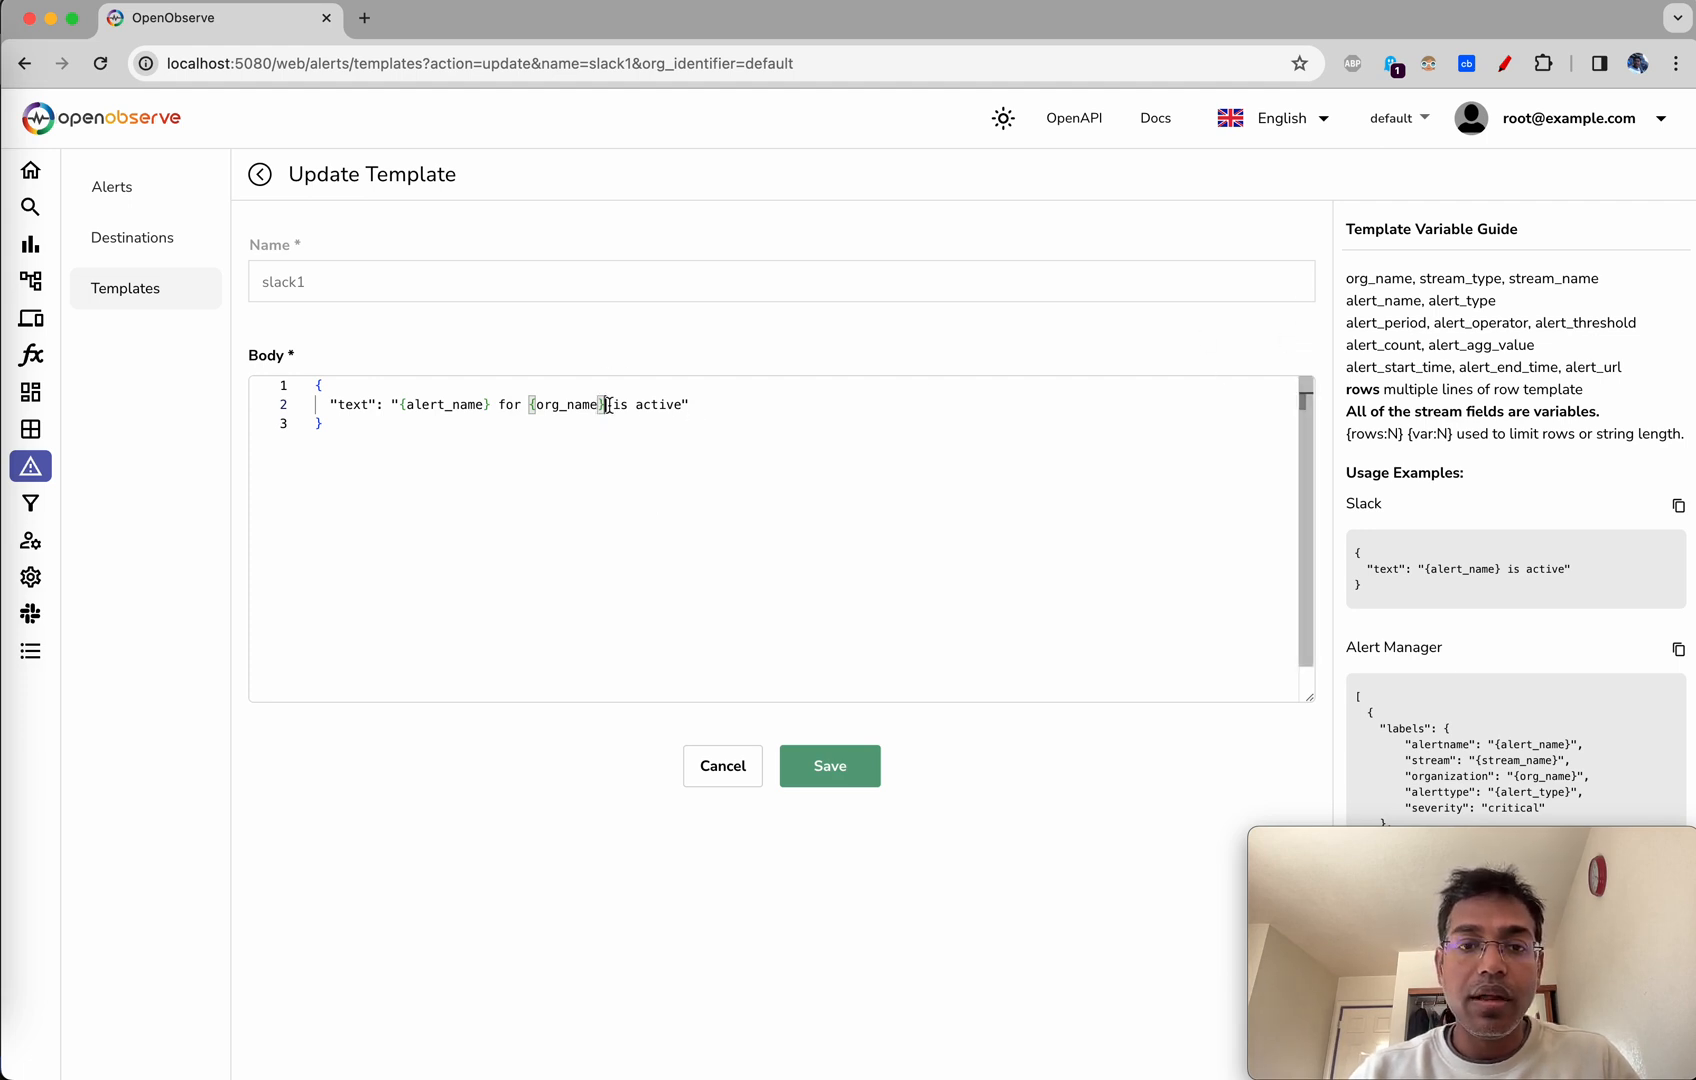
pyautogui.write('and {')
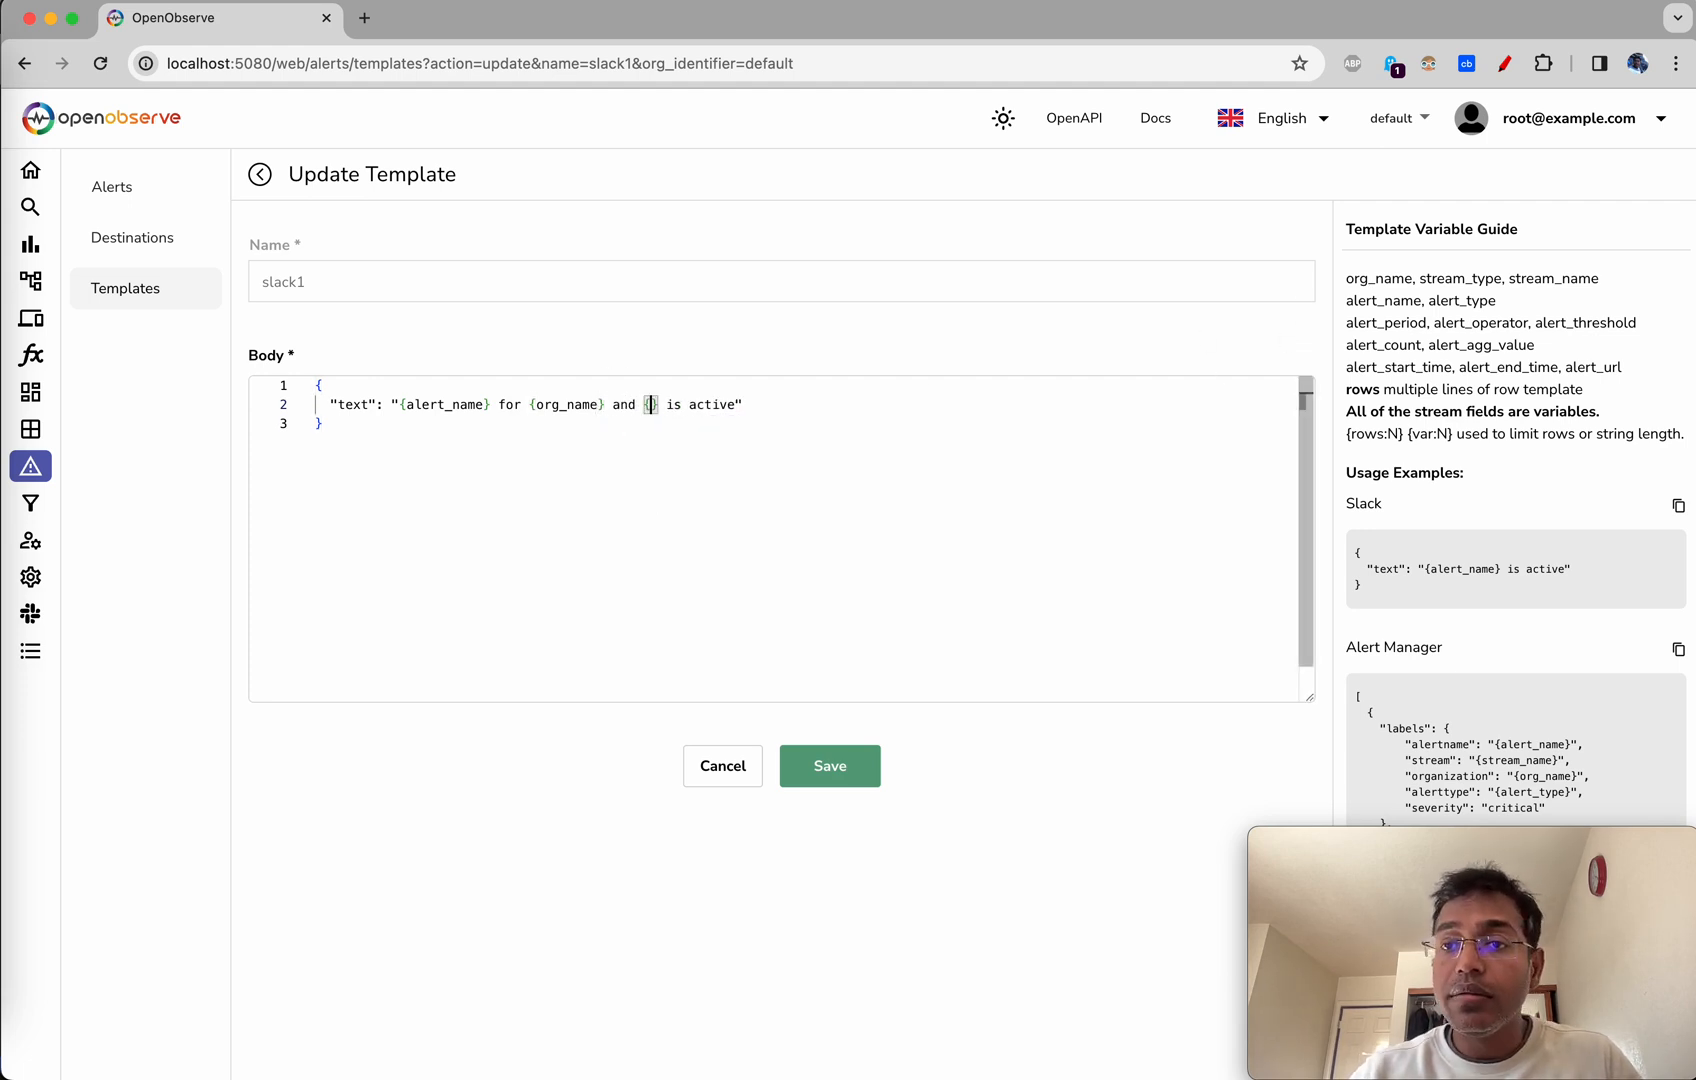
pyautogui.doubleClick(1553, 278)
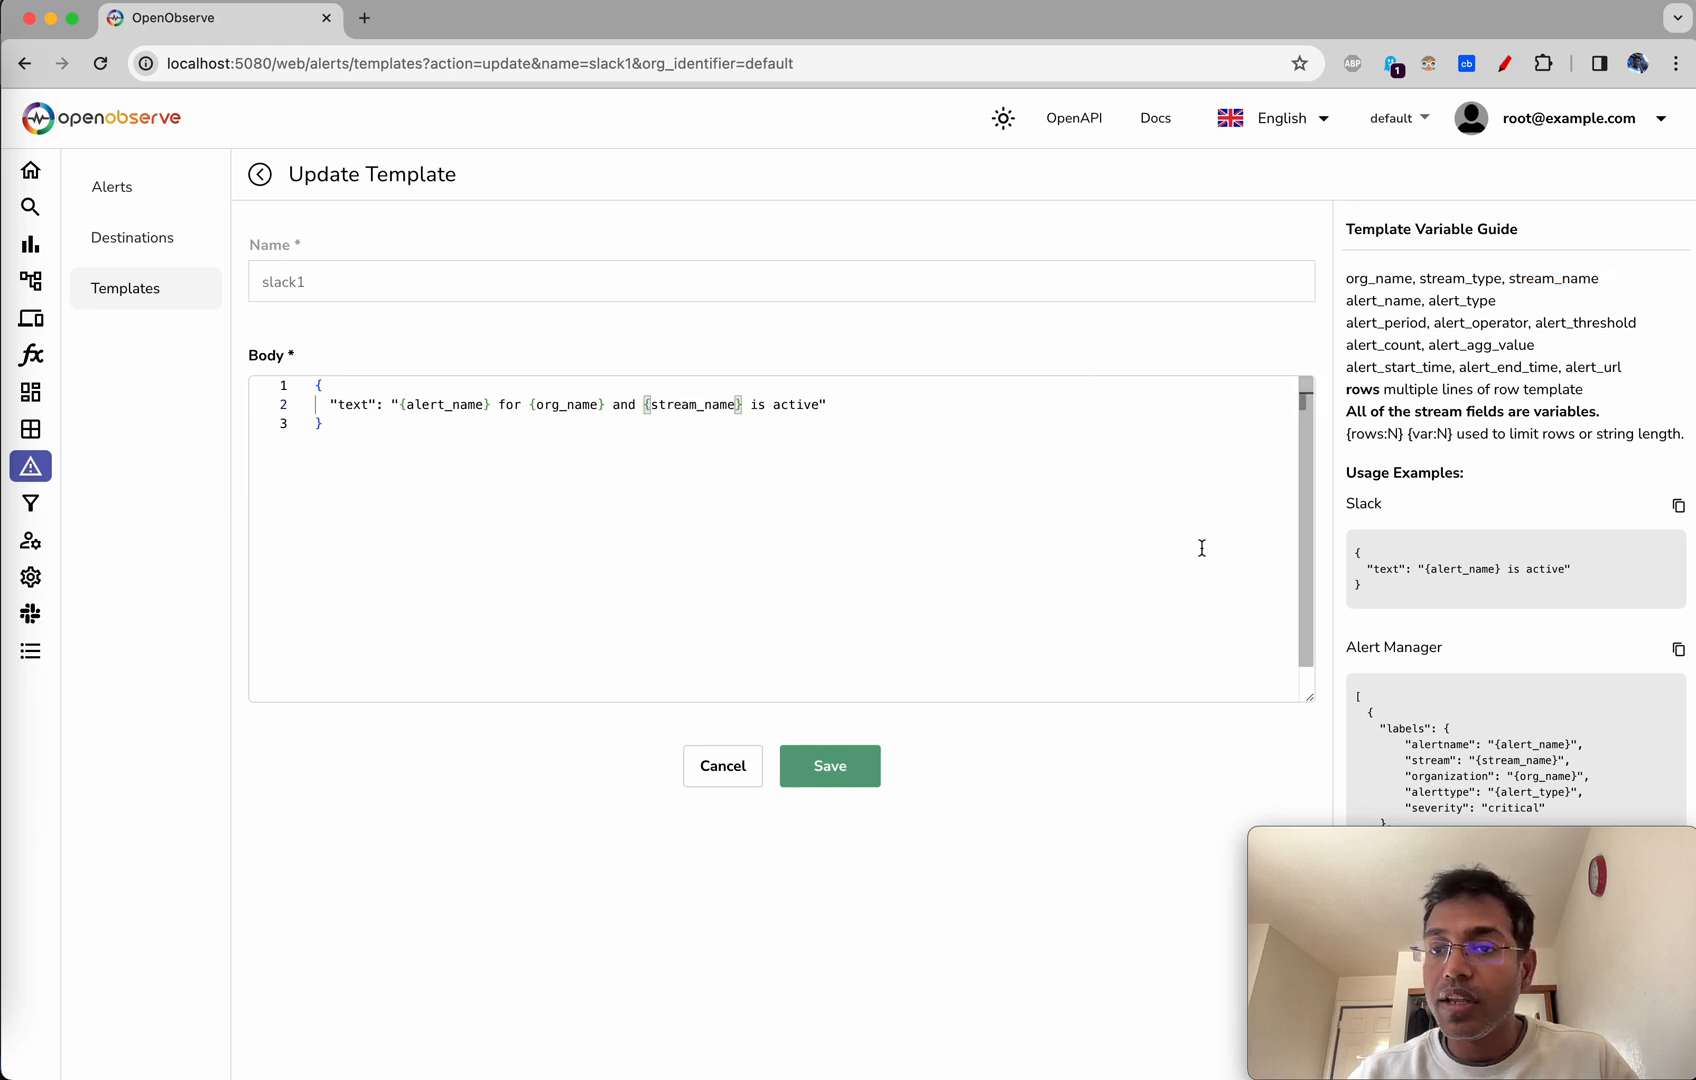
pyautogui.click(829, 765)
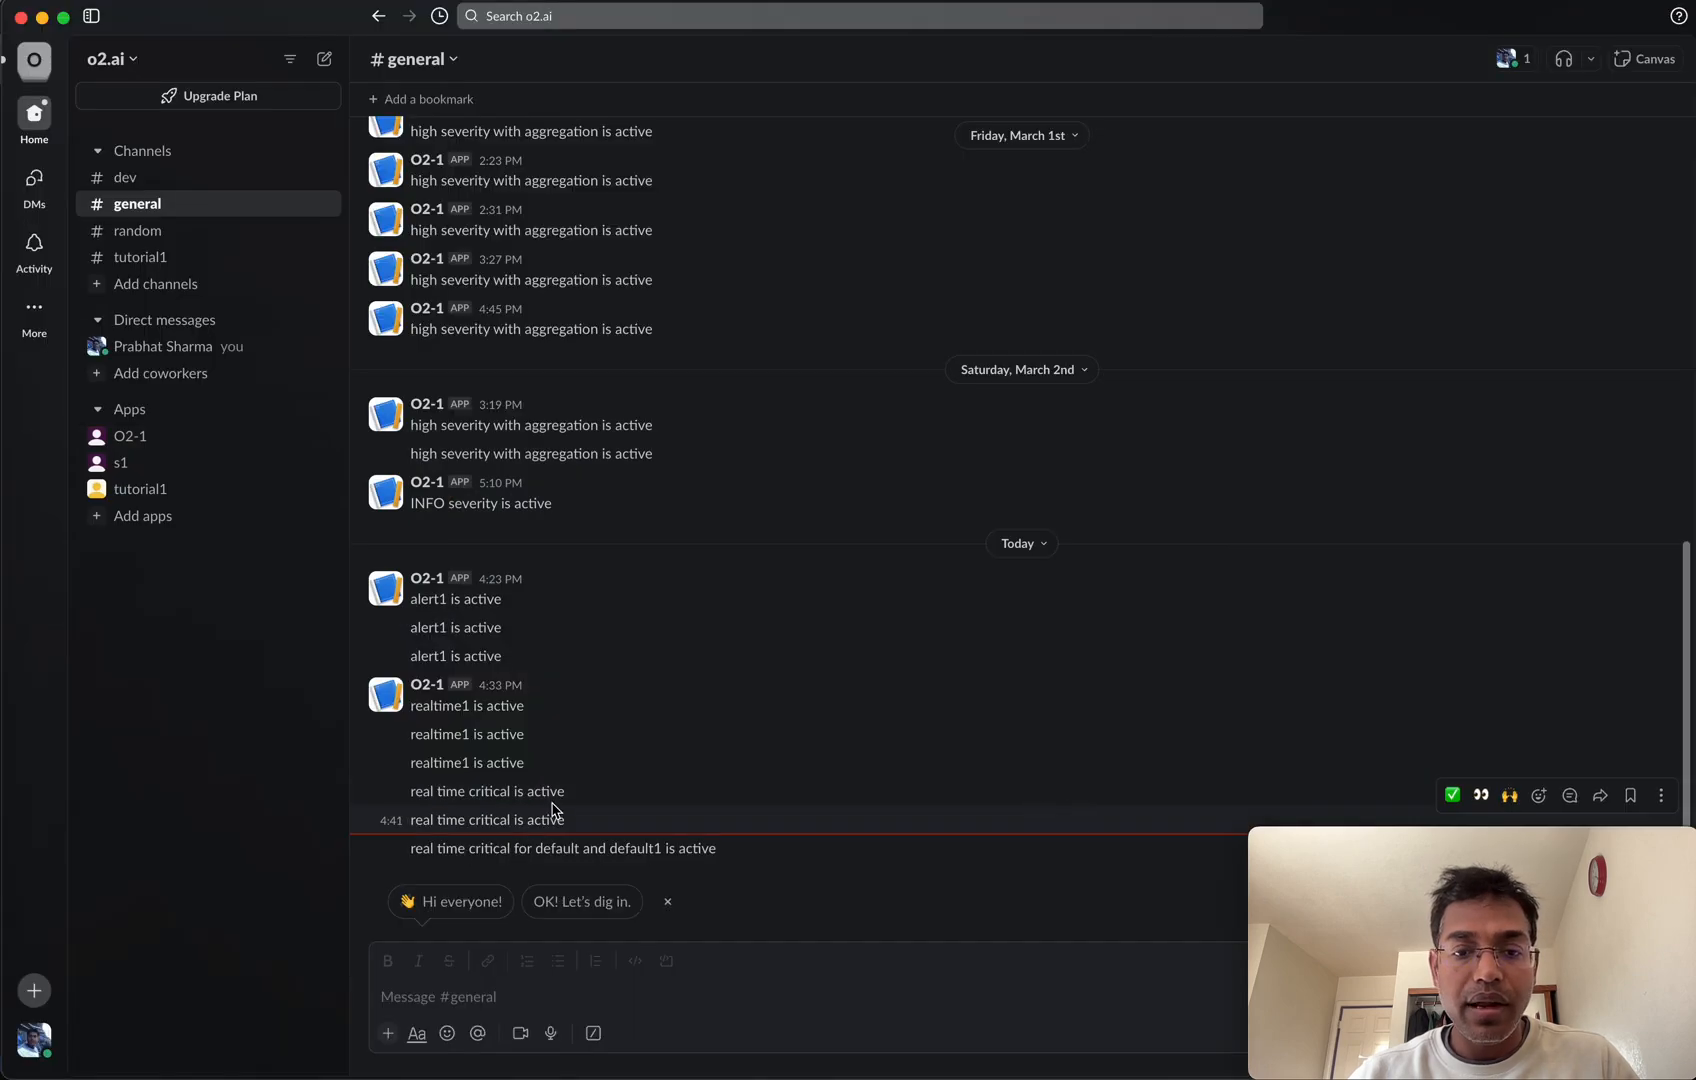
pyautogui.moveTo(572, 862)
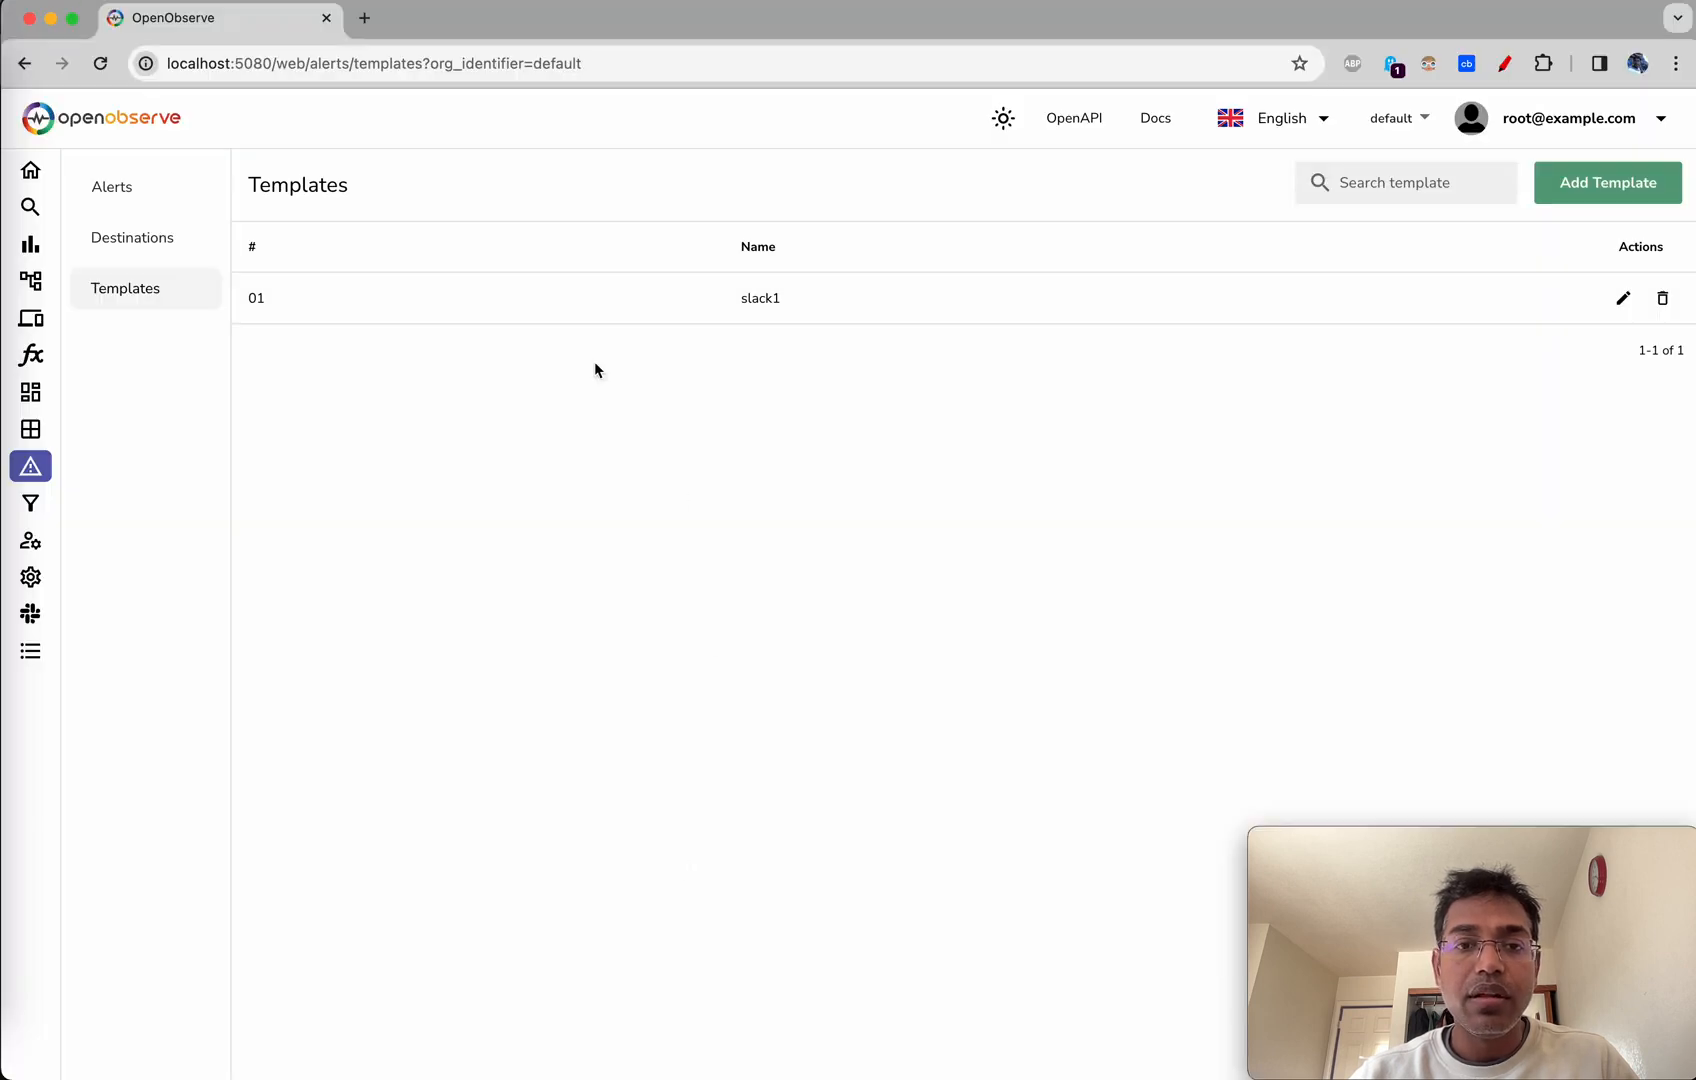
# - Reword slack1 to '{org_name} org and {stream_name} stream', save it, and check Slack
pyautogui.click(1622, 298)
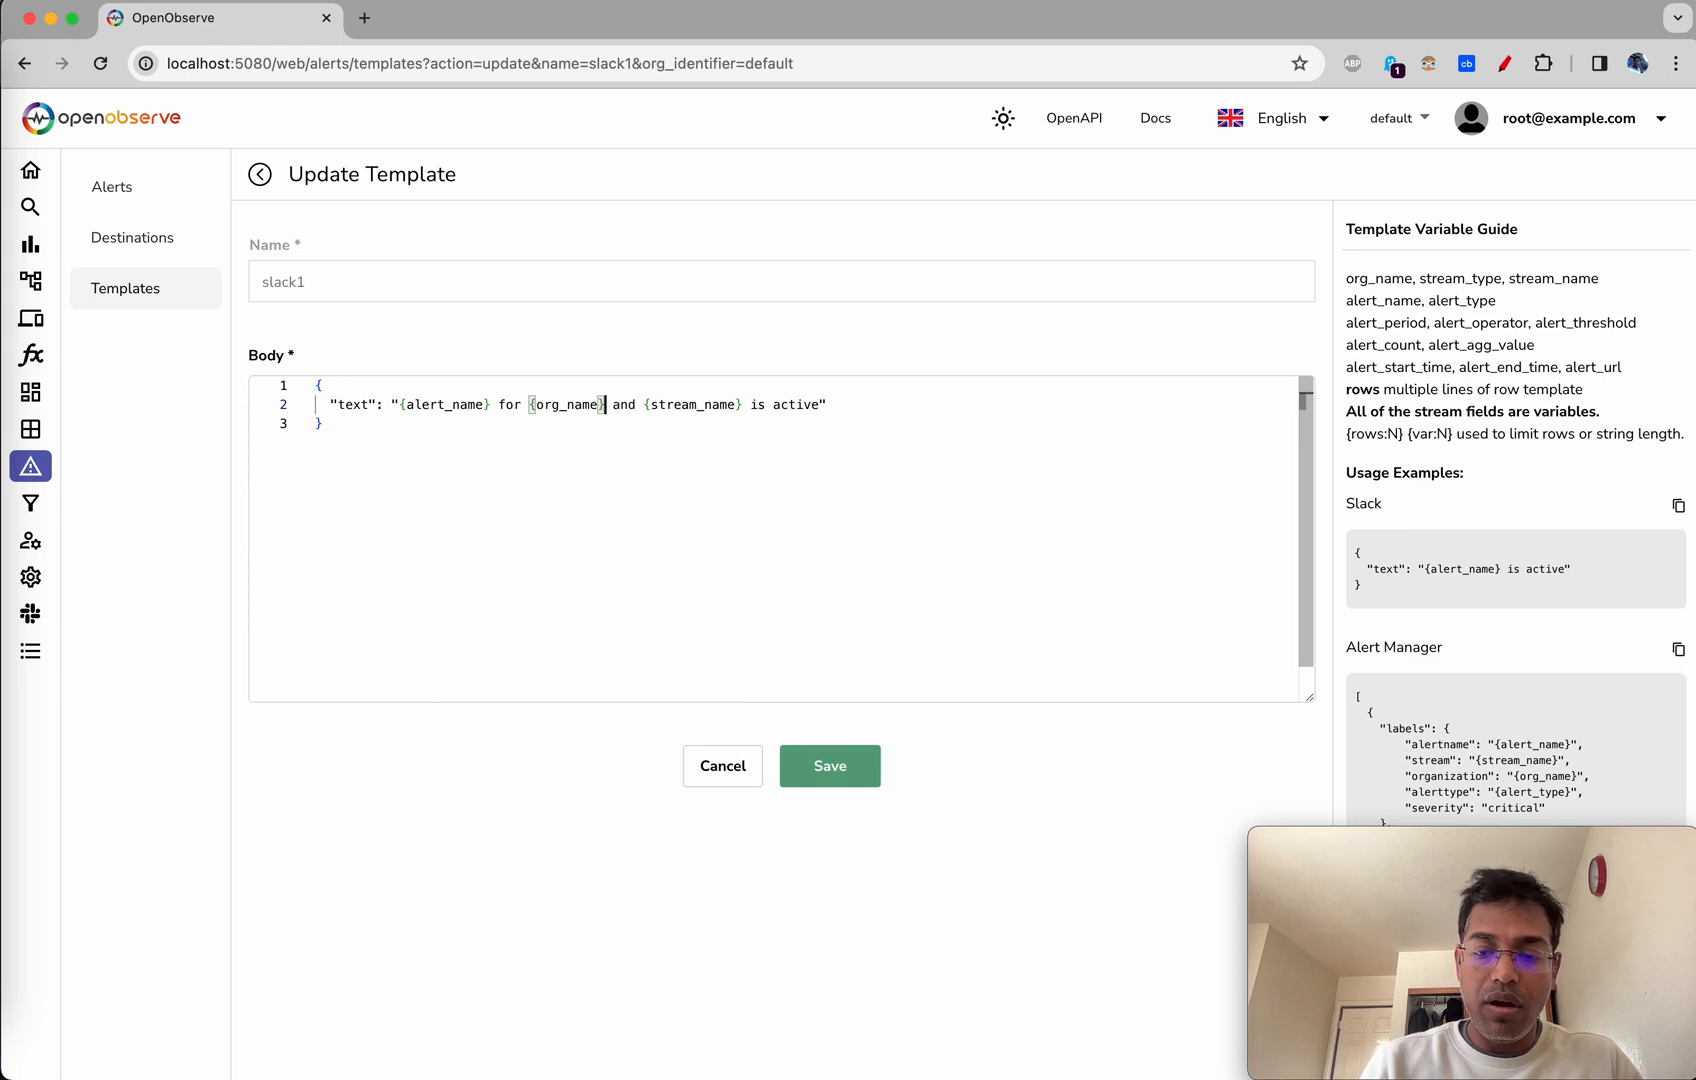
pyautogui.write('org')
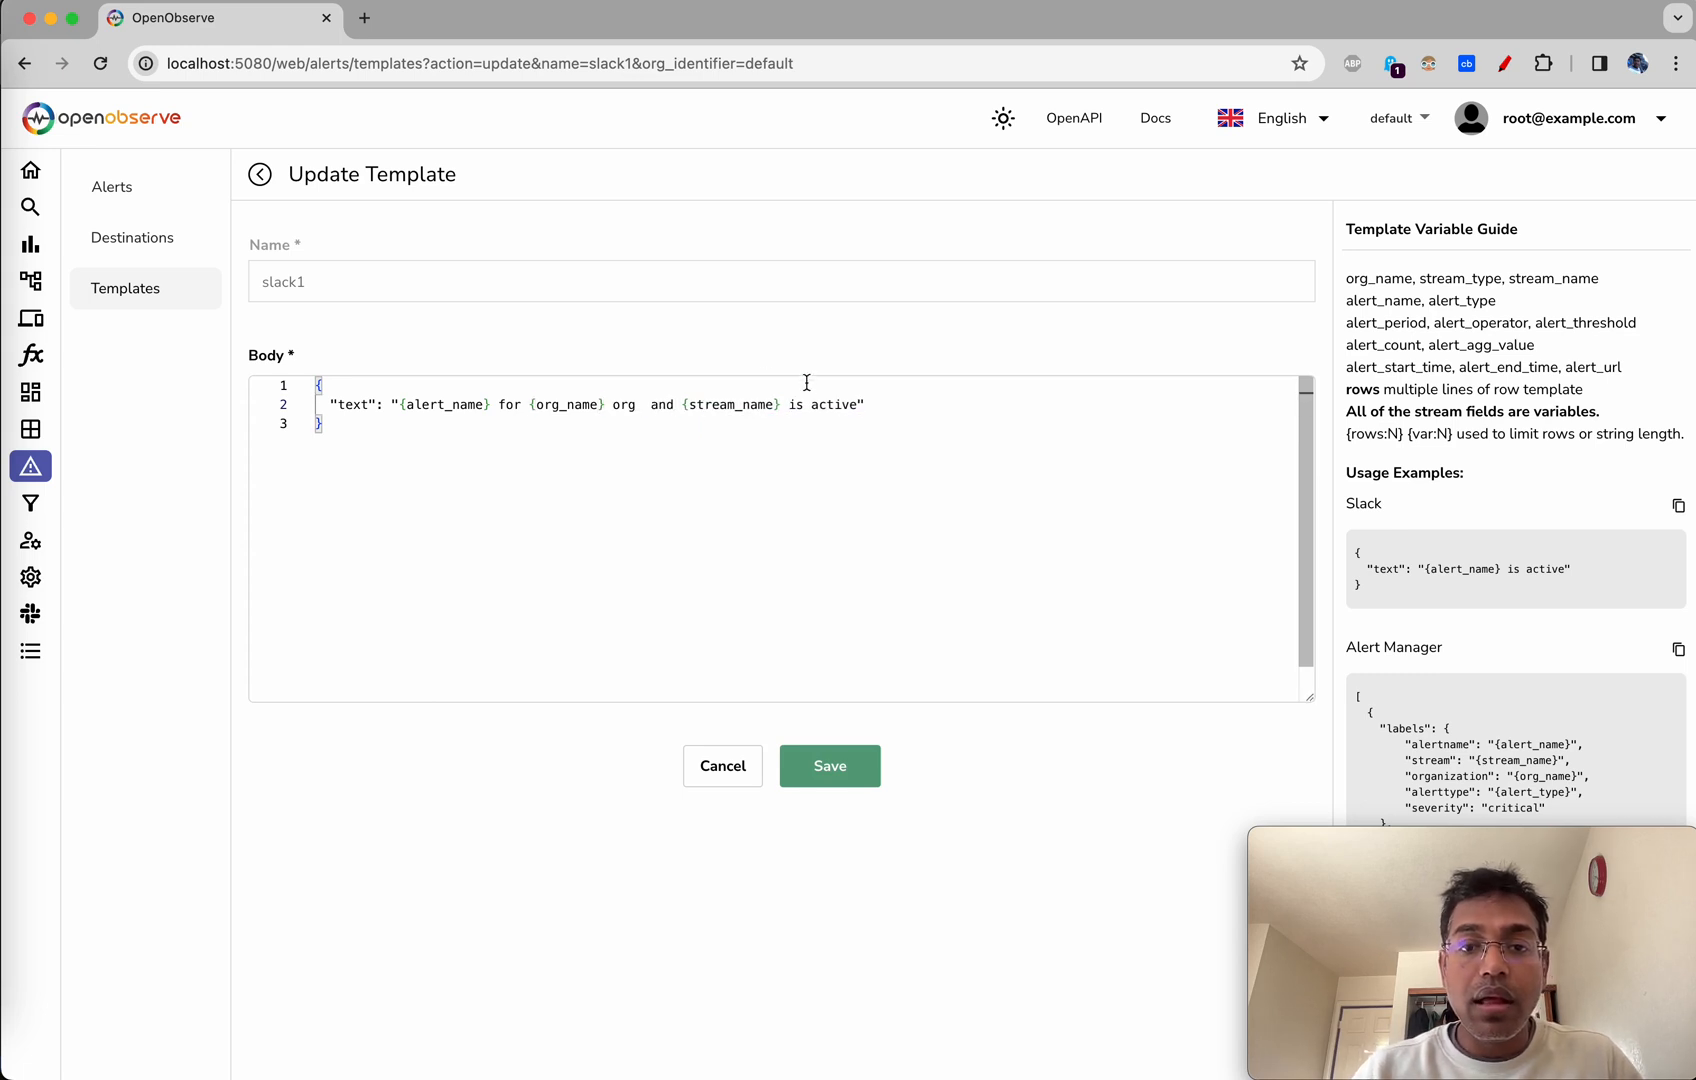
pyautogui.write('stre')
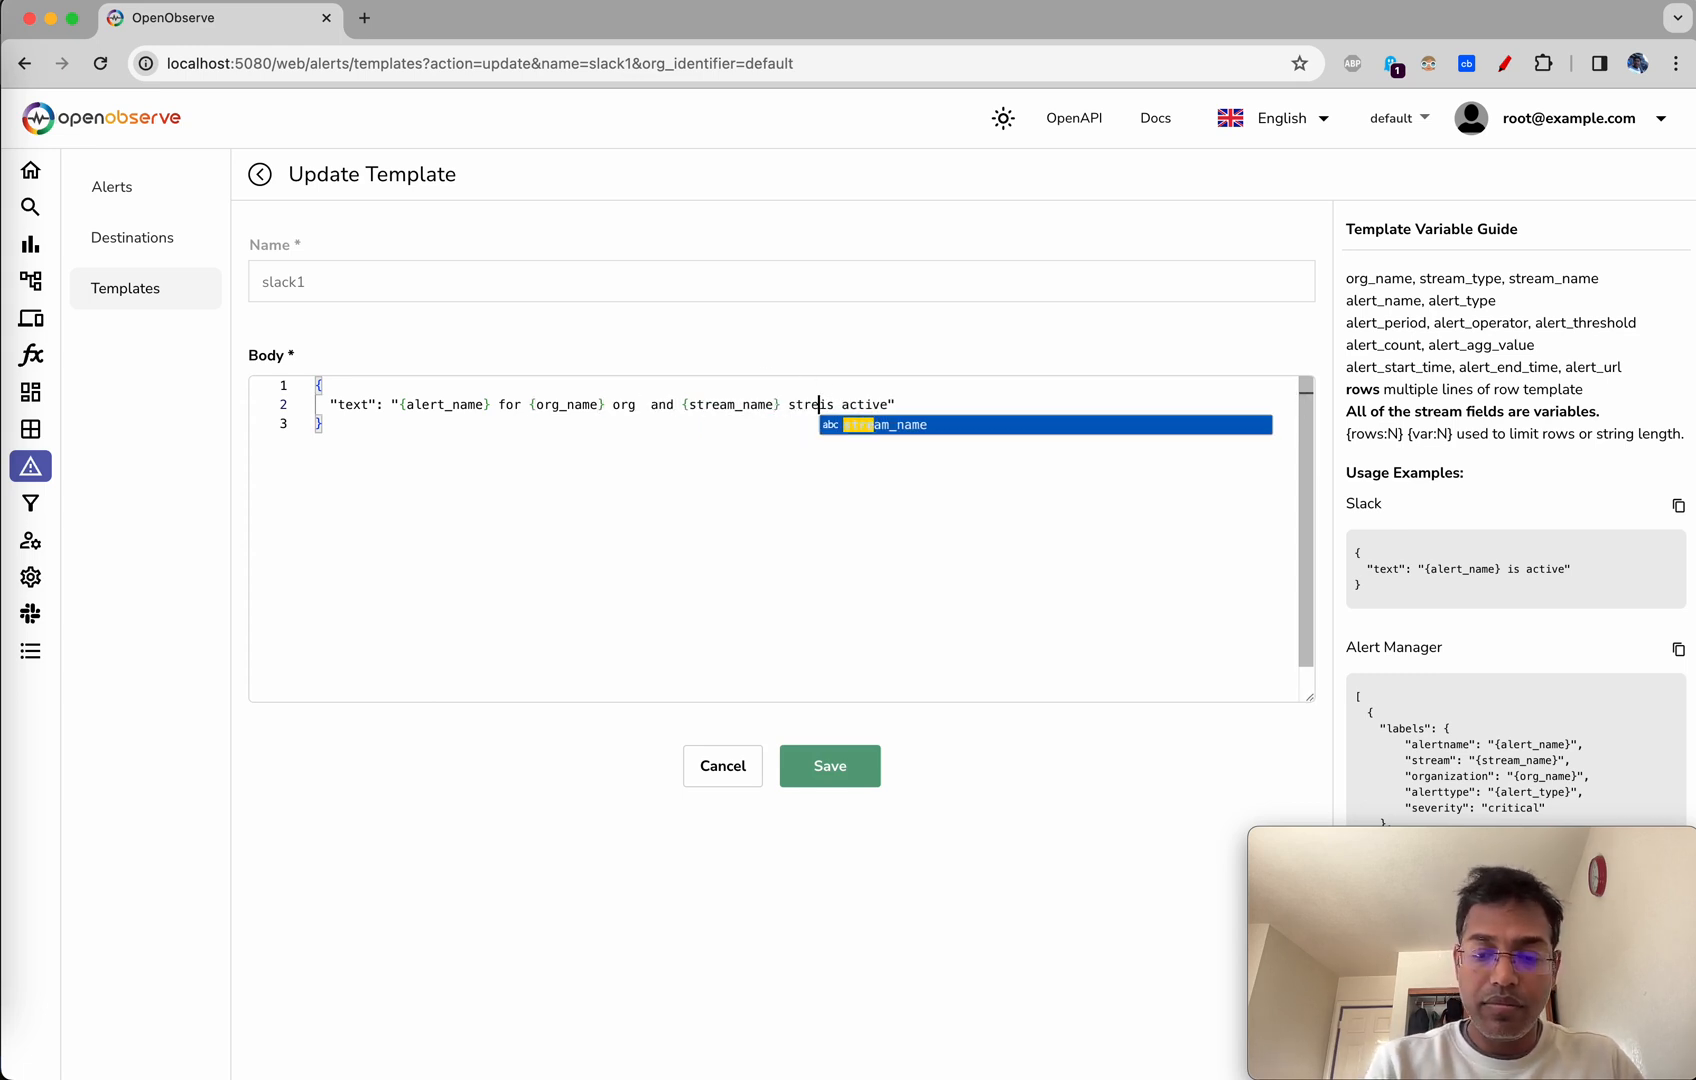
pyautogui.click(829, 766)
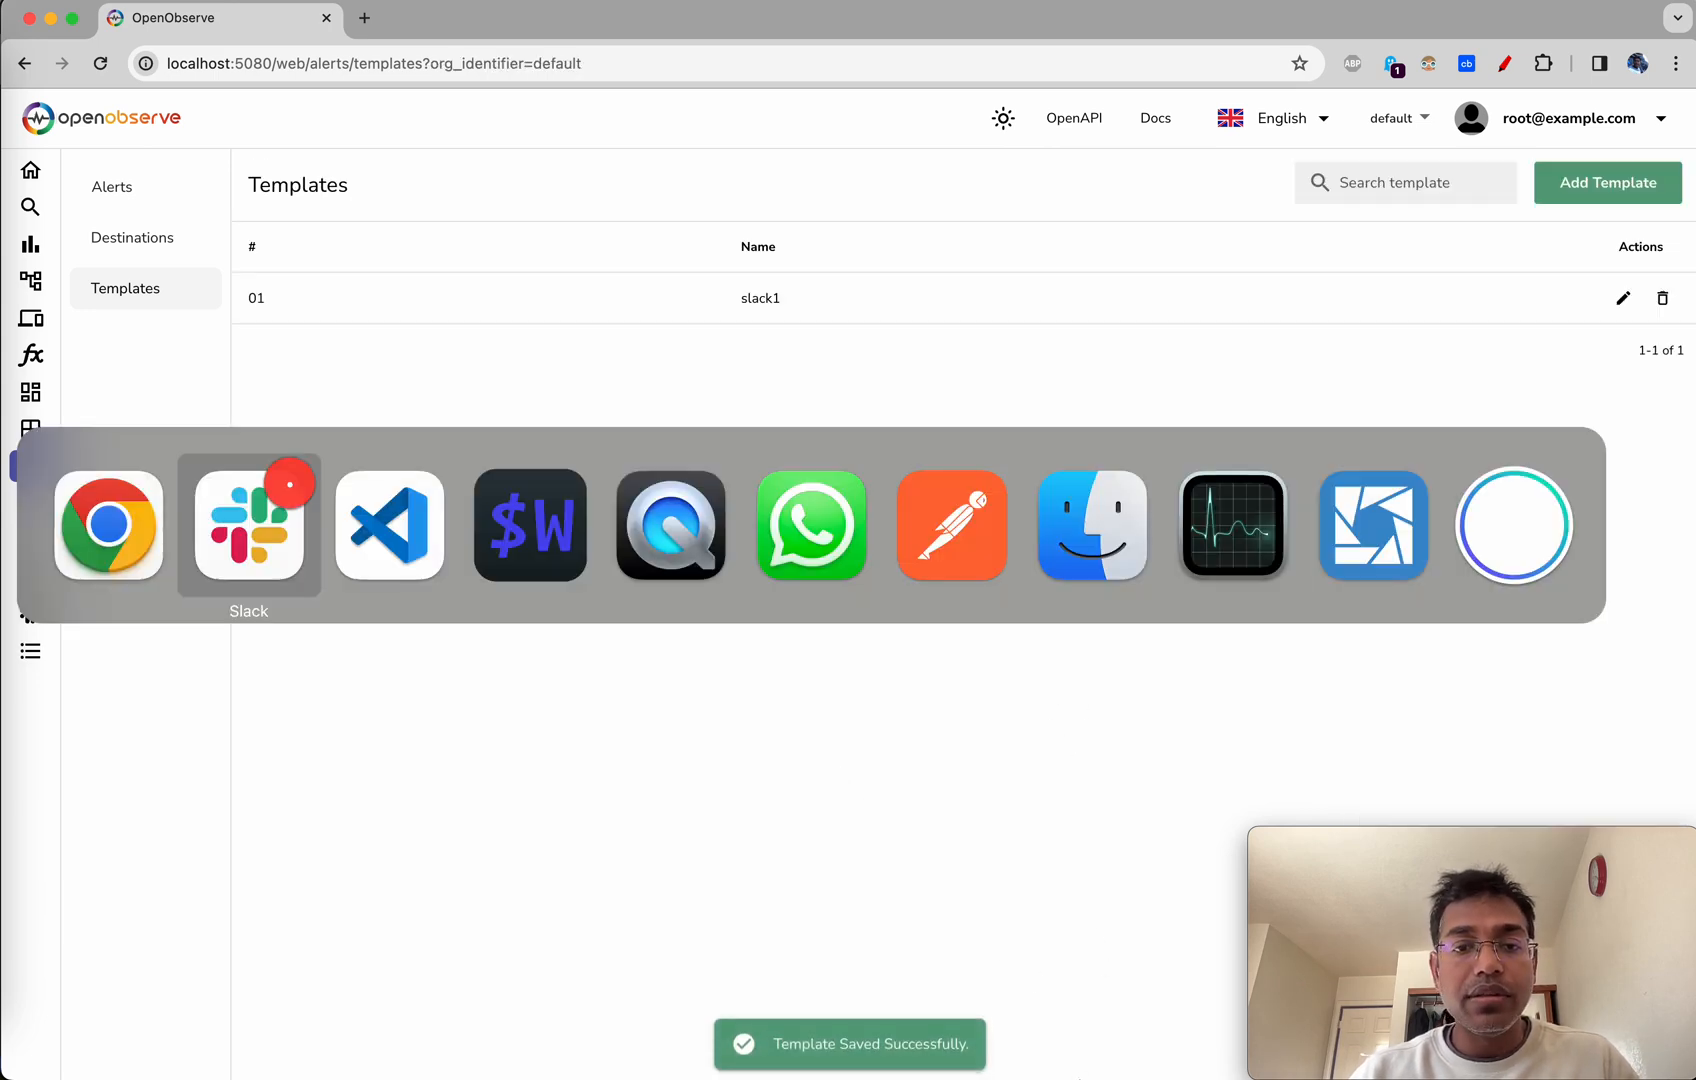
pyautogui.click(388, 525)
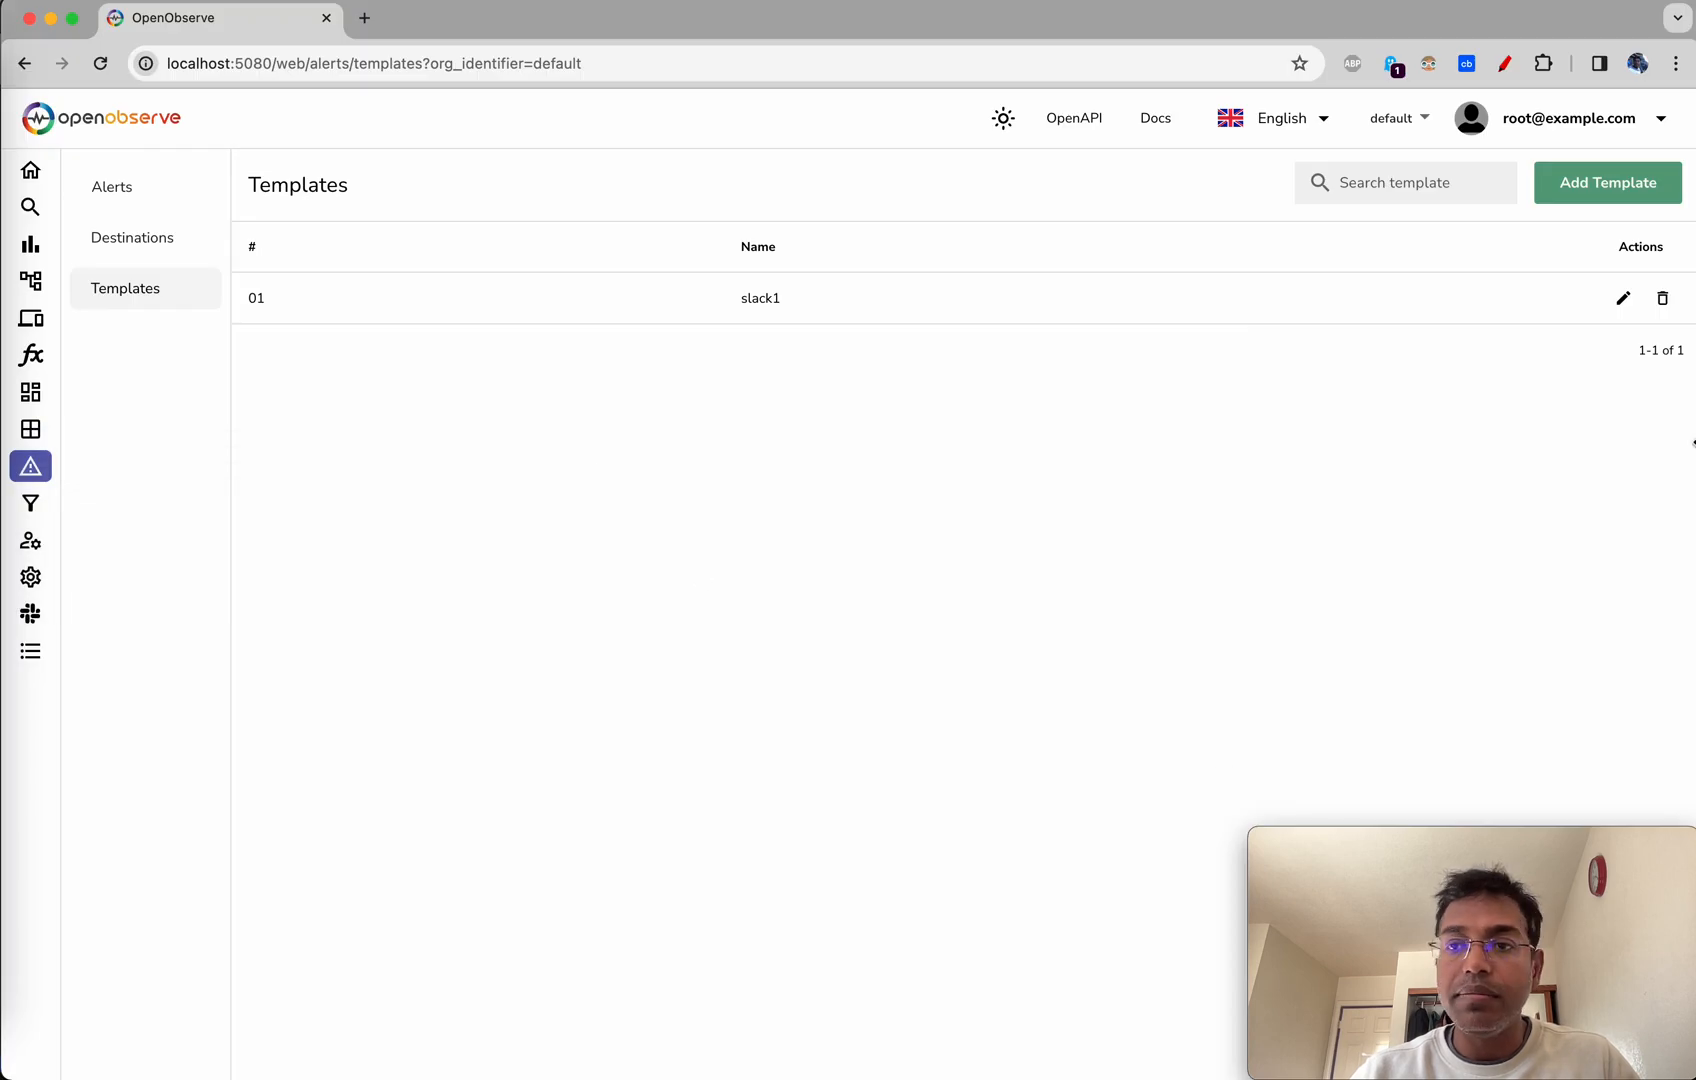
# - Reword slack1 so {alert_name} is in single quotes followed by "alert", and save it
pyautogui.click(1622, 298)
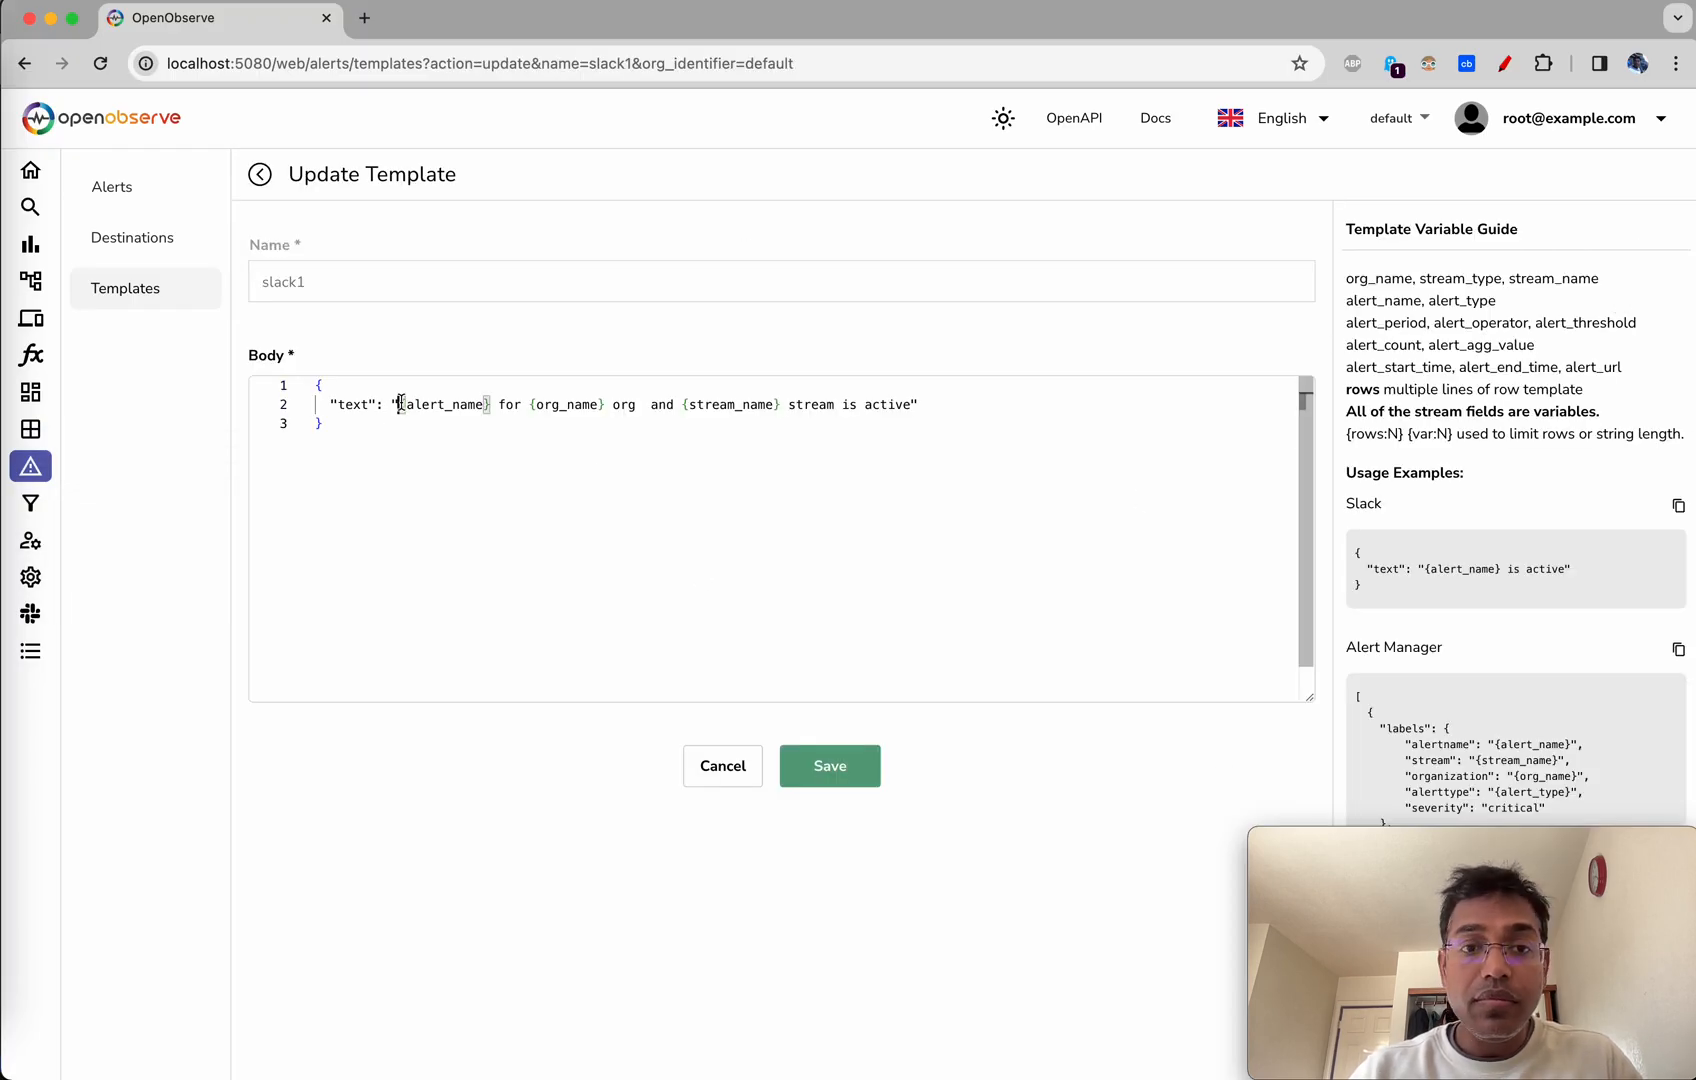
pyautogui.write('"')
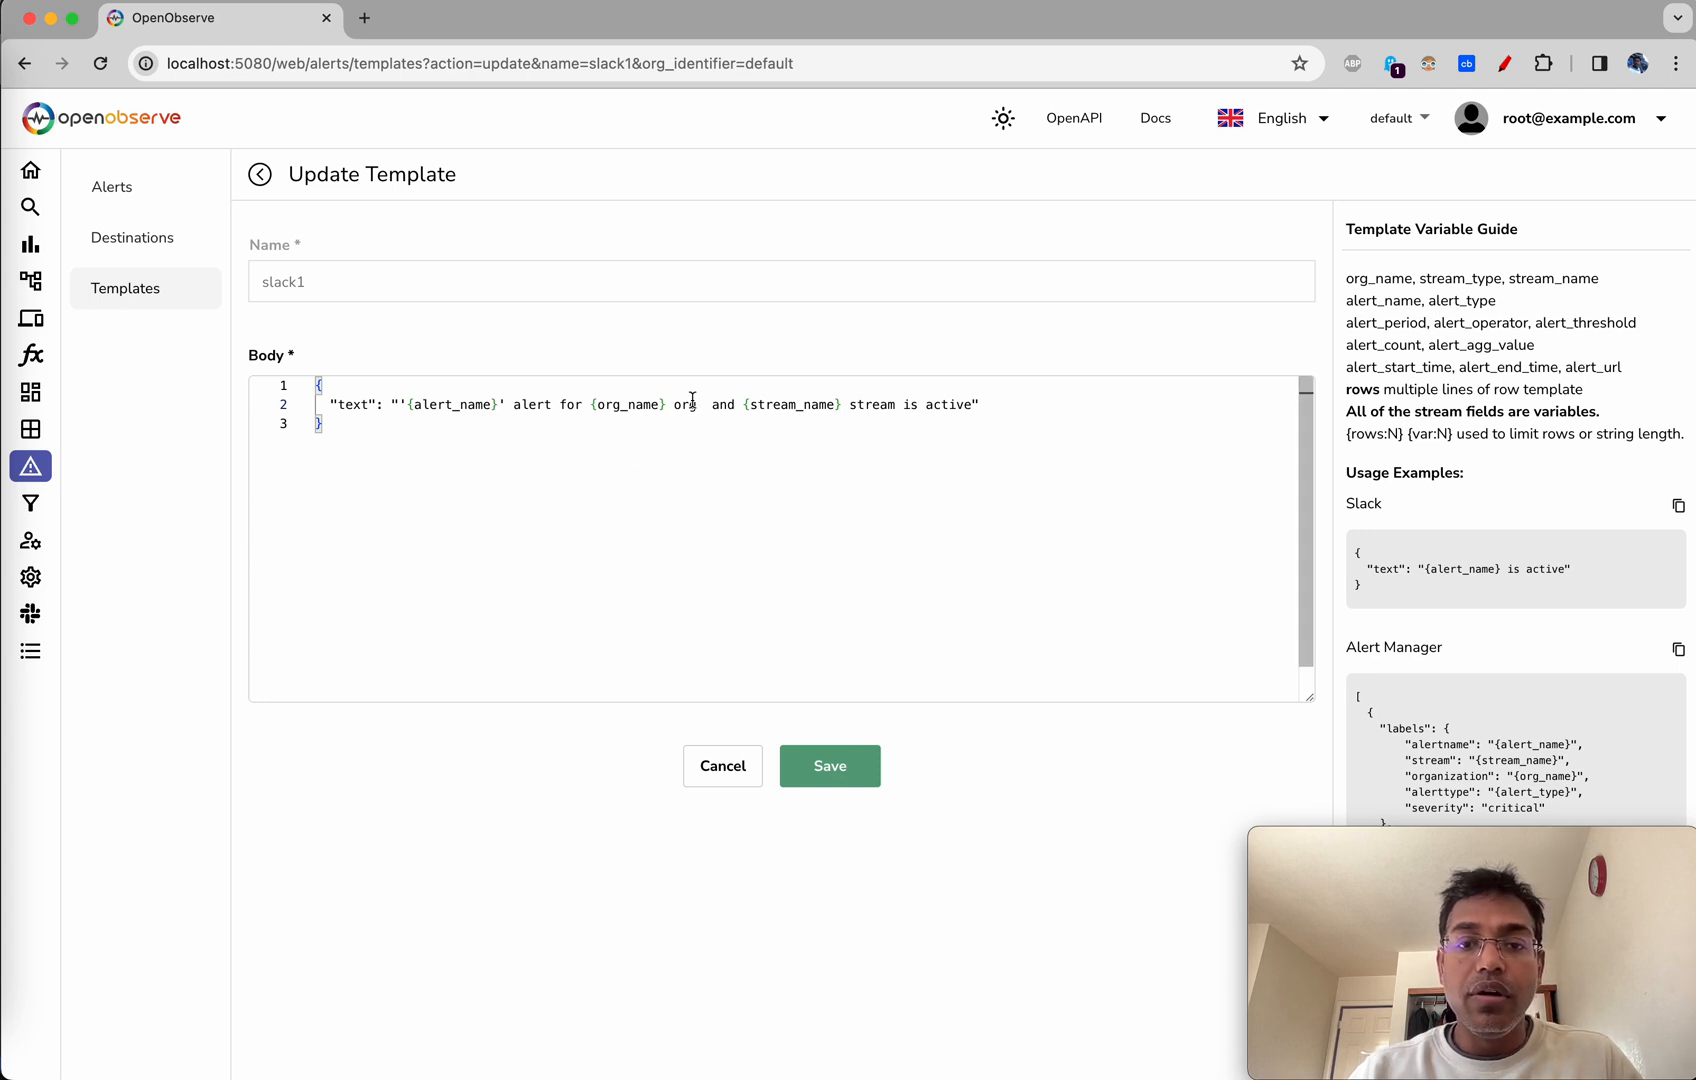
pyautogui.click(829, 765)
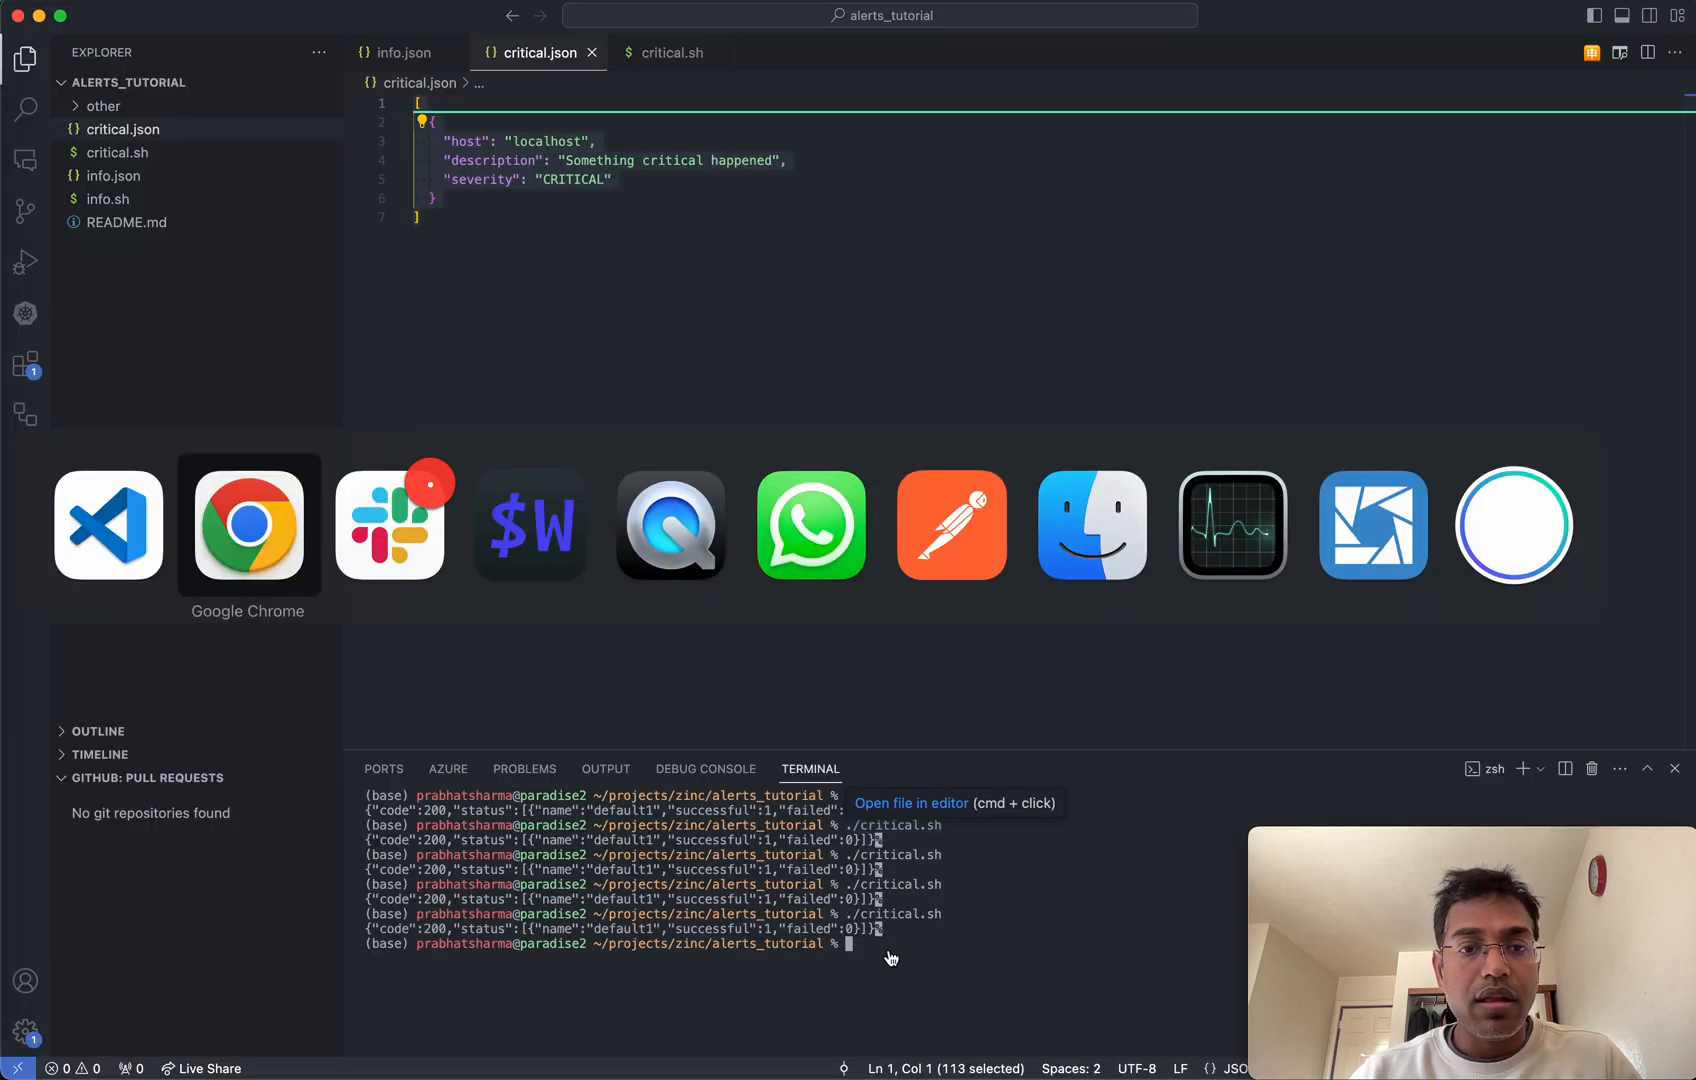
# - Read the newest #general message: "'real time critical' alert for default org and default1 stream is active"
pyautogui.click(389, 525)
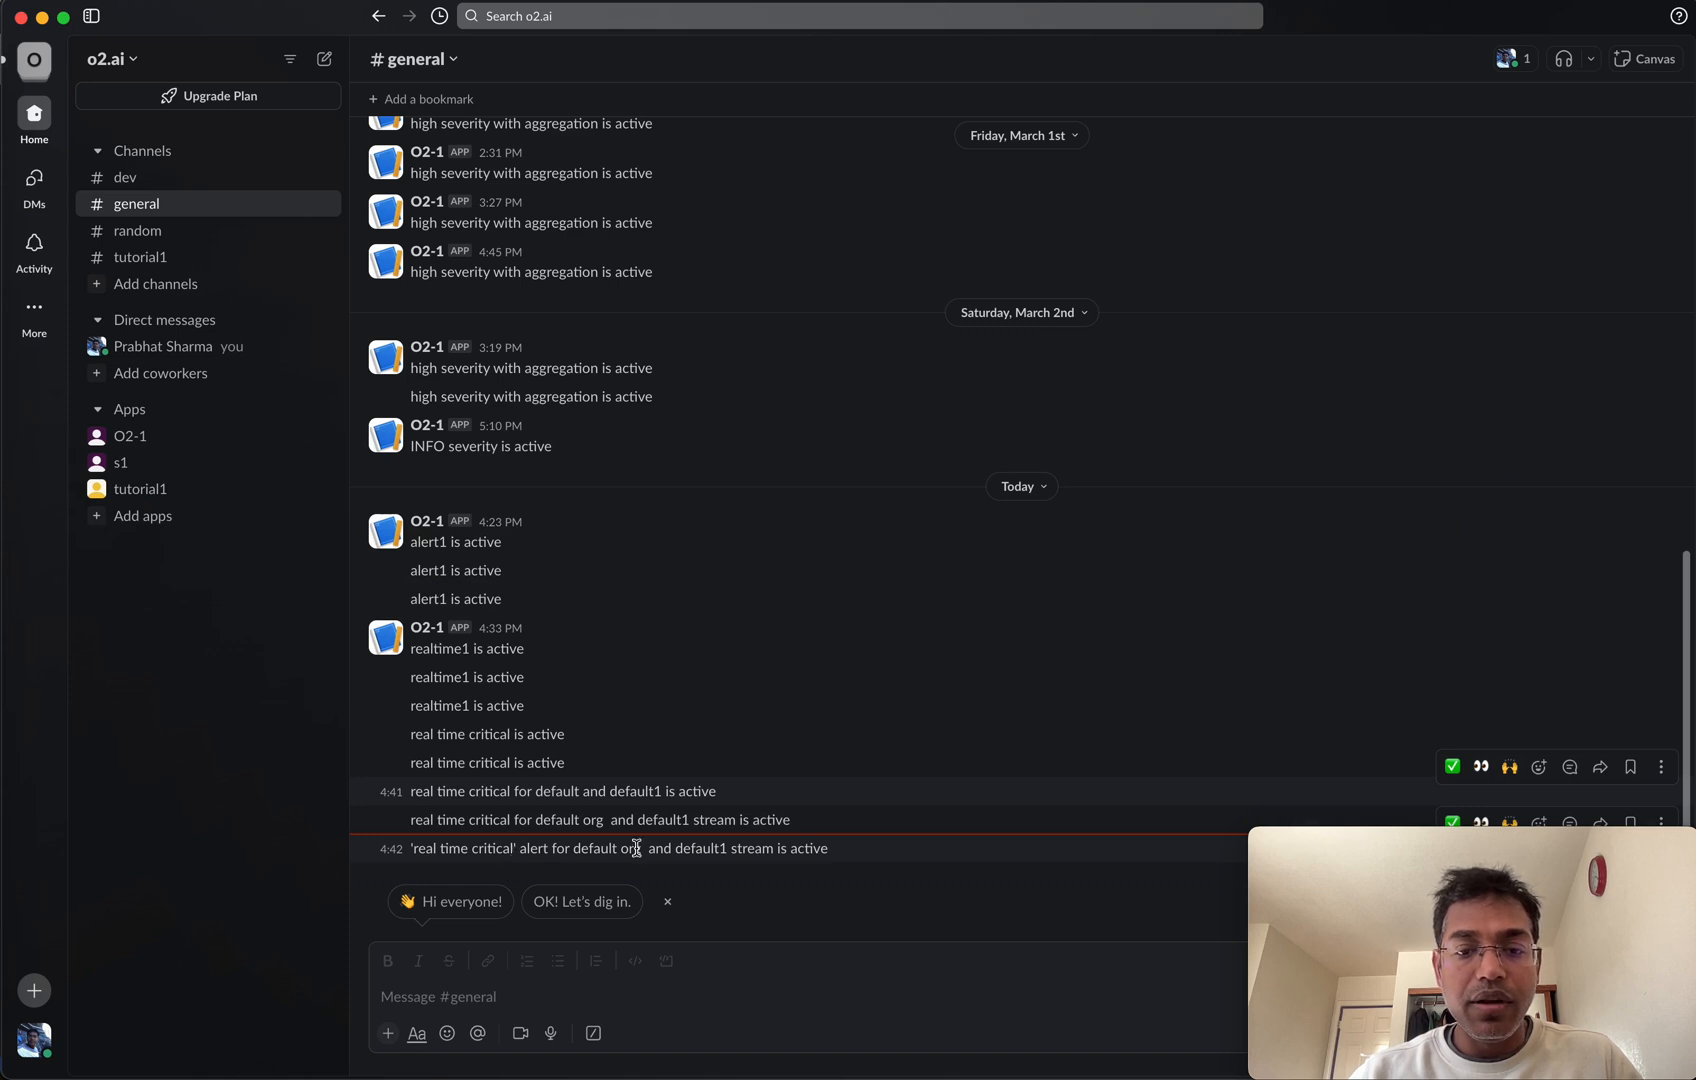
pyautogui.moveTo(833, 854)
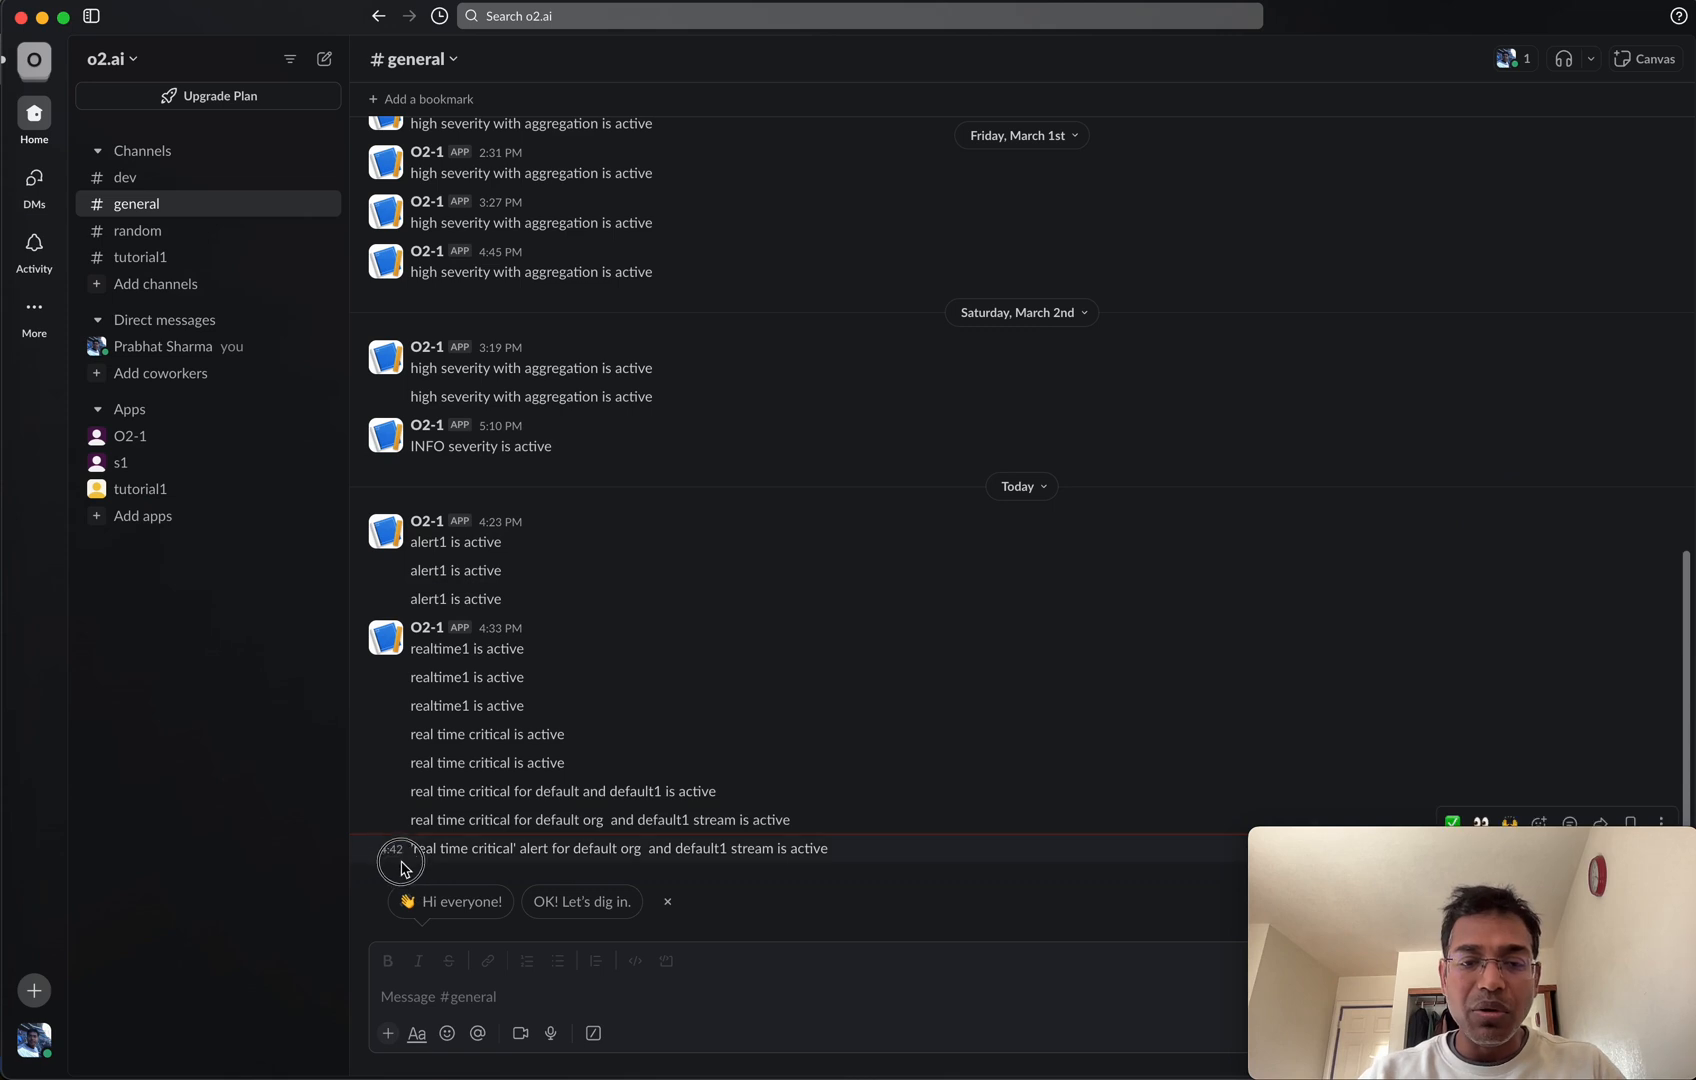
pyautogui.moveTo(468, 865)
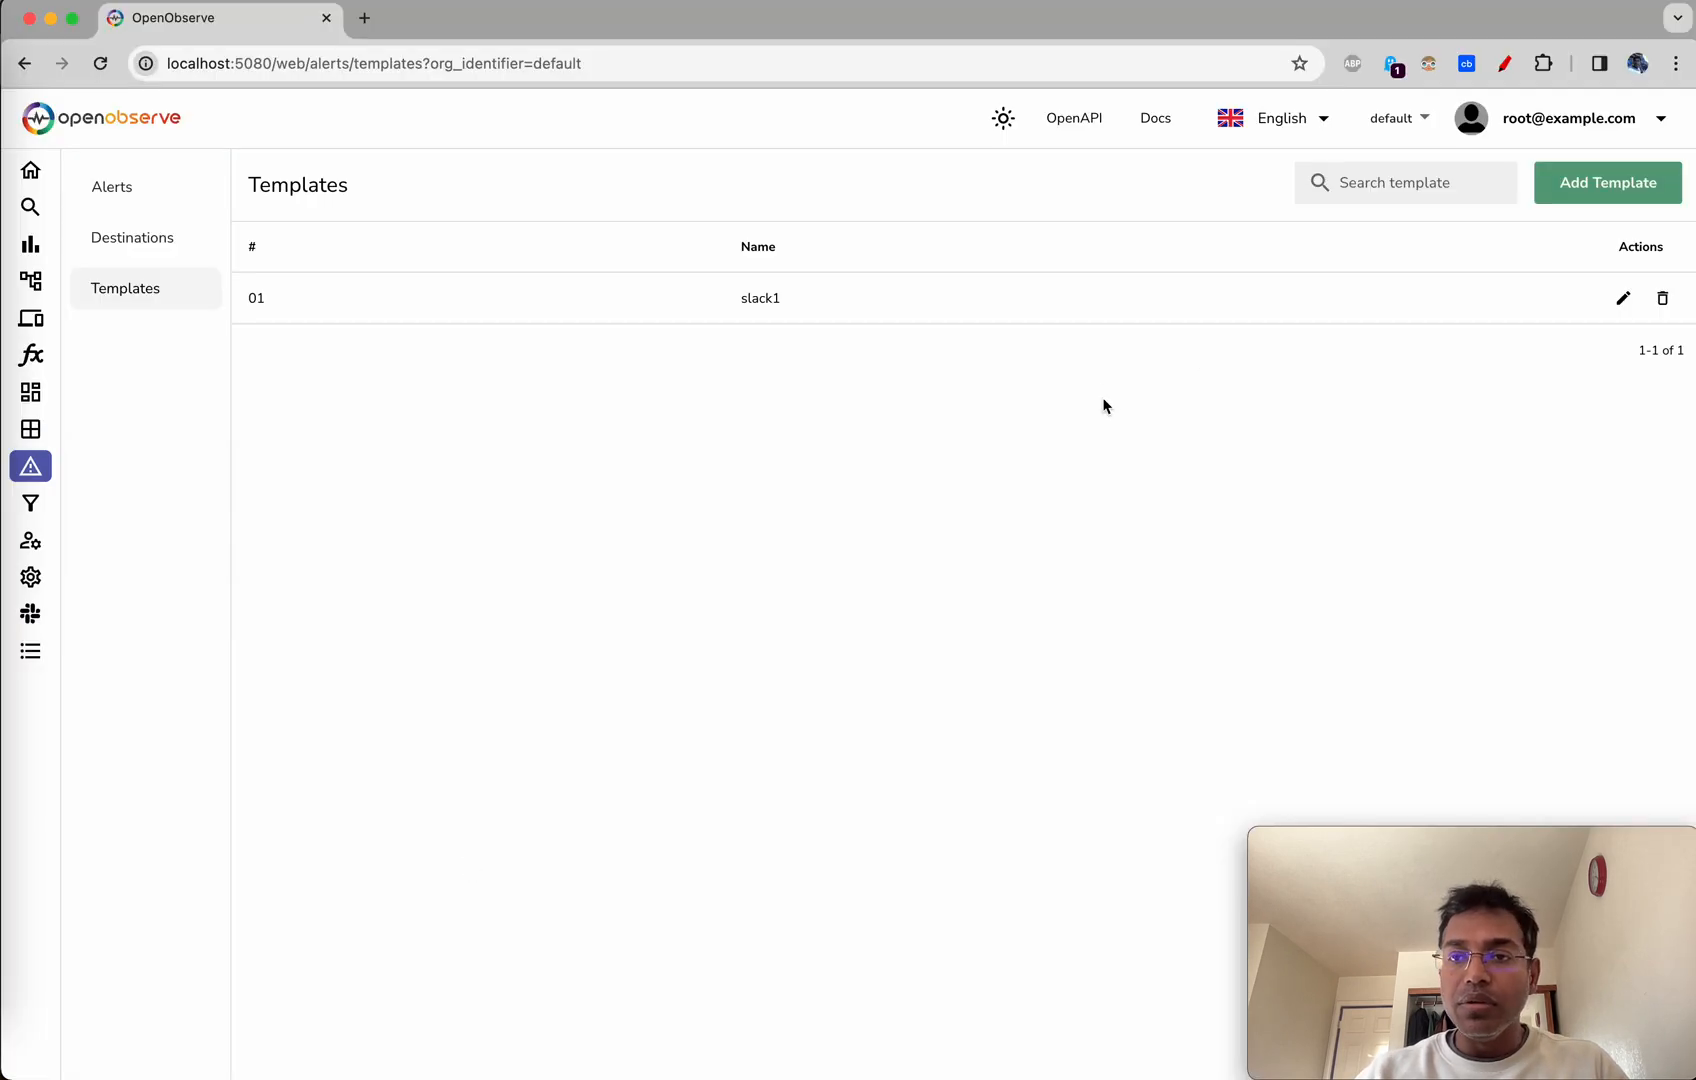
# - Reopen slack1 to review its final body quoting the alert name with org and stream
pyautogui.click(1622, 298)
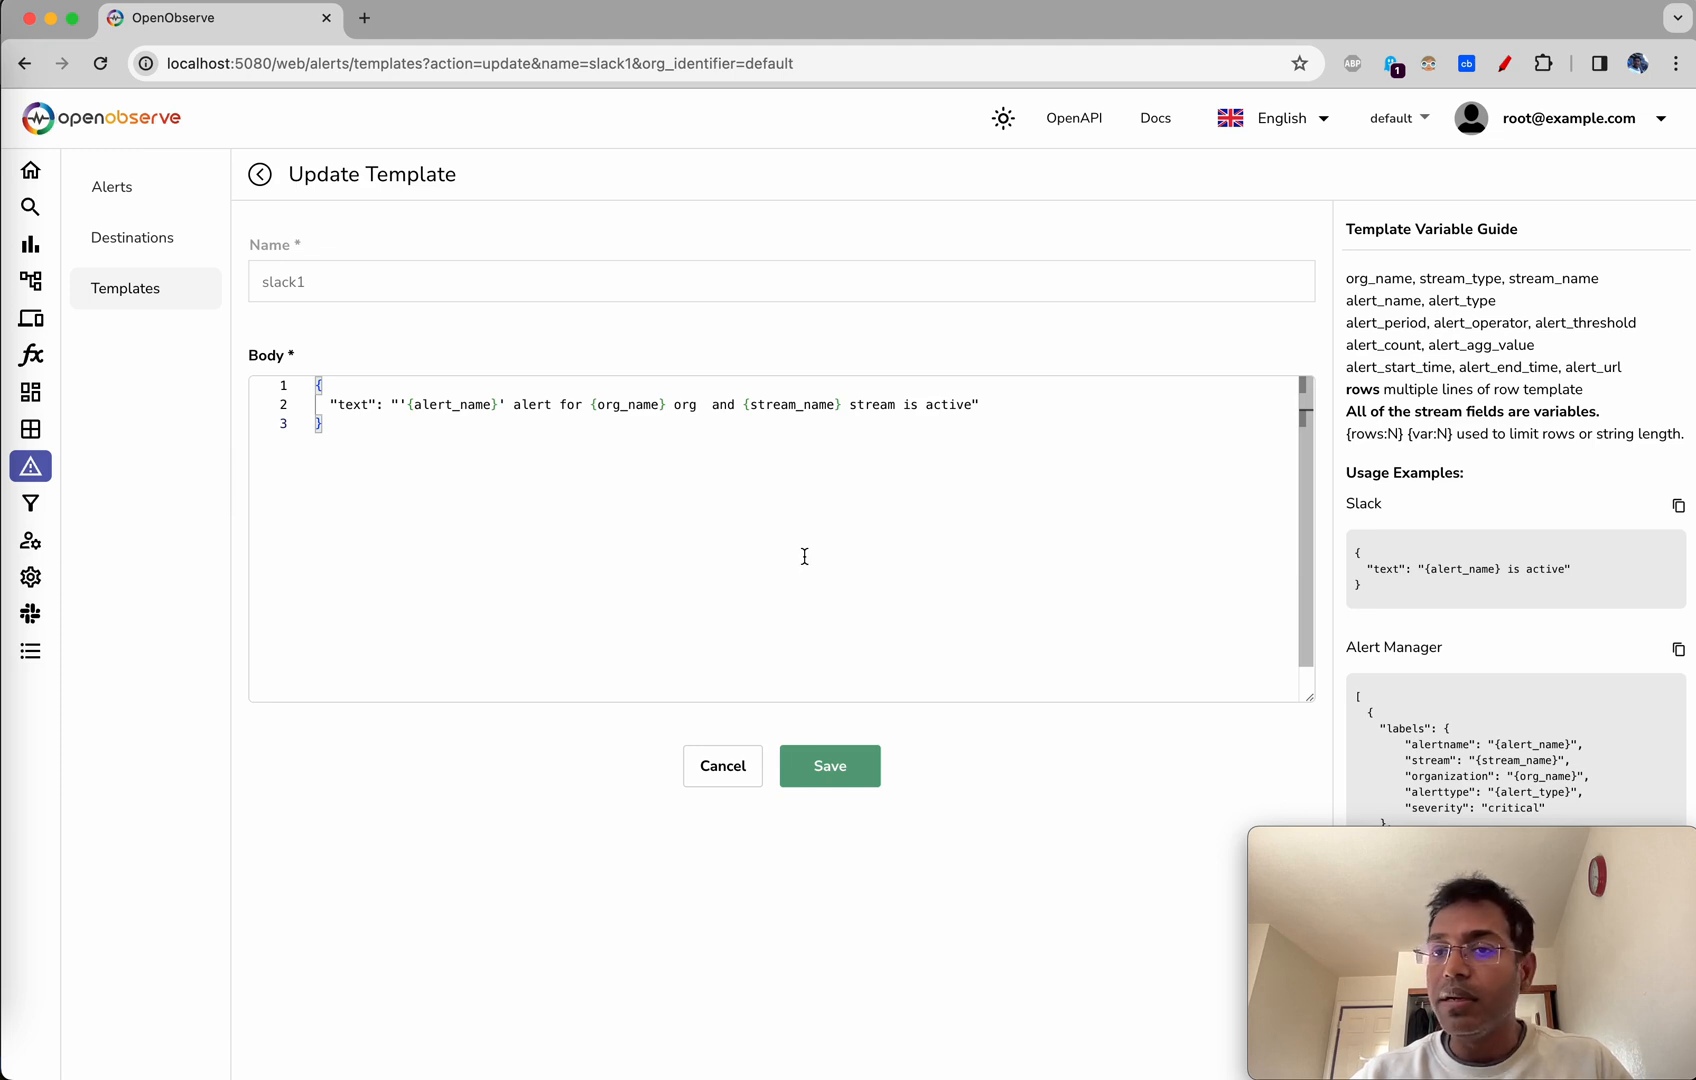
pyautogui.moveTo(973, 617)
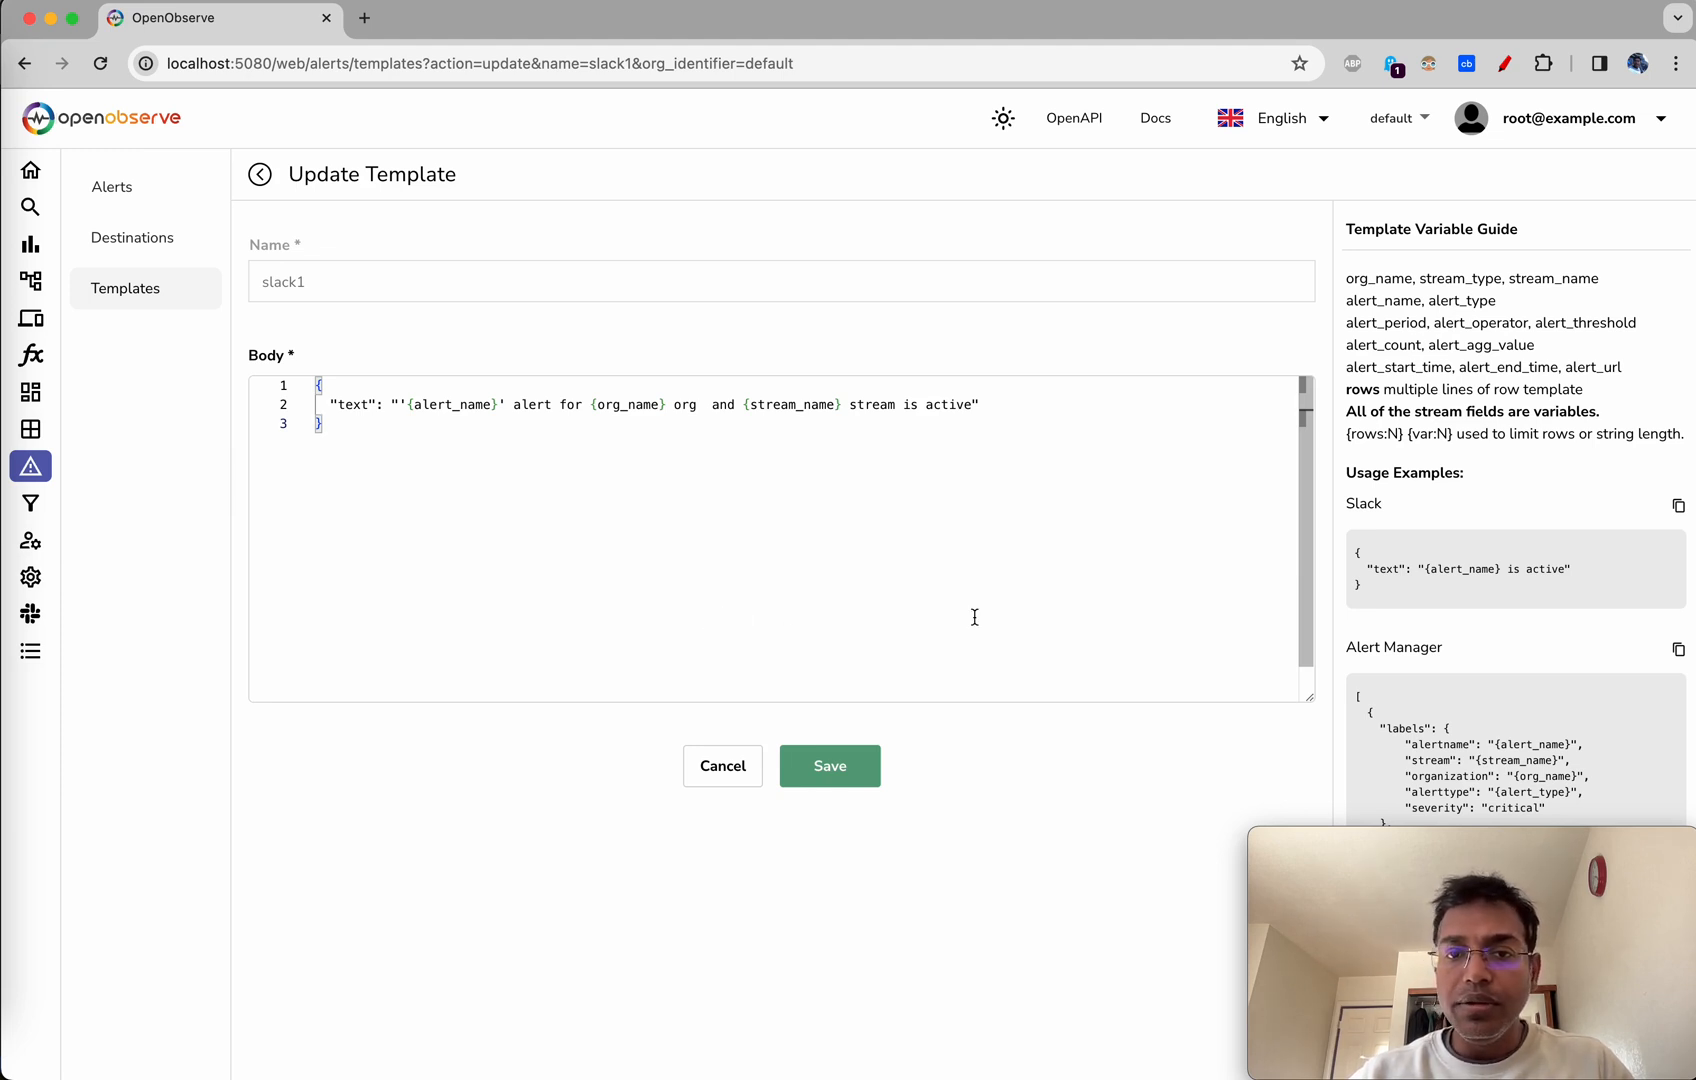